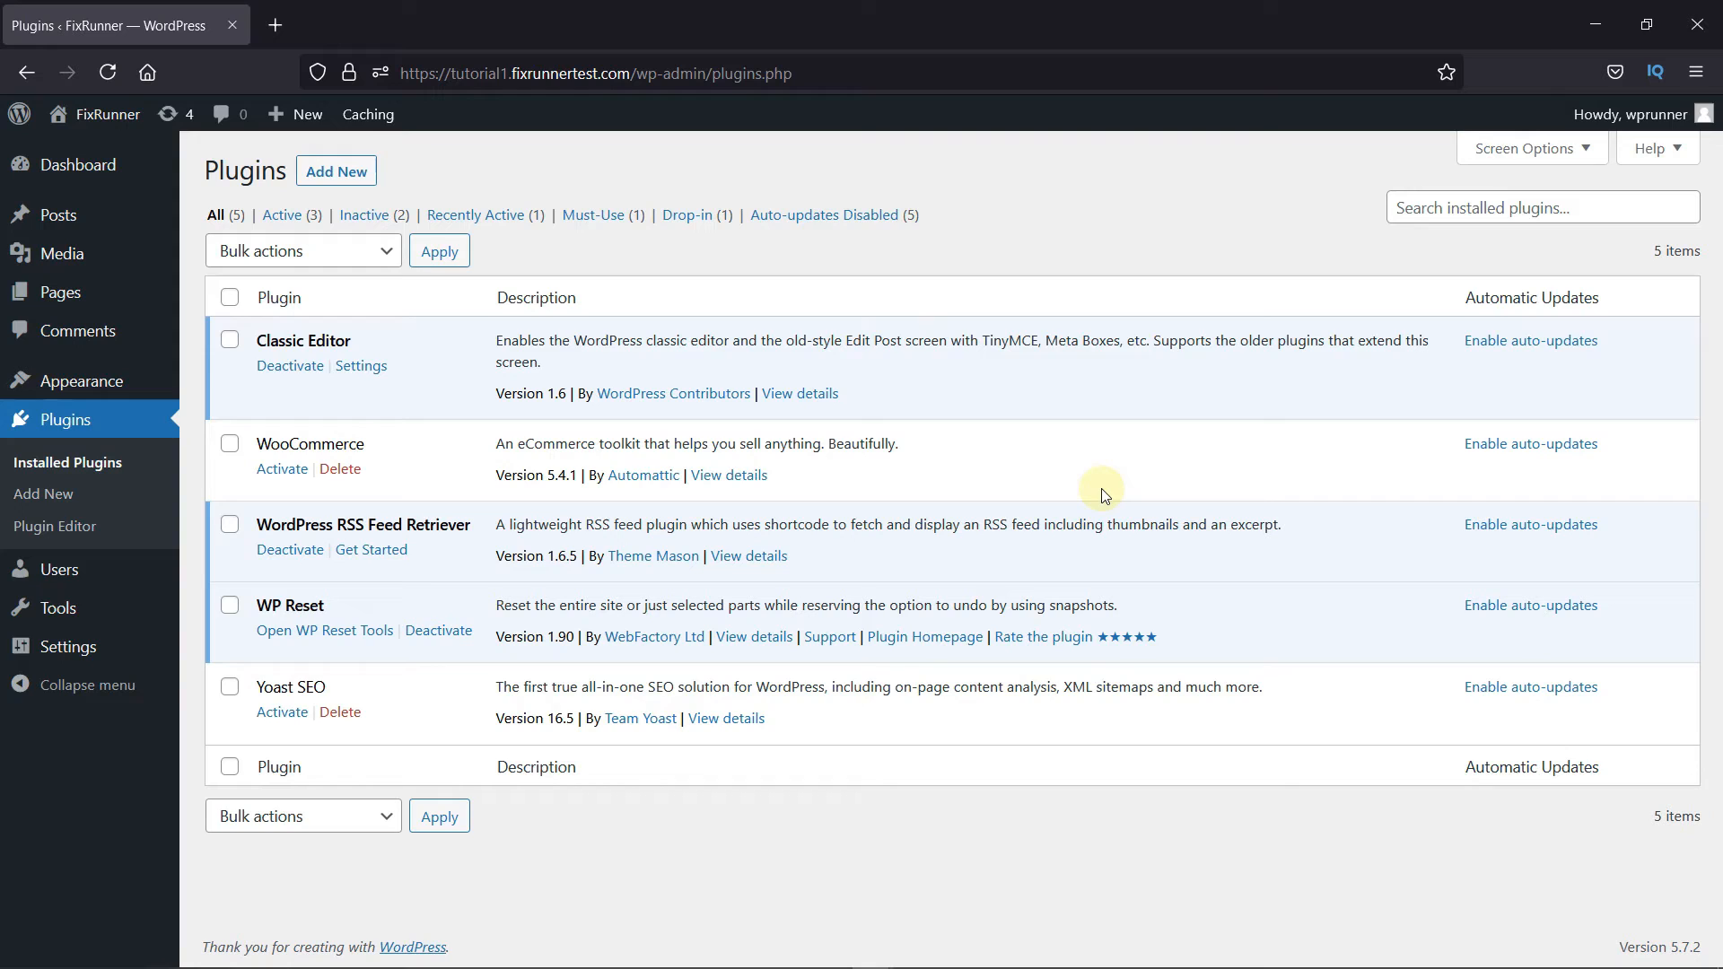
{"action": "mouse_move", "coordinate": [635, 581]}
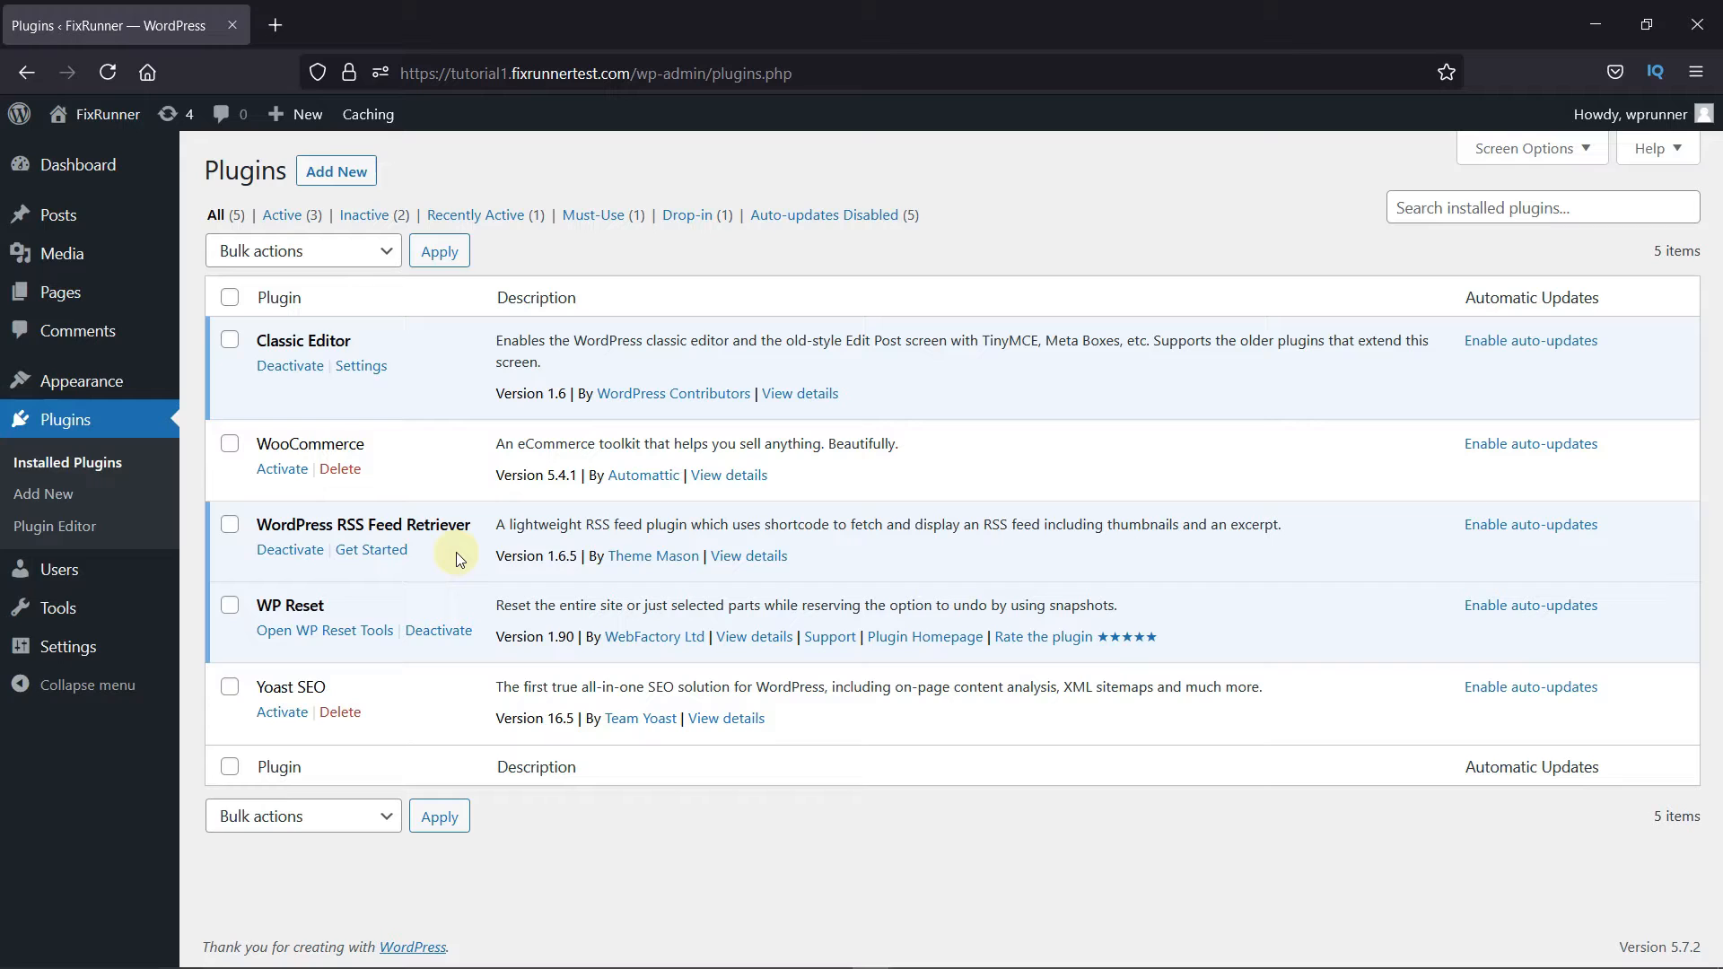
Search Google for 'CNN rss feed url' in a new Firefox tab
{"action": "left_click", "coordinate": [273, 25]}
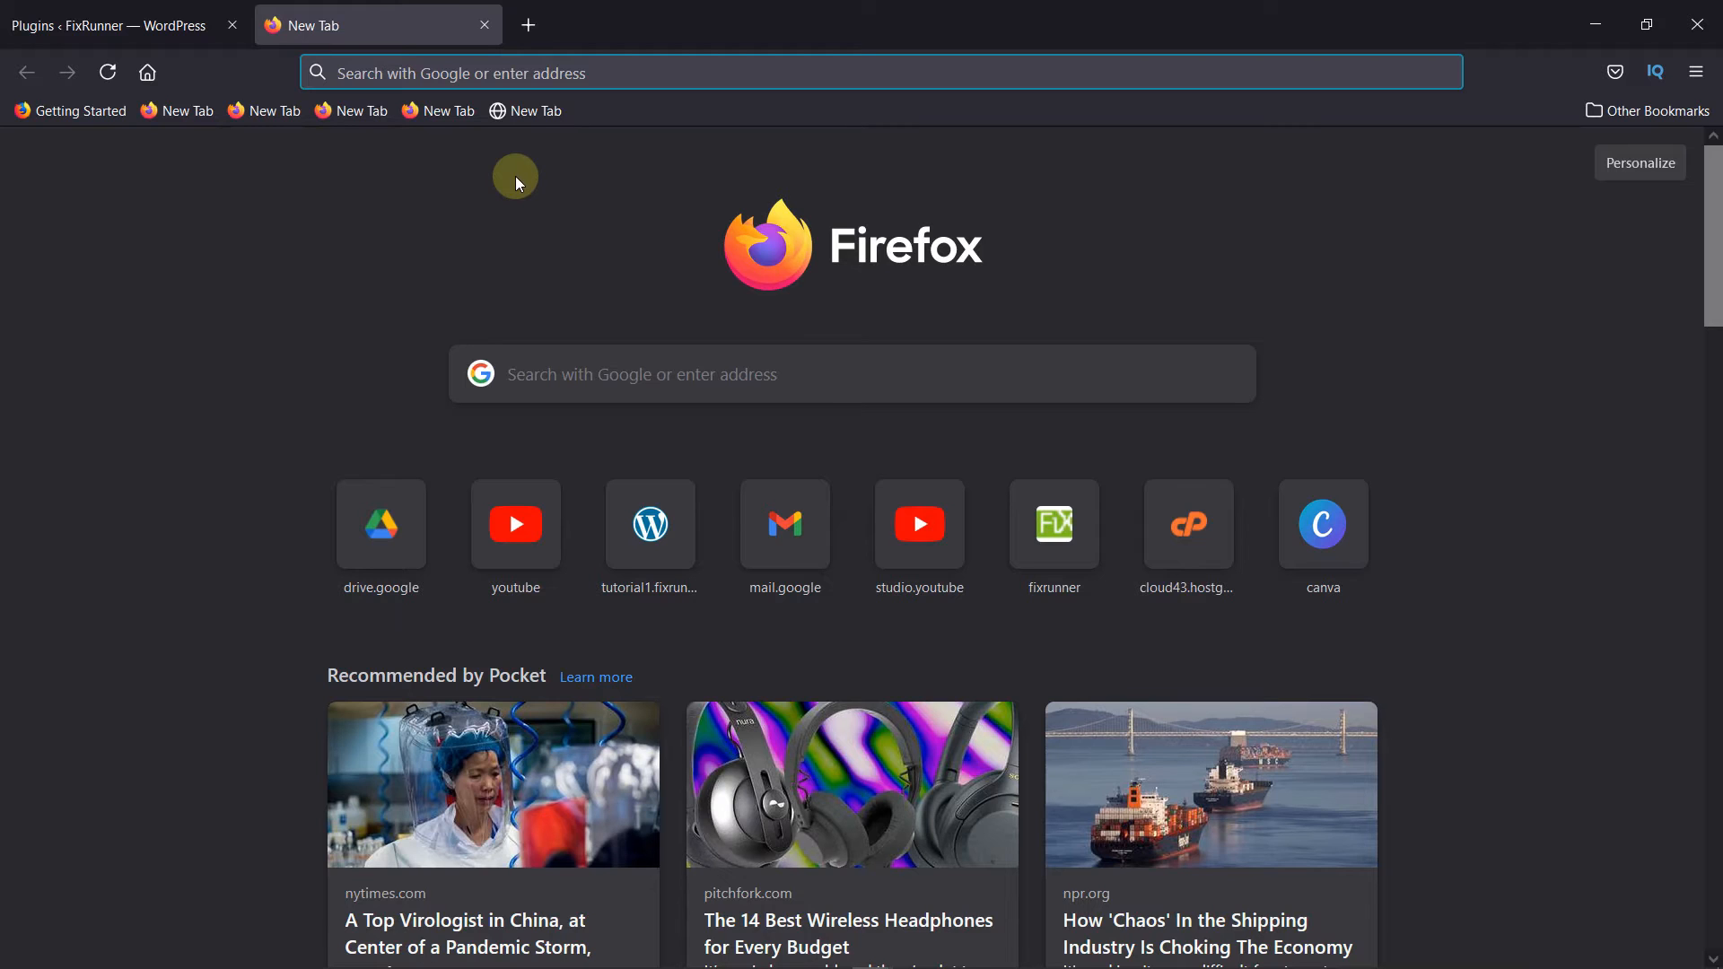
{"action": "type", "text": "c"}
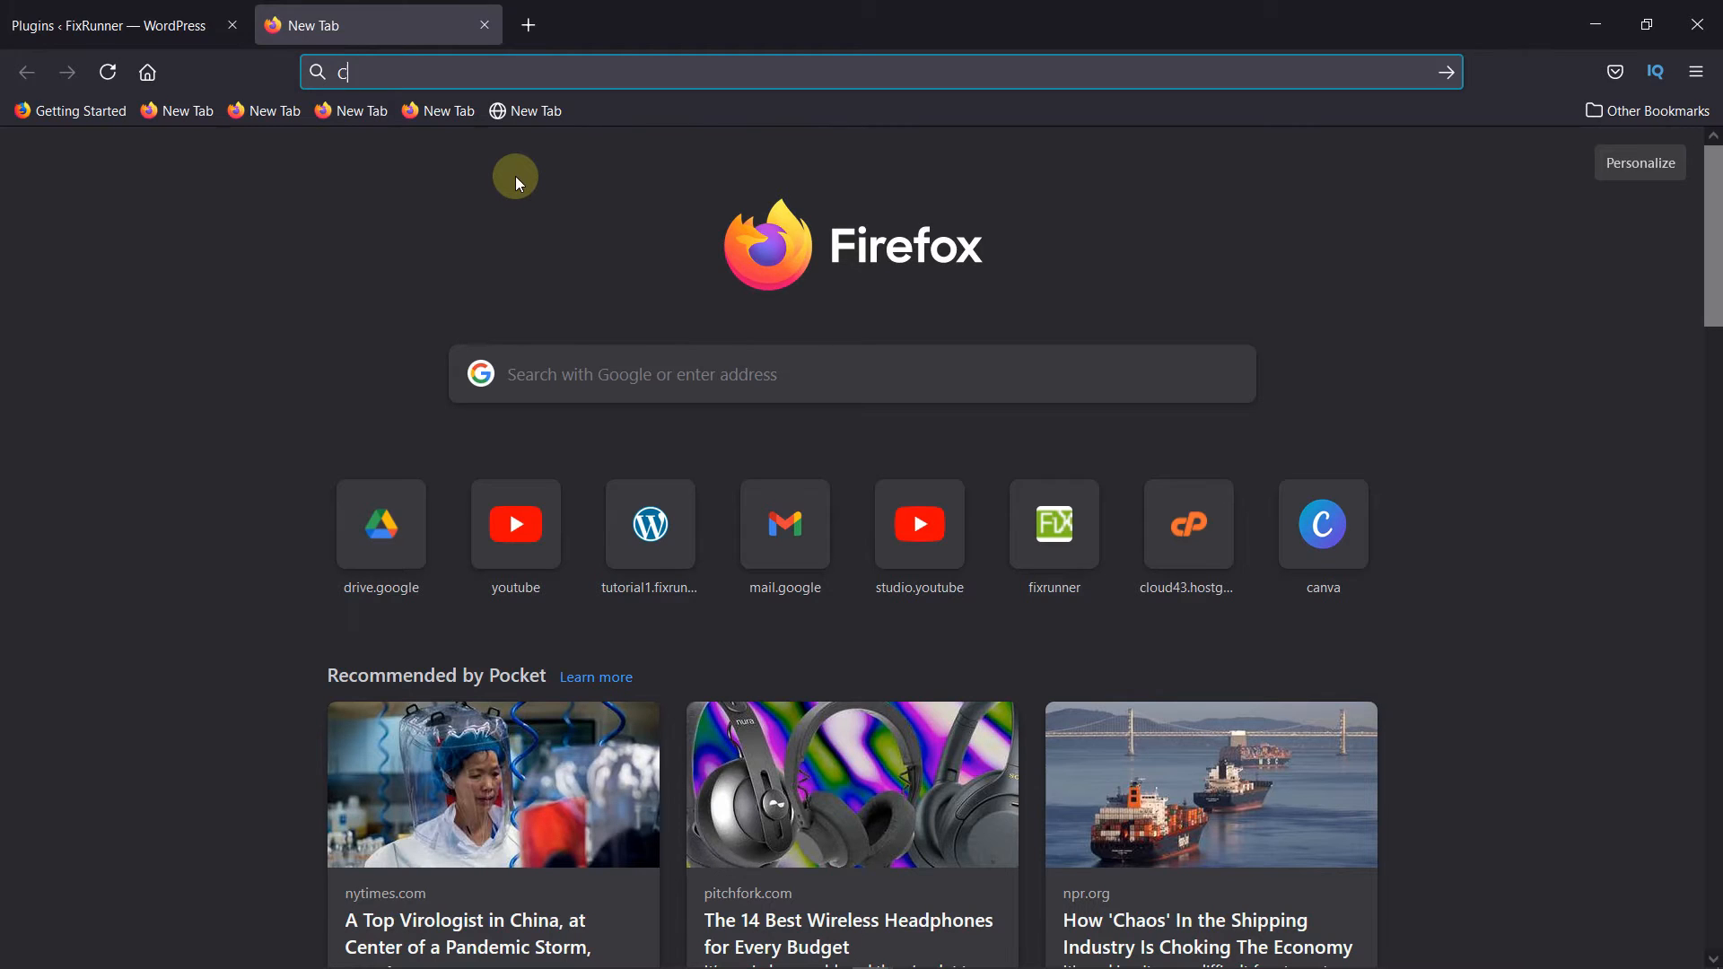
{"action": "type", "text": "NN r"}
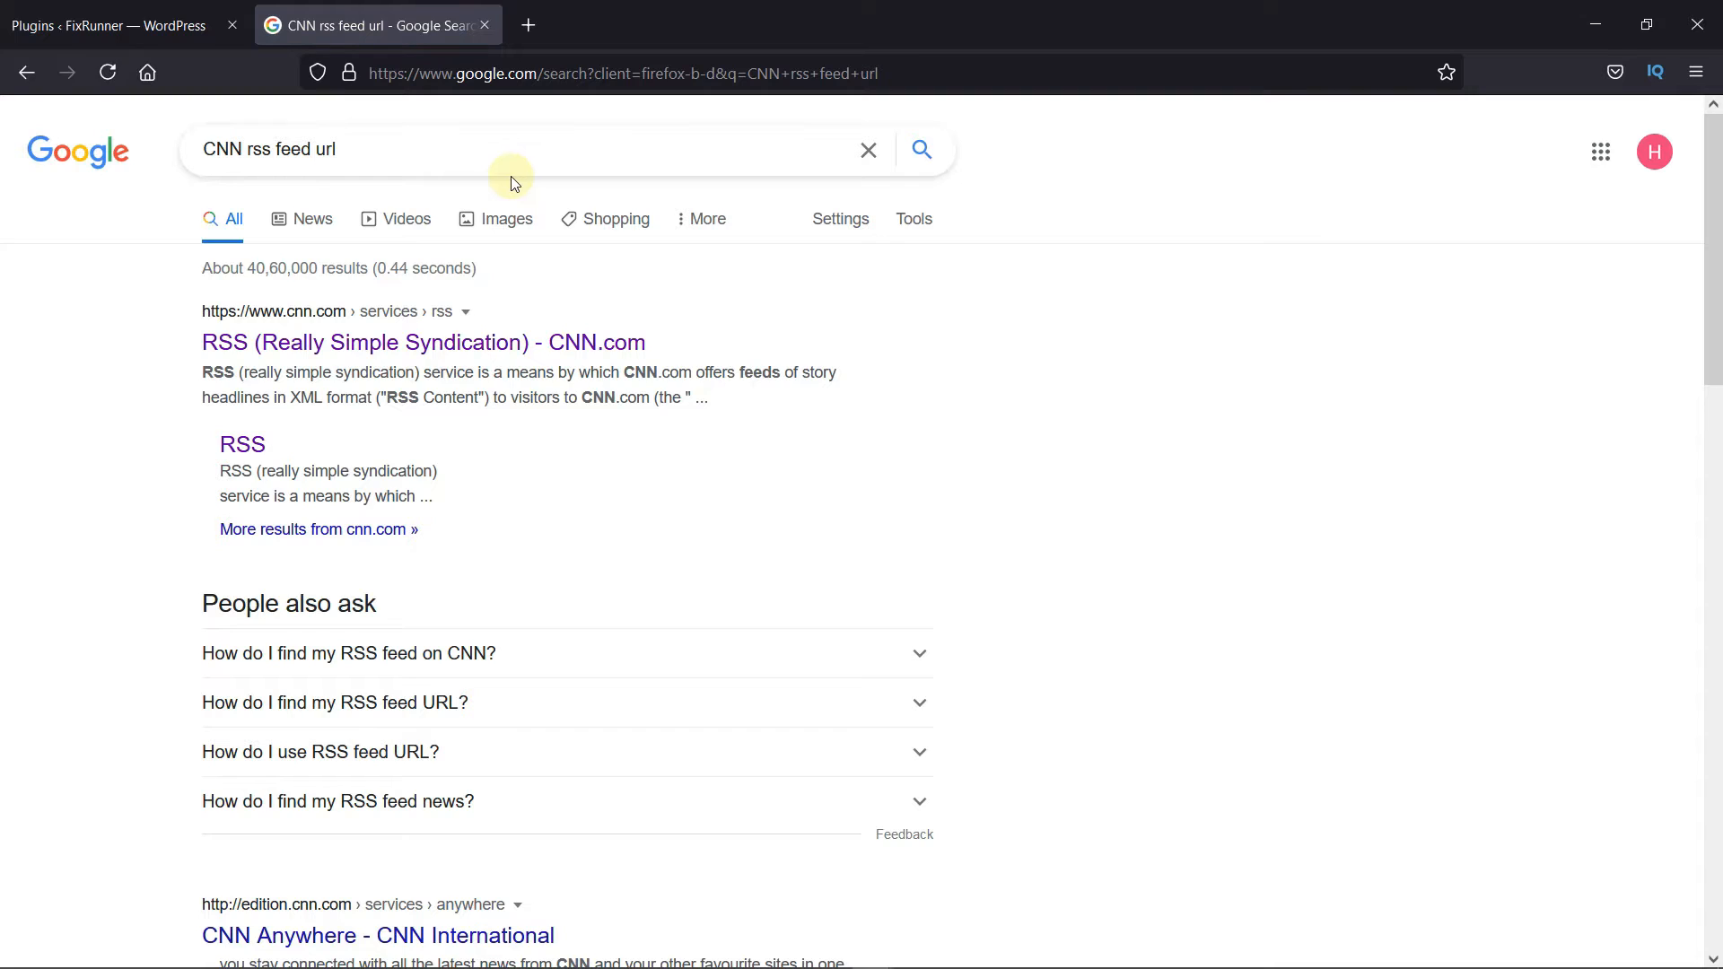
{"action": "left_click", "coordinate": [340, 168]}
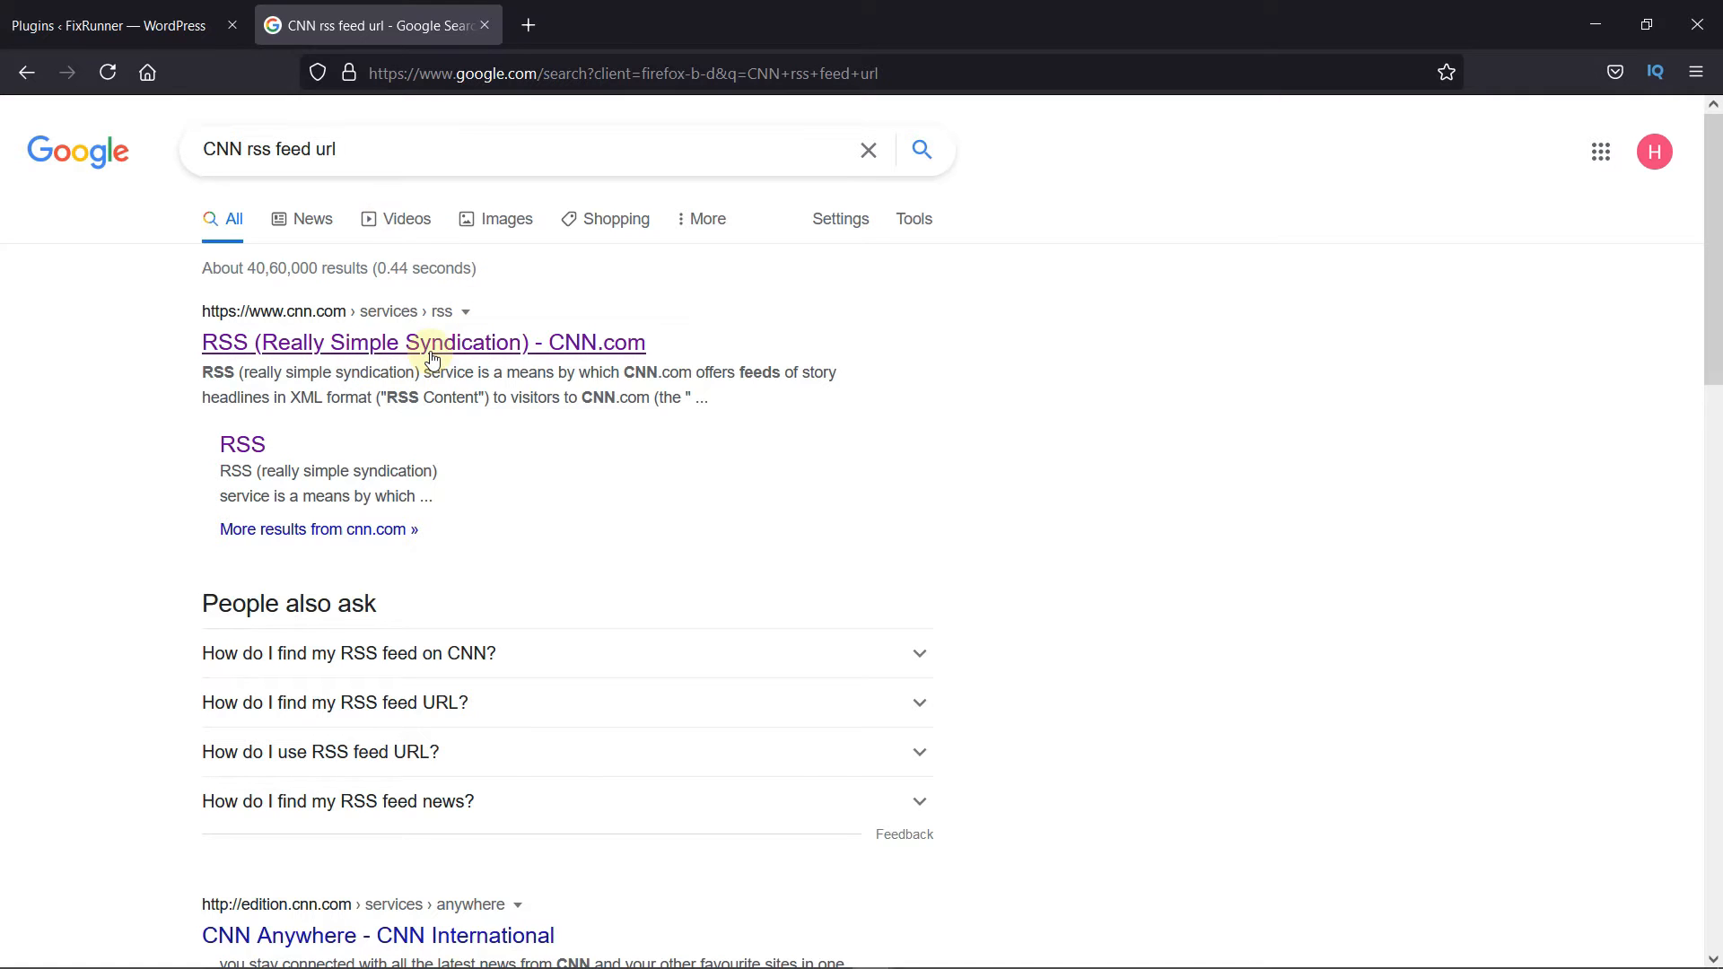
Open CNN's Top Stories feed (rss.cnn.com/rss/edition.rss) from the RSS page, then return to the Plugins tab
{"action": "left_click", "coordinate": [431, 343]}
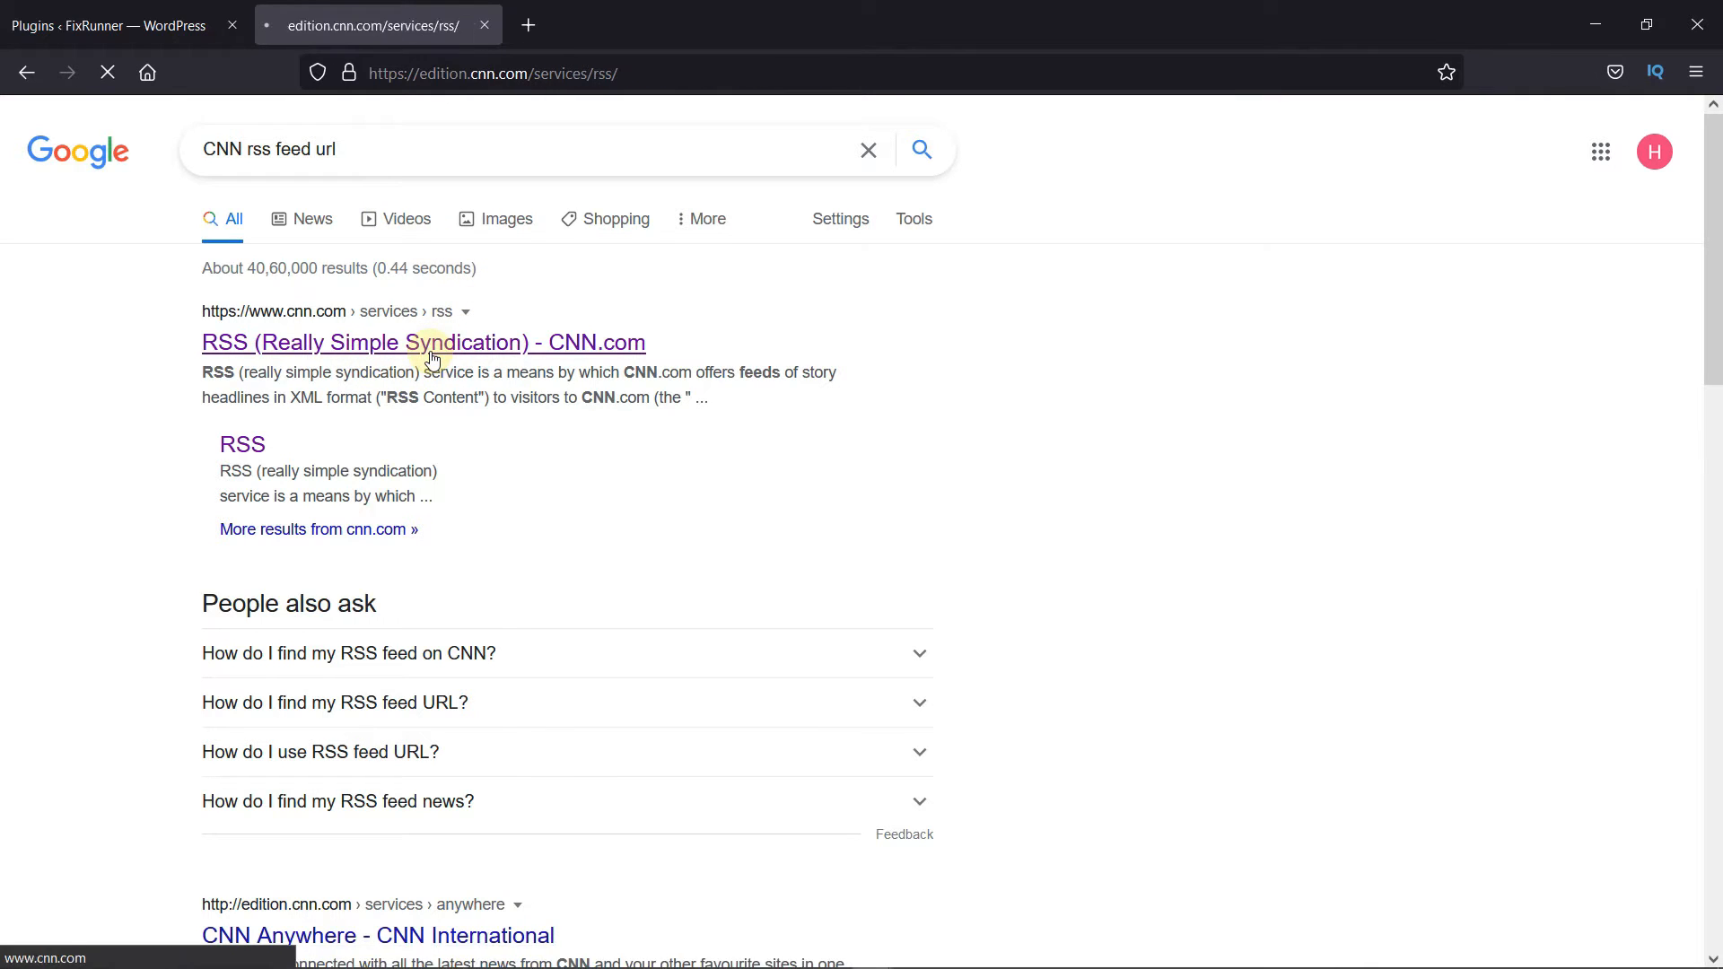
{"action": "left_click", "coordinate": [423, 343]}
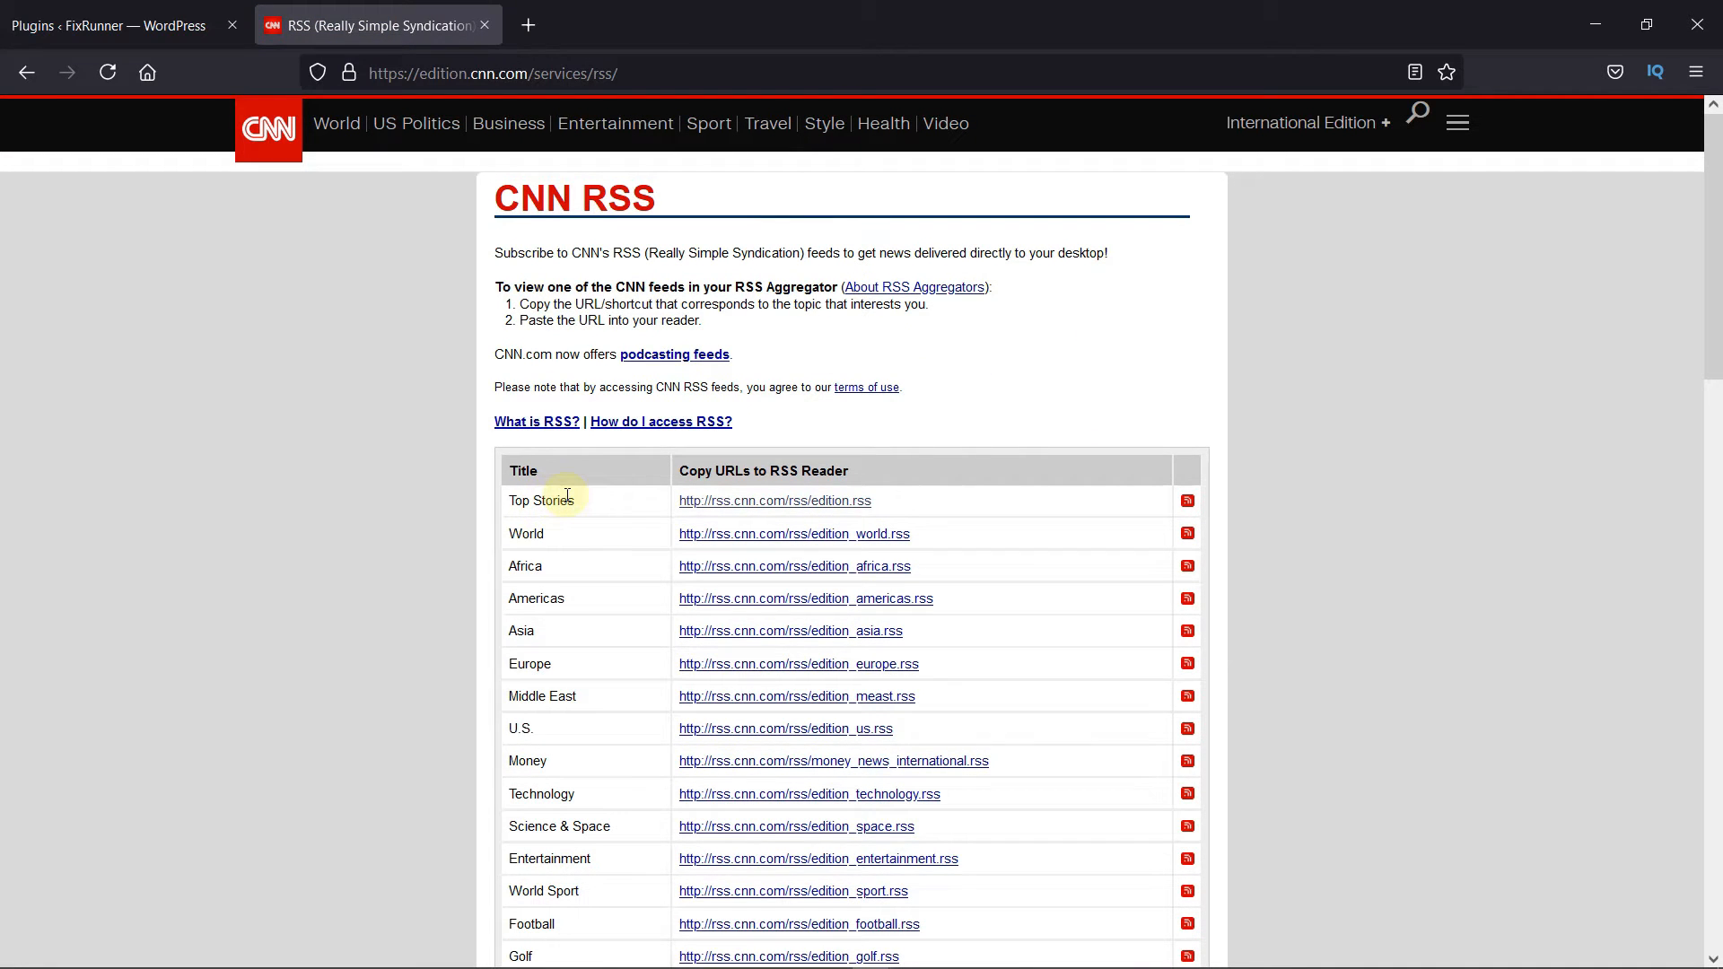
{"action": "mouse_move", "coordinate": [1324, 513]}
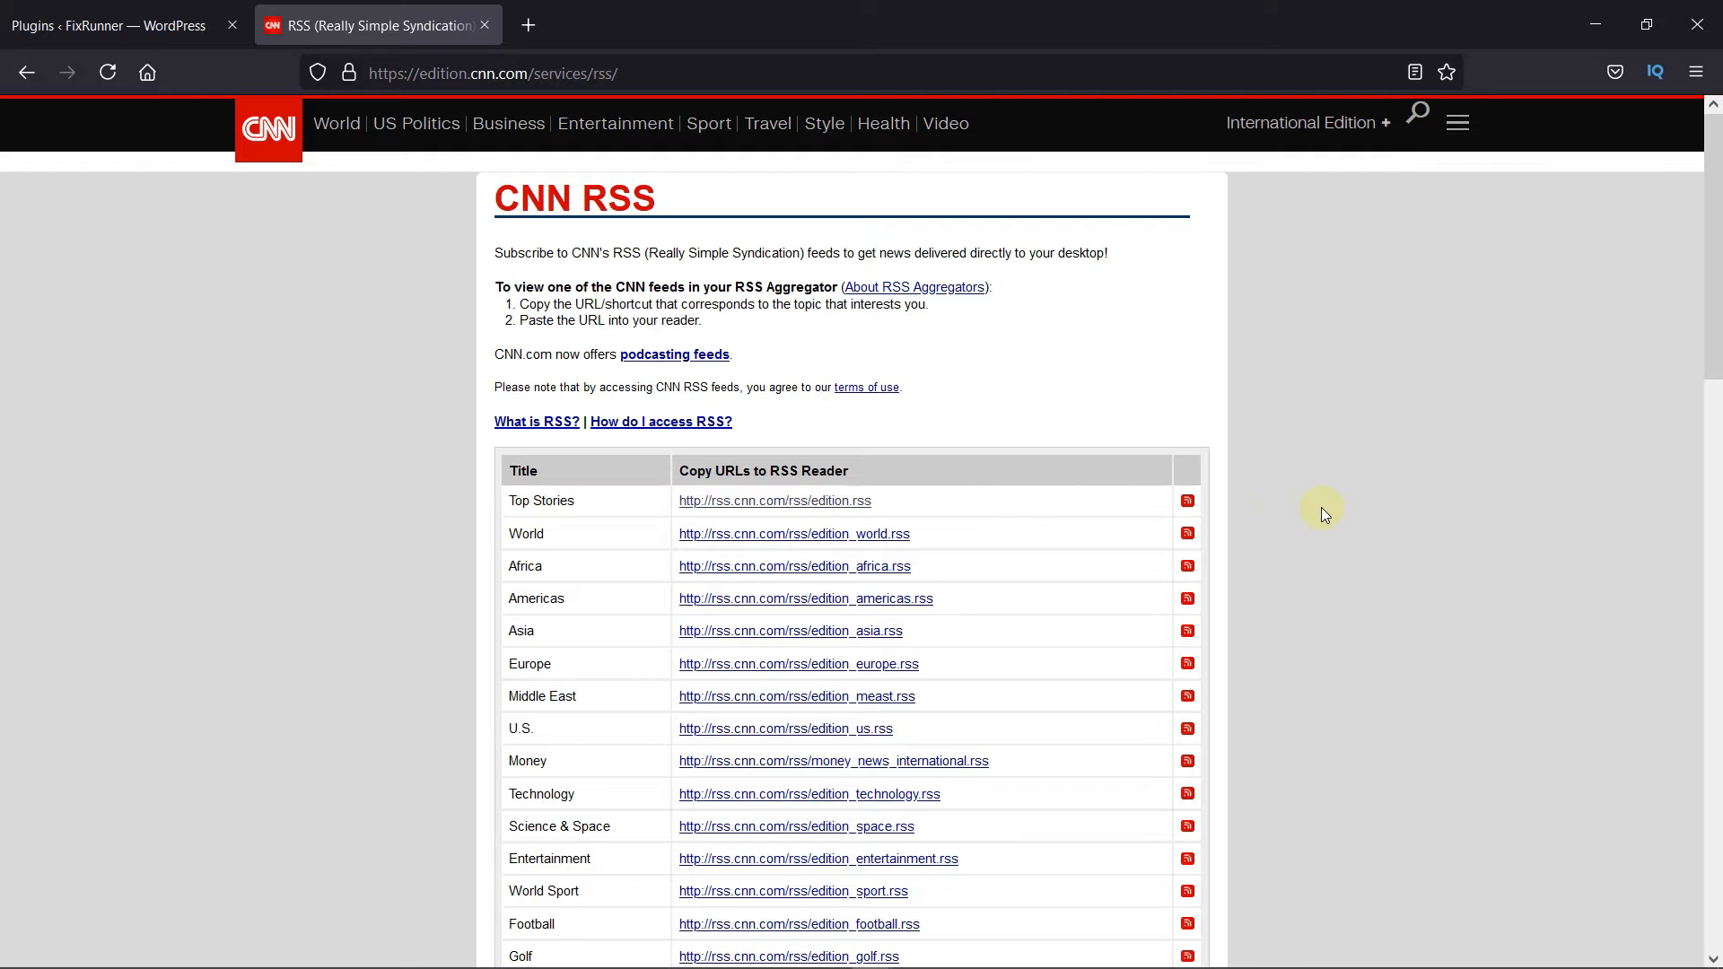
{"action": "scroll", "scroll_direction": "down", "scroll_amount": 3}
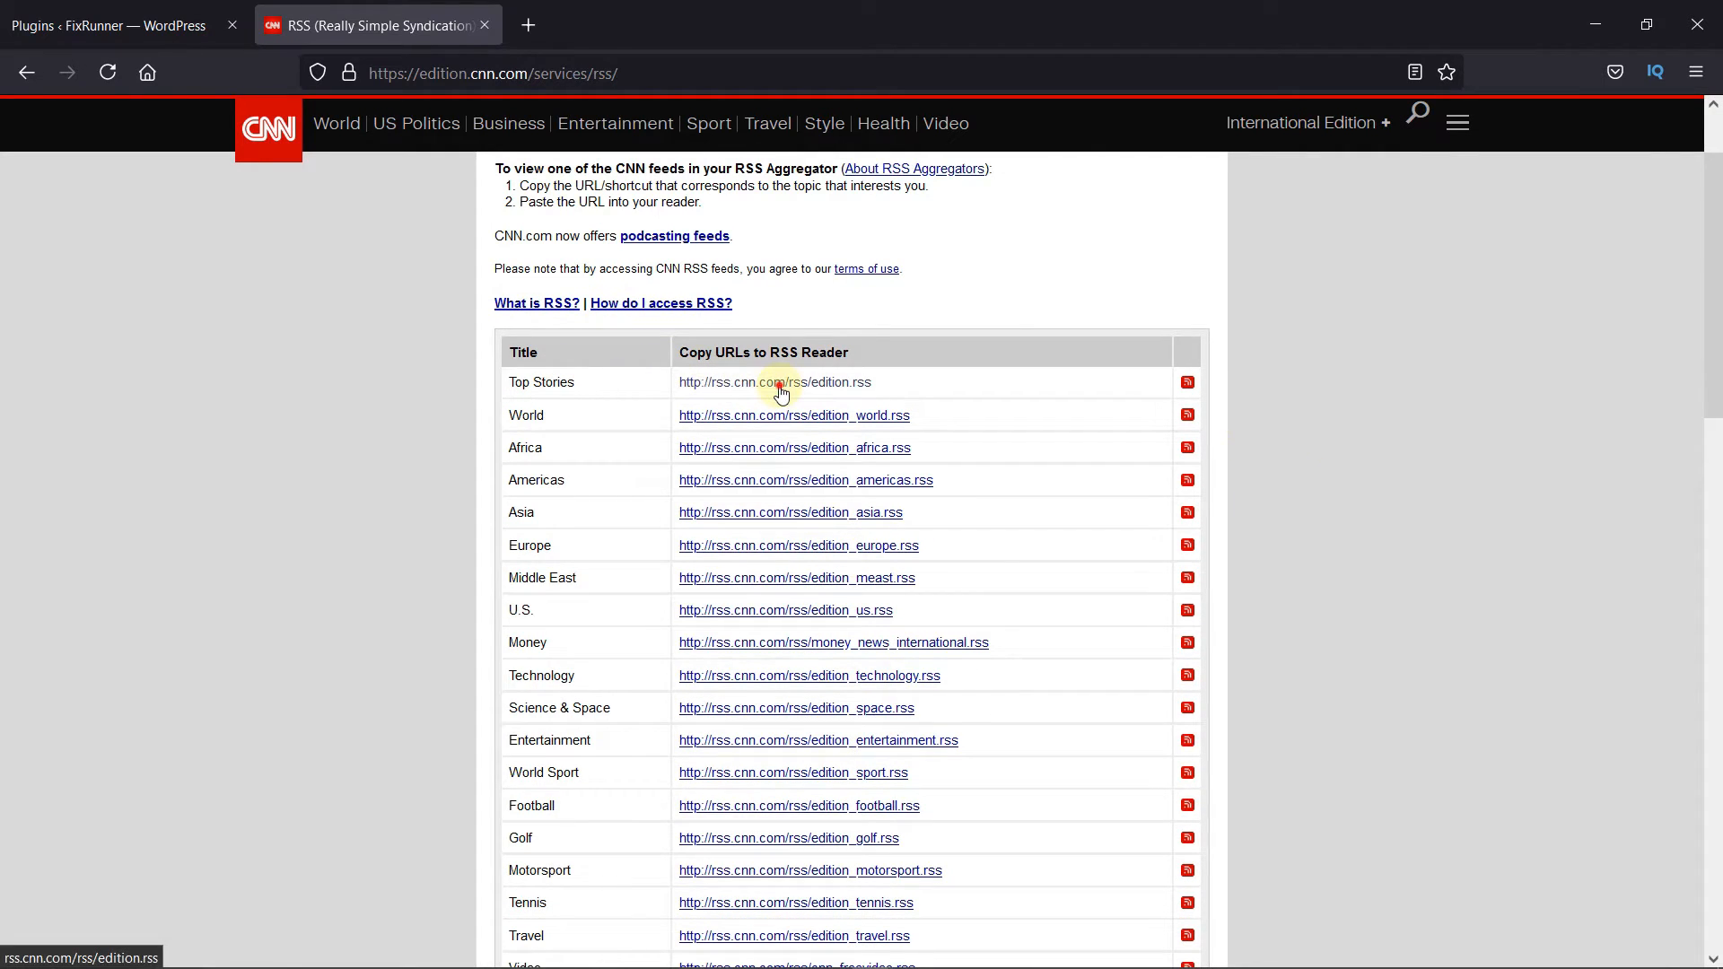
{"action": "left_click", "coordinate": [775, 382]}
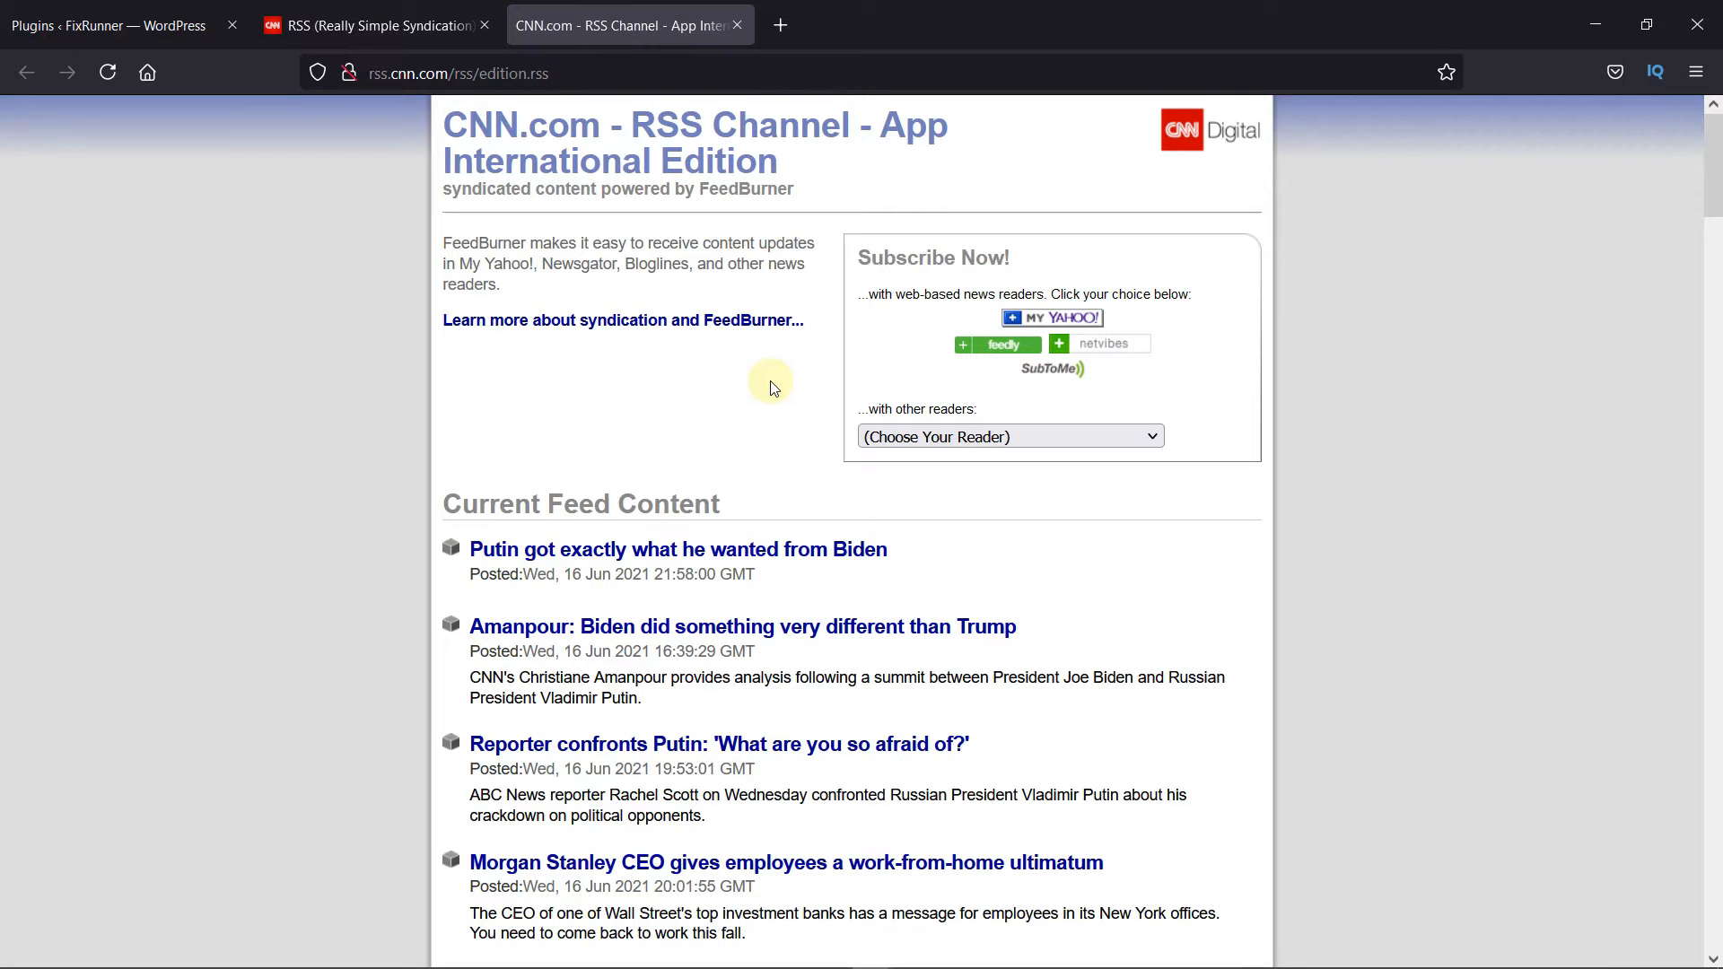
{"action": "left_click", "coordinate": [458, 71]}
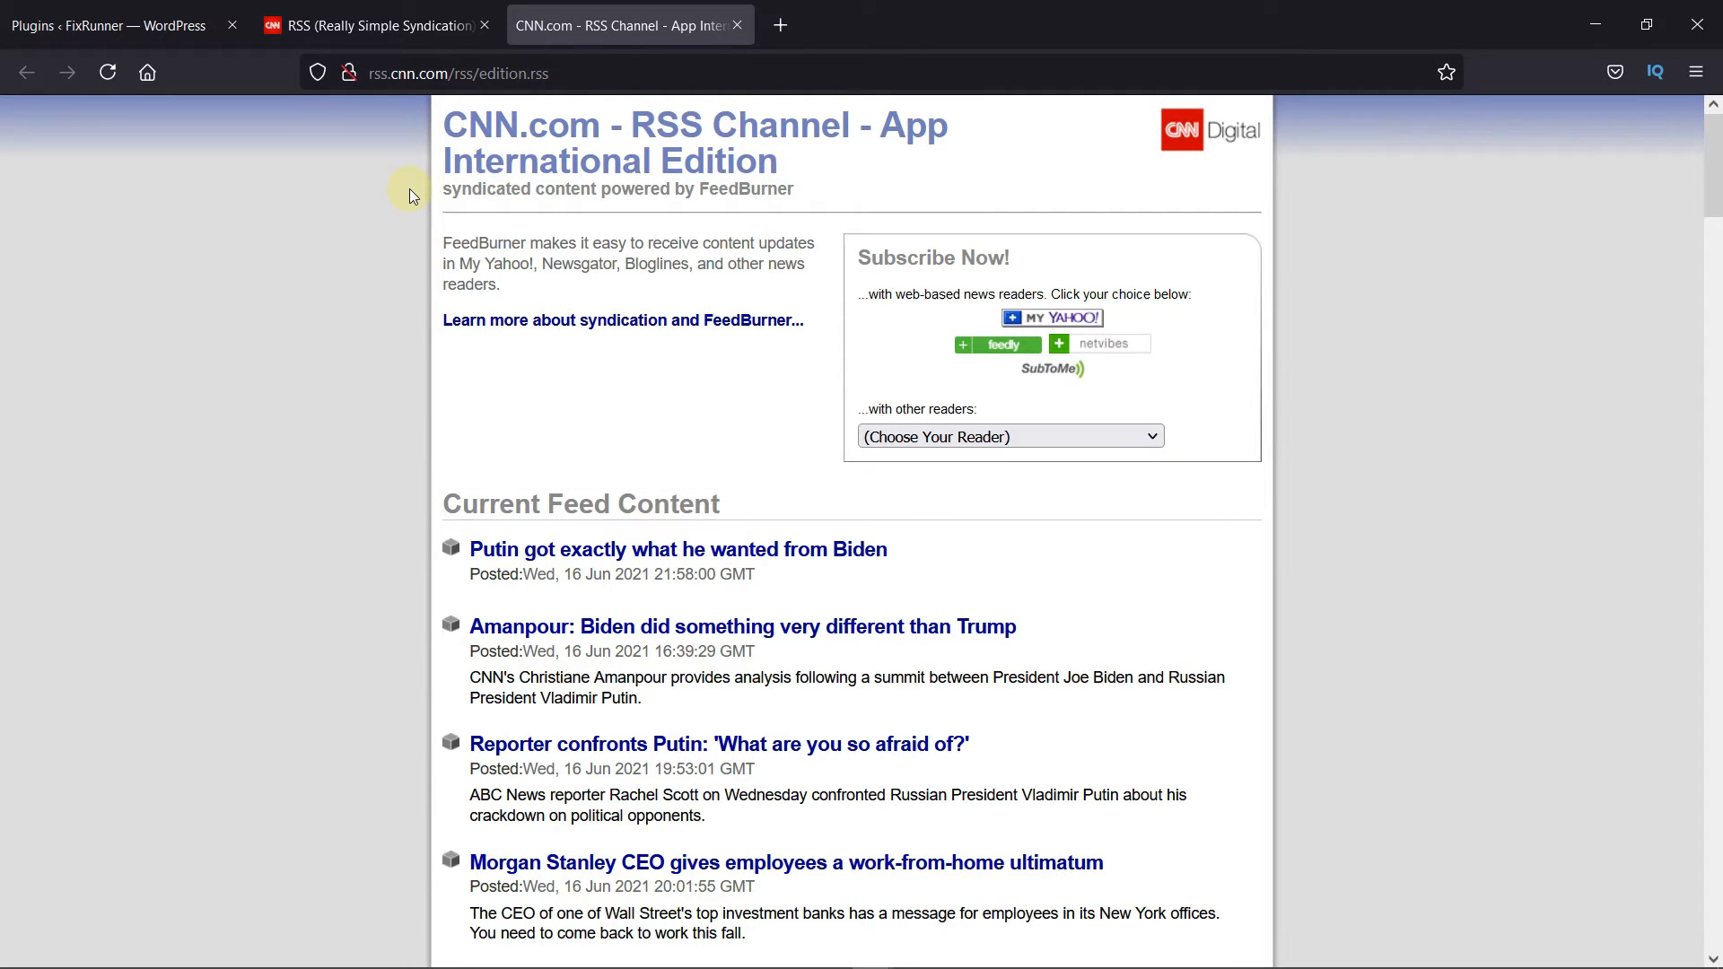
{"action": "left_click", "coordinate": [116, 25]}
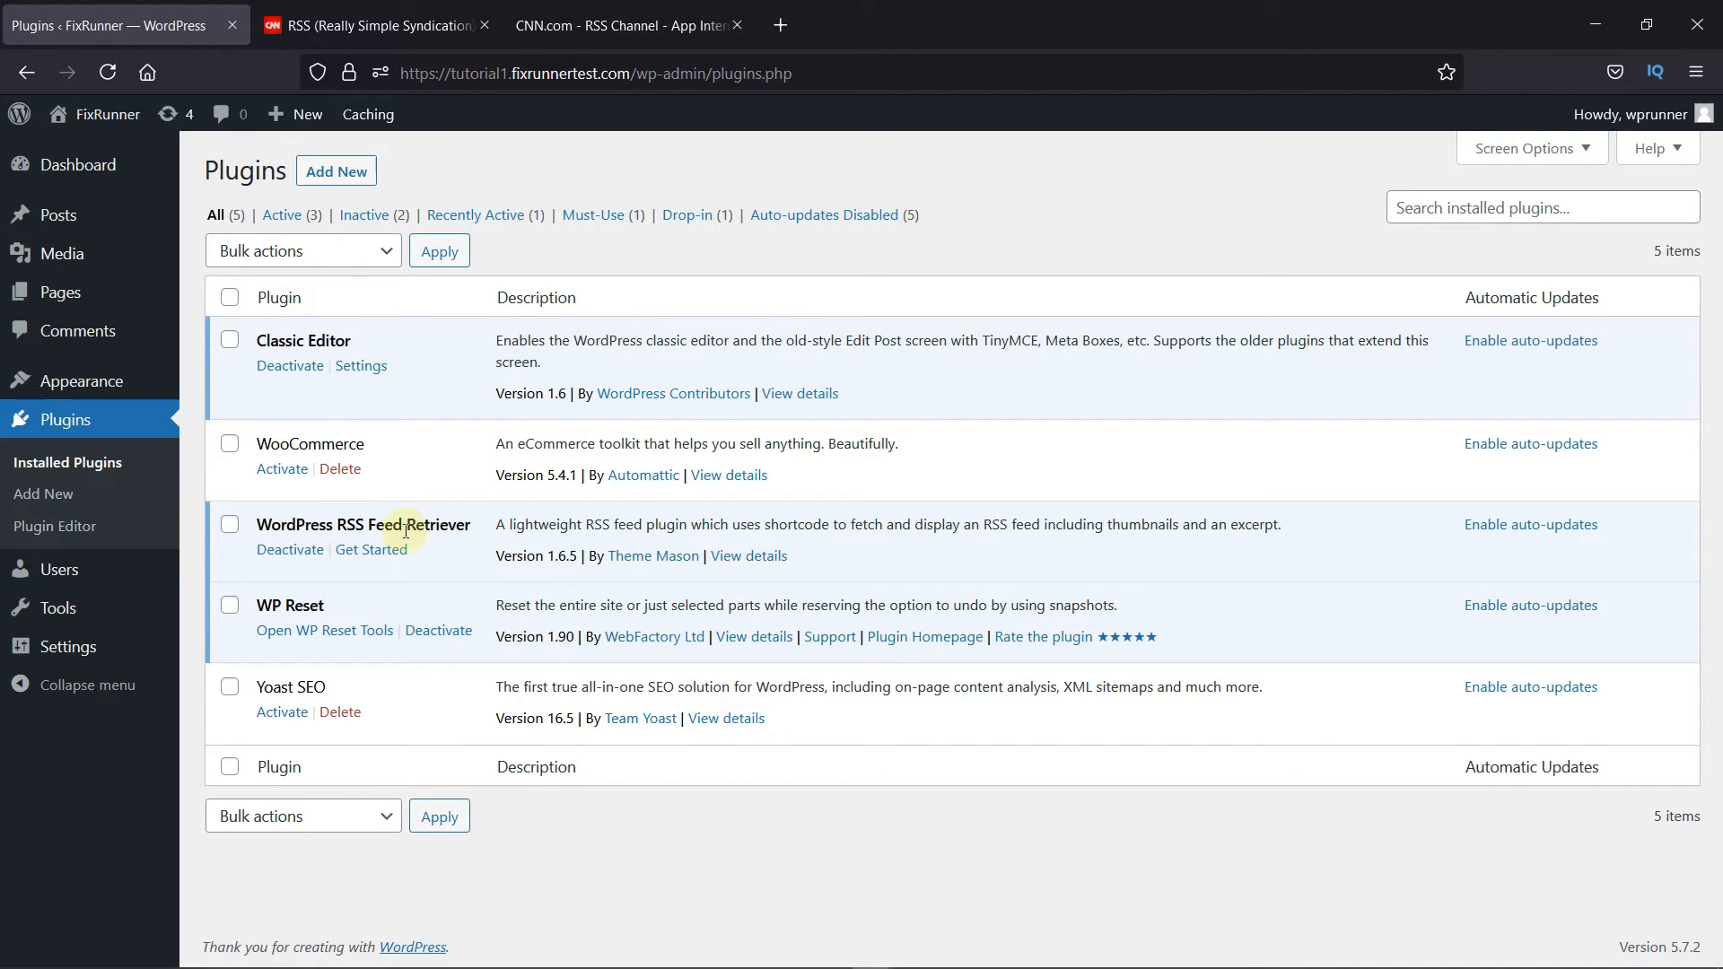
{"action": "mouse_move", "coordinate": [366, 556]}
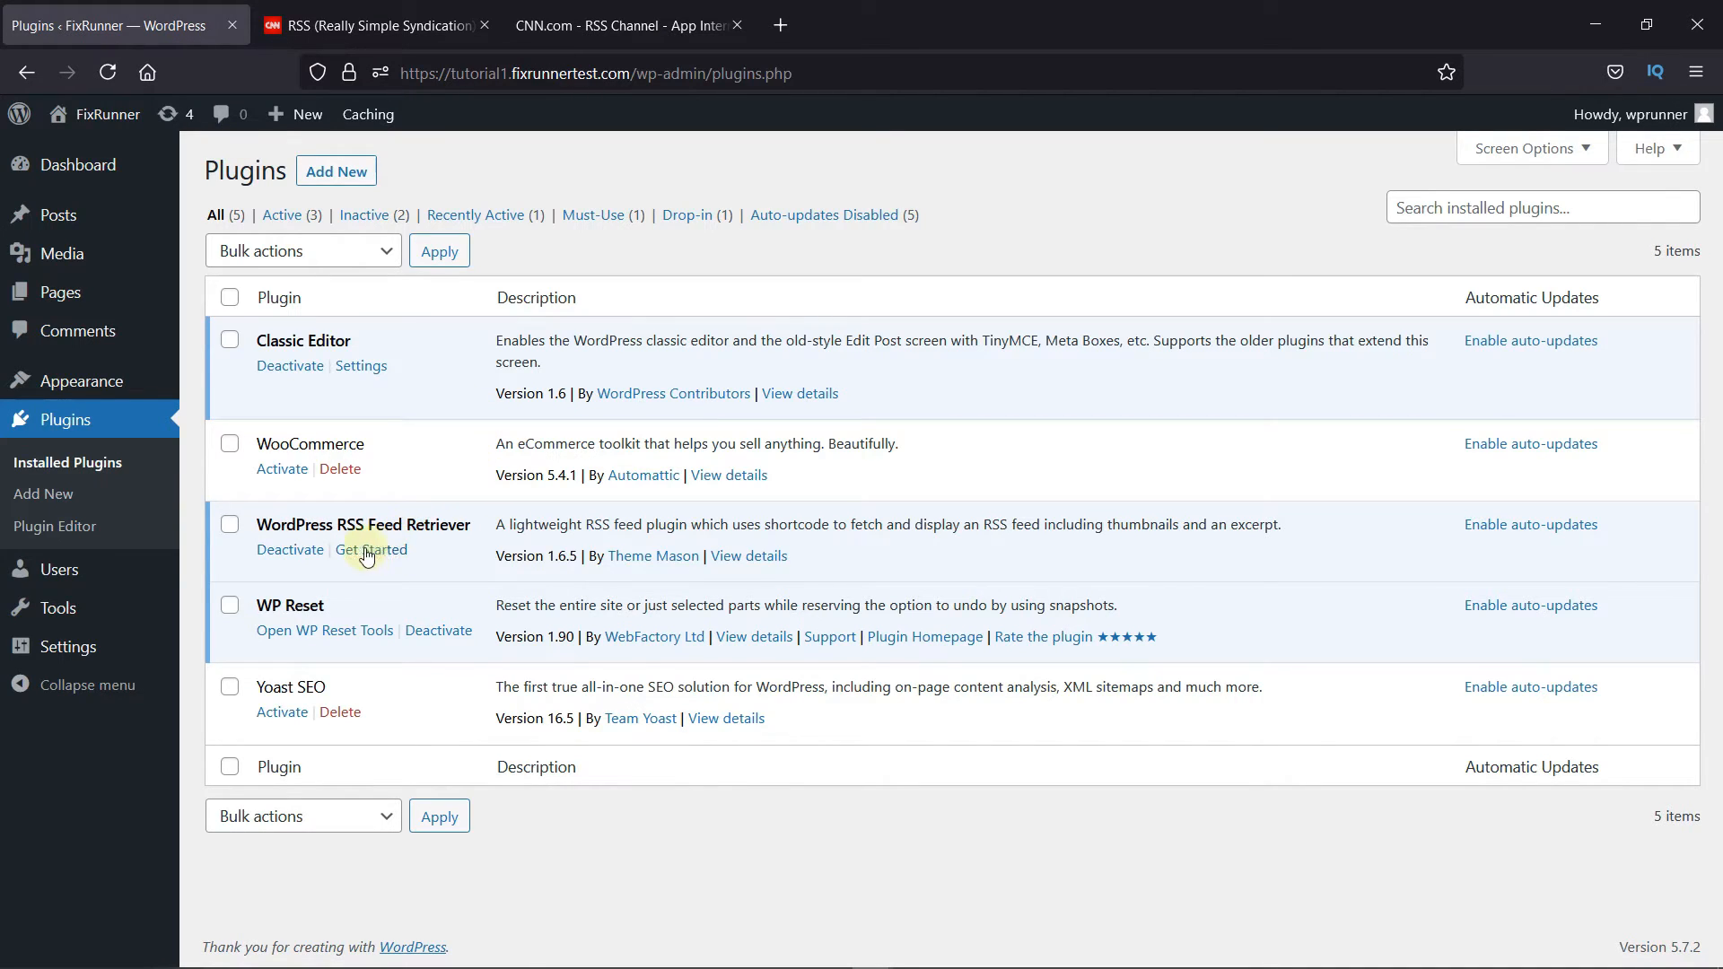
Open RSS Feed Retriever's Get Started page and copy its example shortcode
{"action": "left_click", "coordinate": [371, 549]}
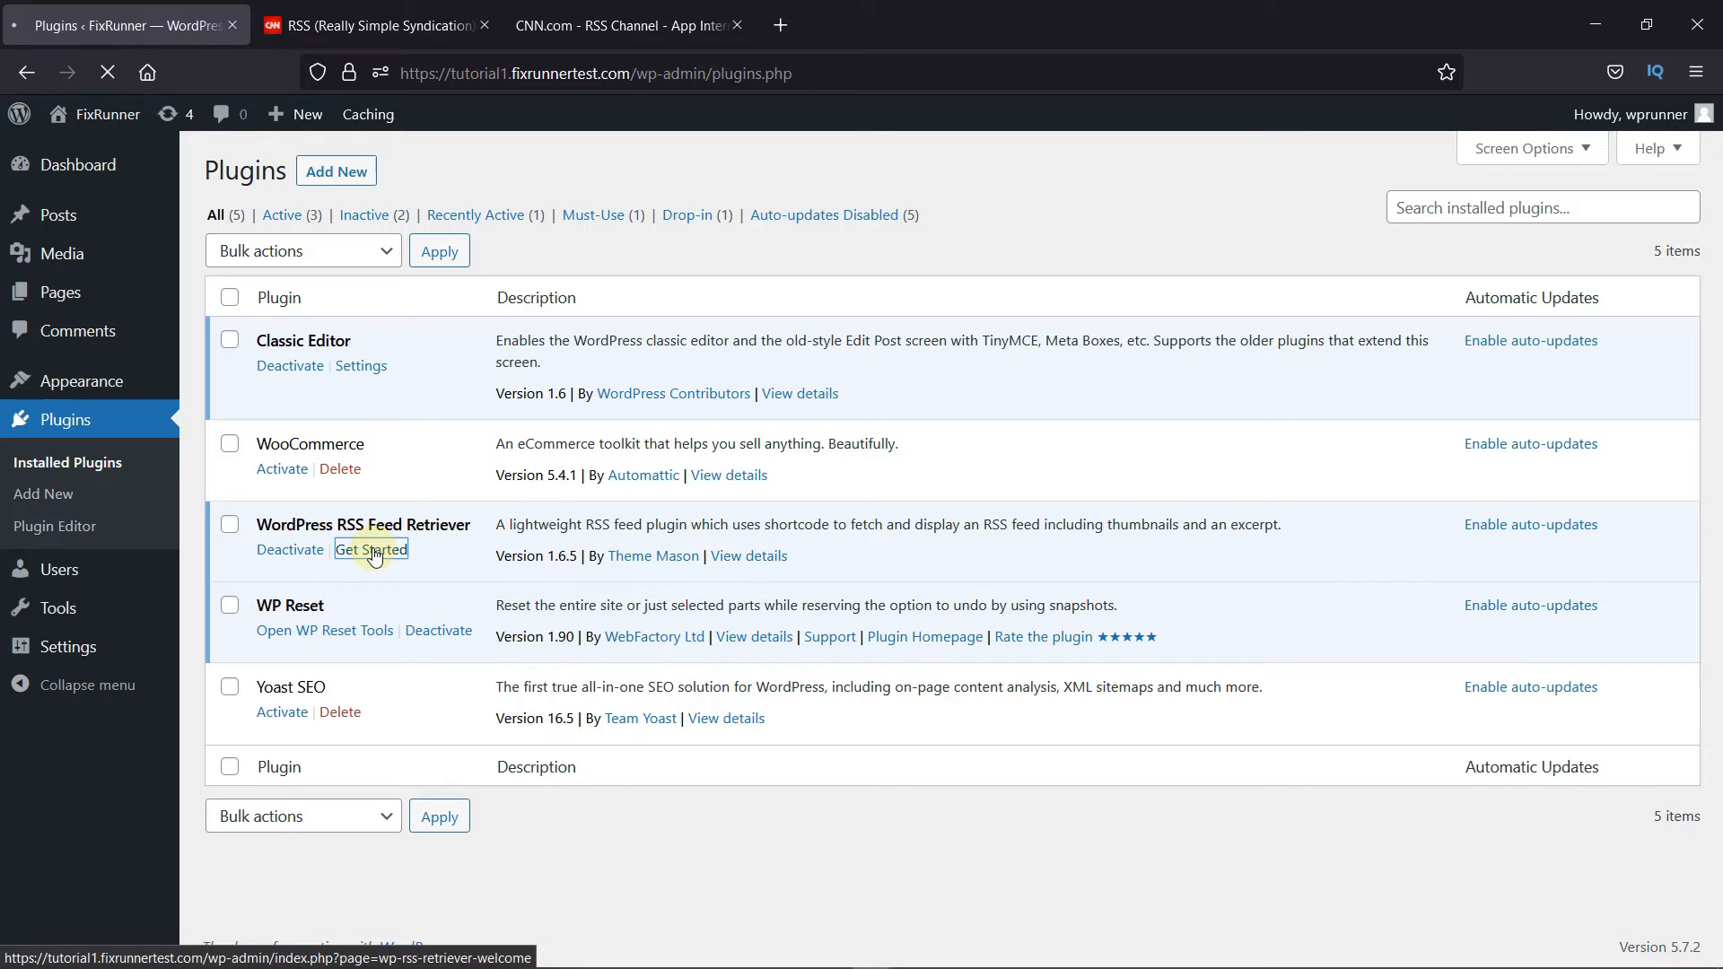
{"action": "left_click", "coordinate": [369, 549]}
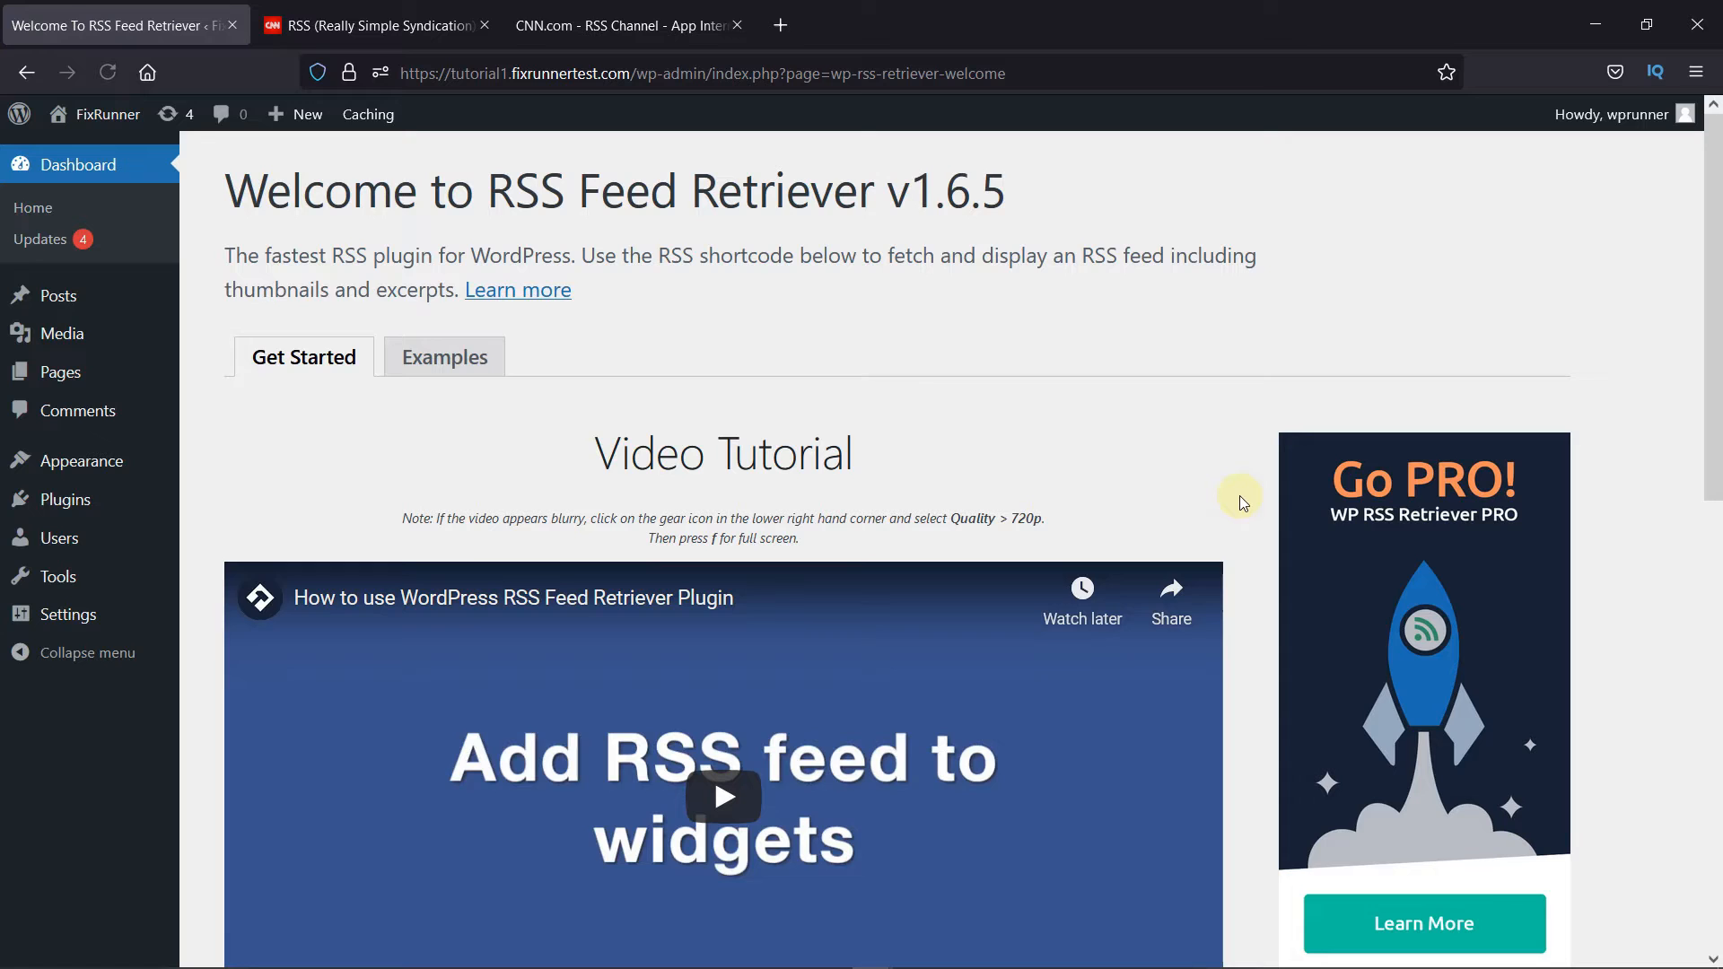
{"action": "scroll", "scroll_direction": "down", "scroll_amount": 3}
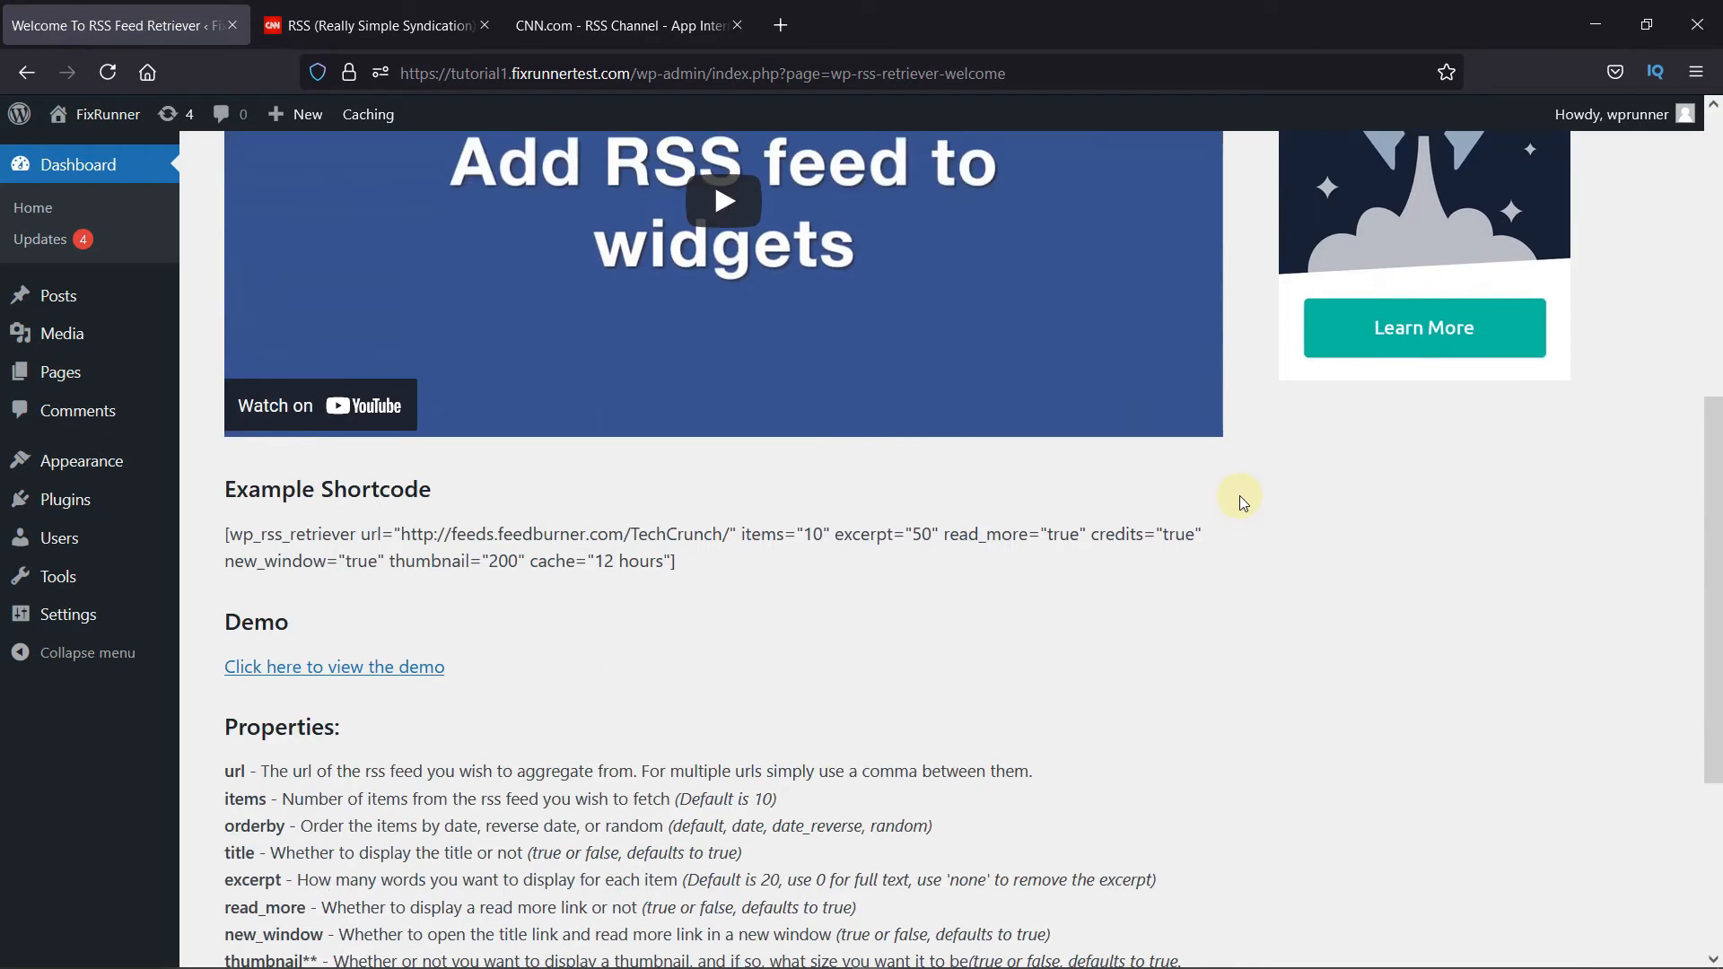
{"action": "scroll", "scroll_direction": "down", "scroll_amount": 3}
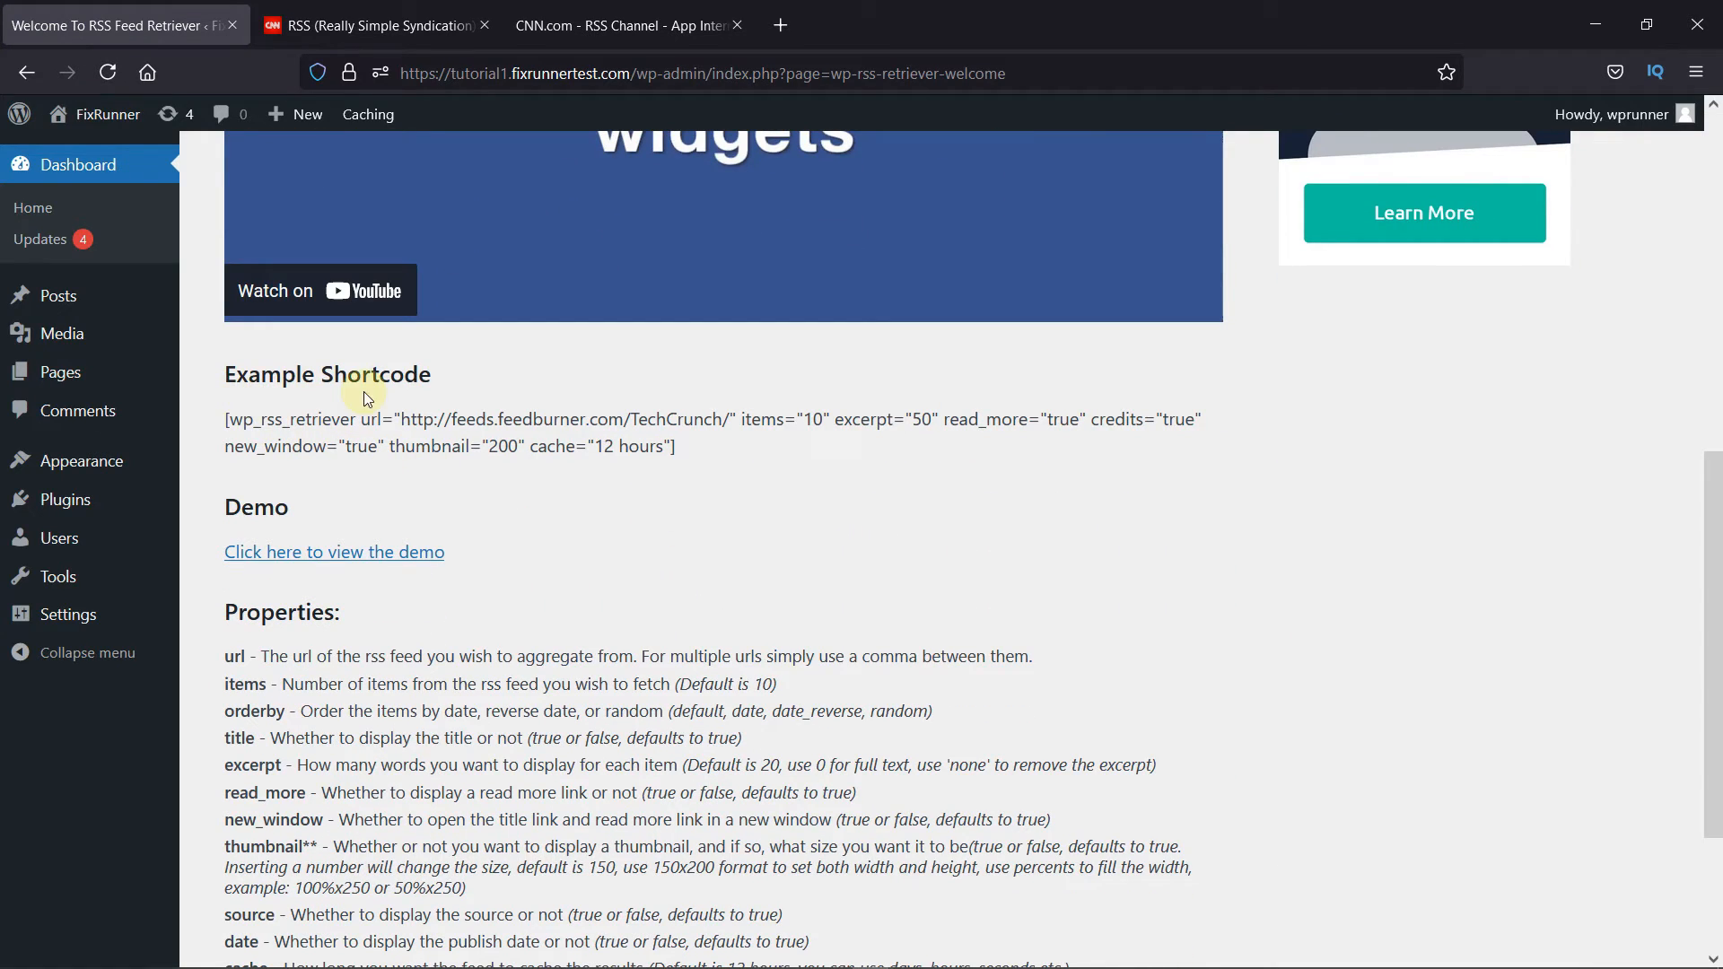
{"action": "mouse_move", "coordinate": [417, 407]}
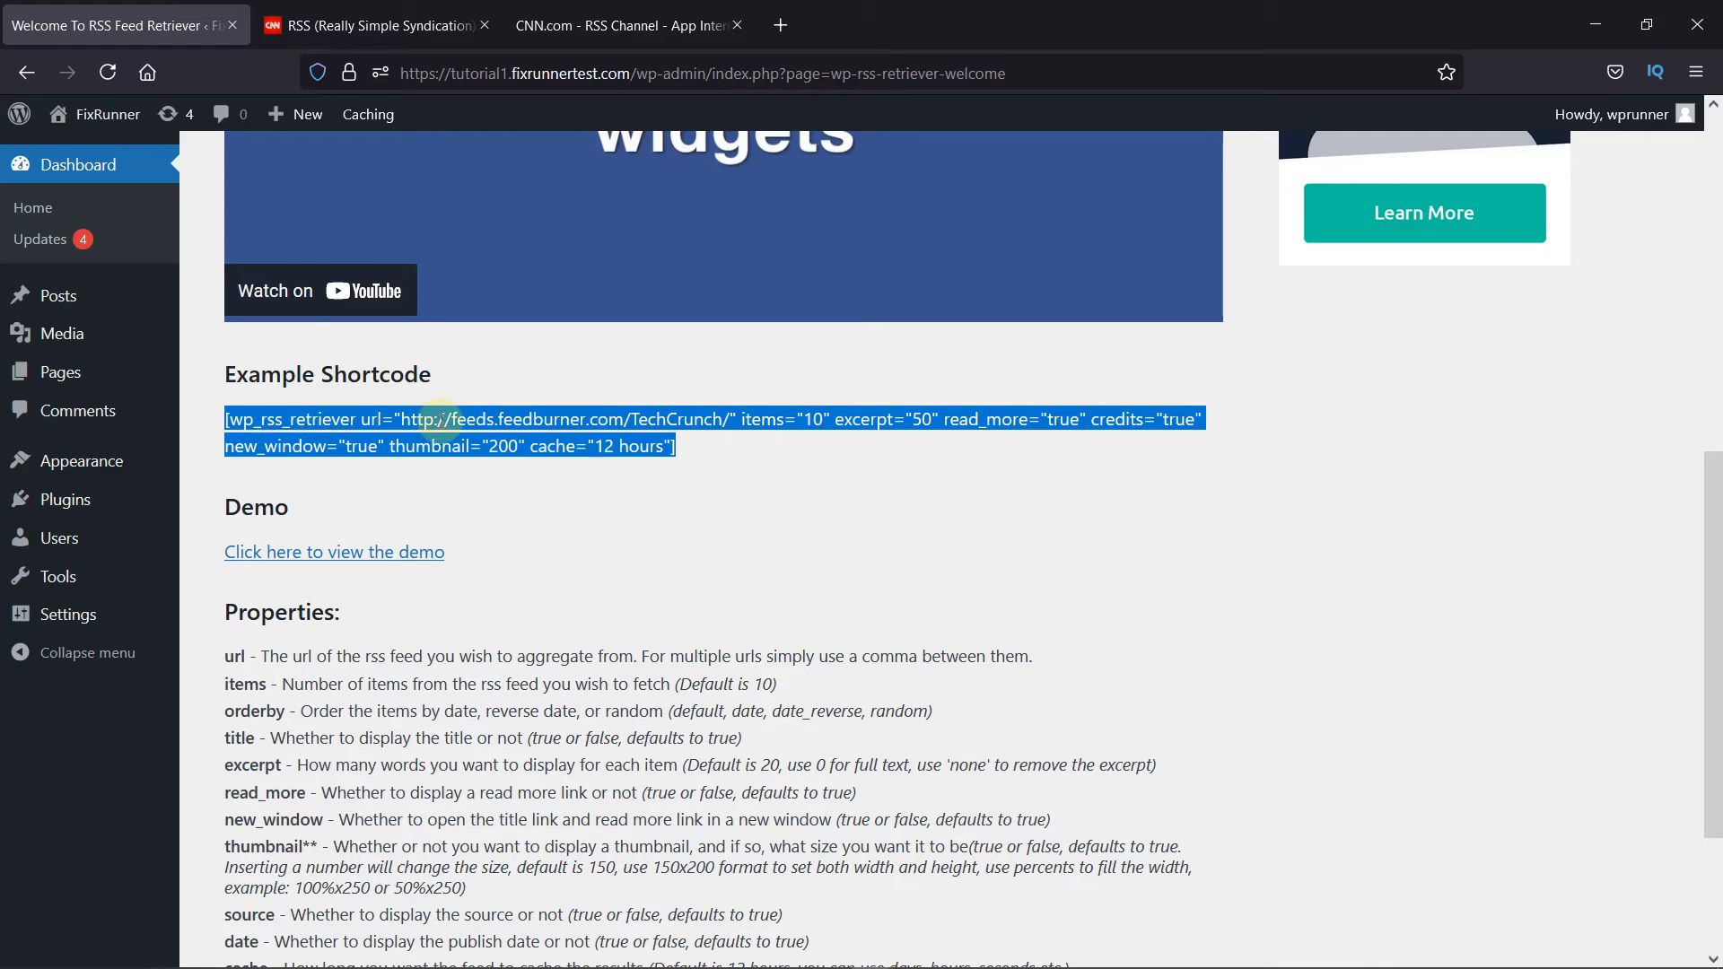
{"action": "left_click", "coordinate": [711, 452]}
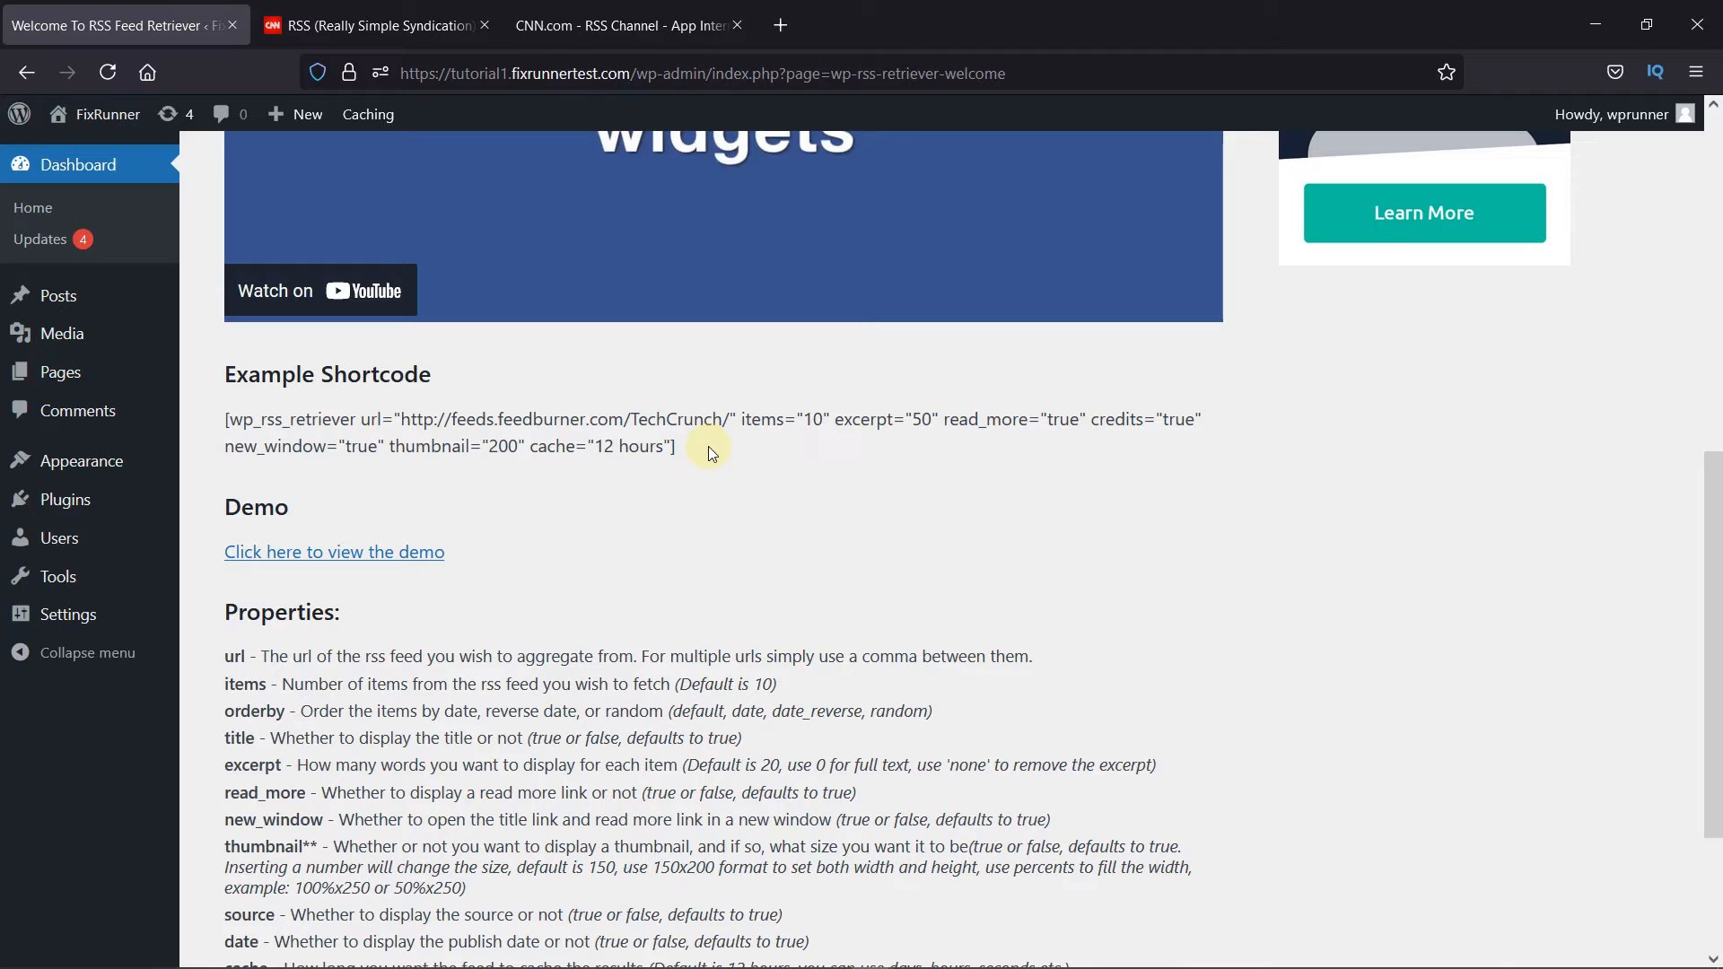
{"action": "mouse_move", "coordinate": [240, 357]}
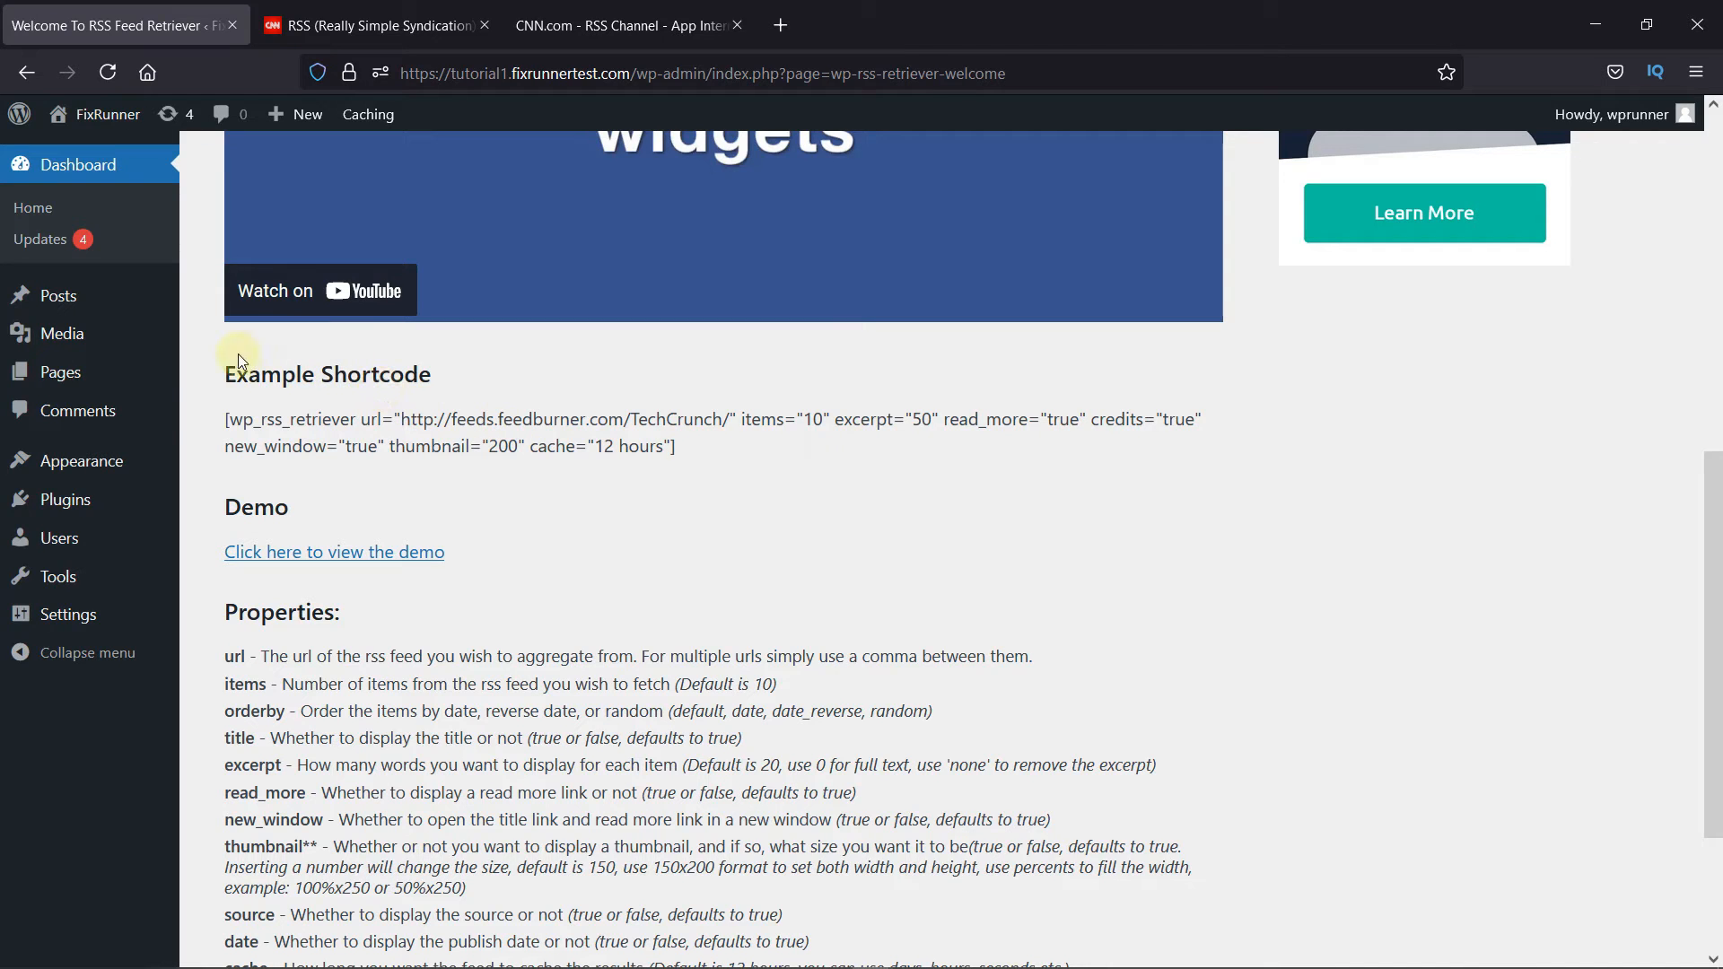
{"action": "mouse_move", "coordinate": [61, 372]}
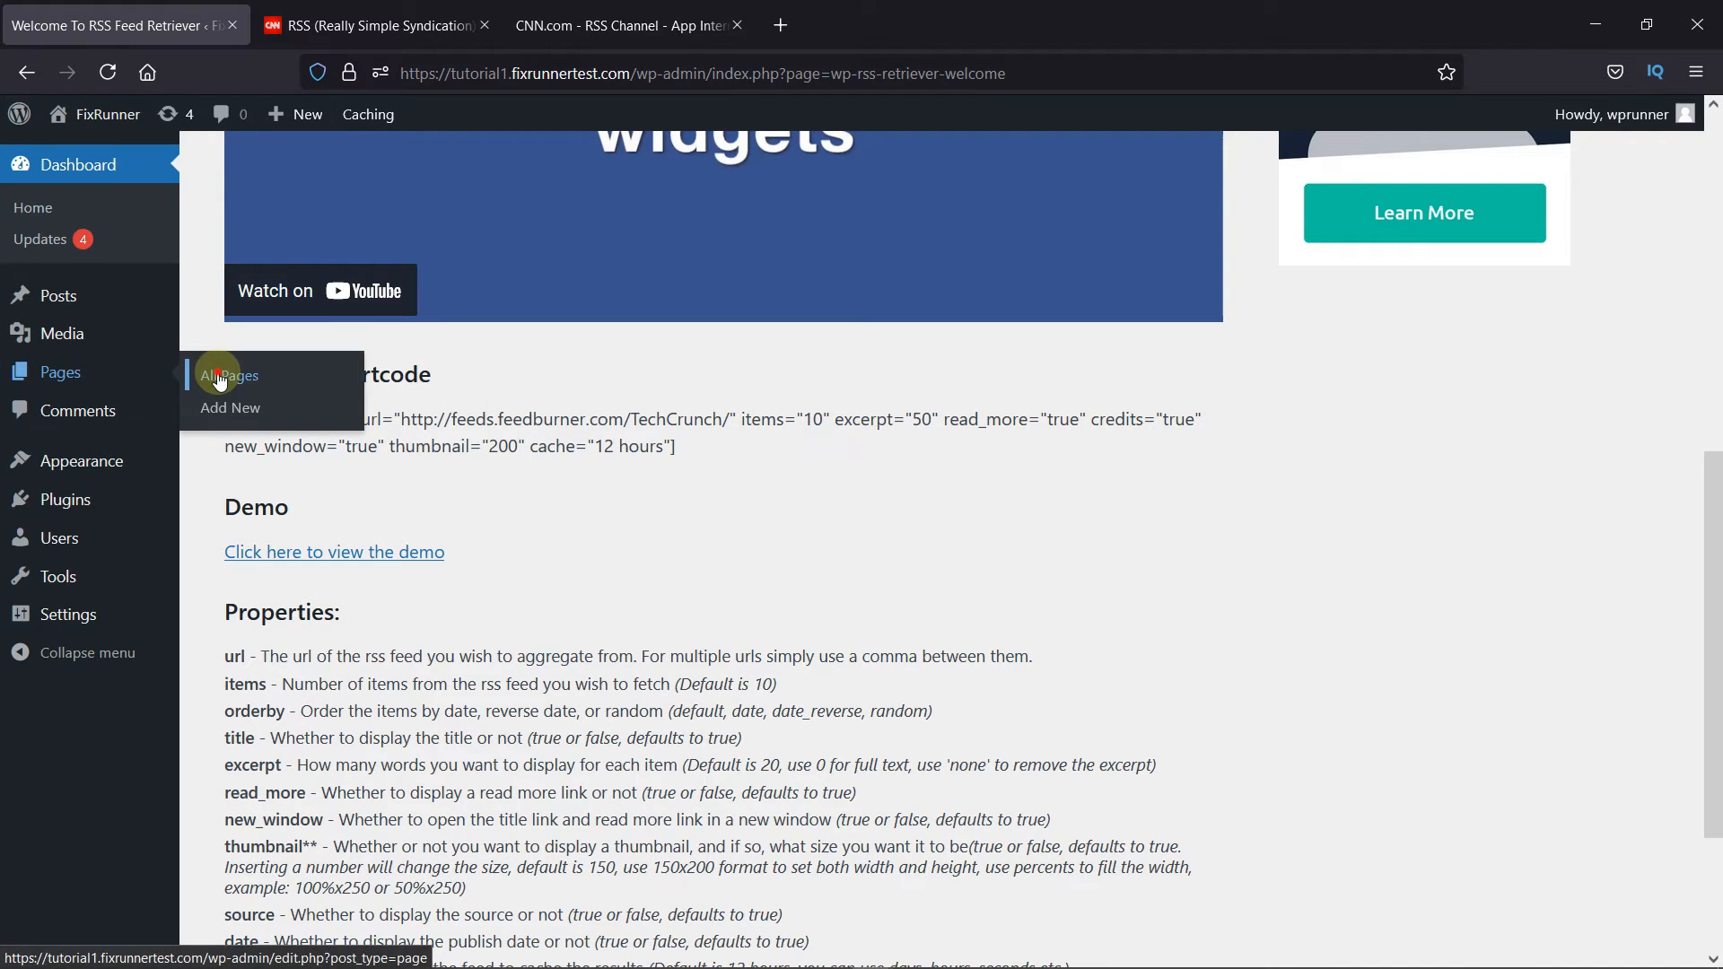
Paste the wp_rss_retriever example shortcode with the TechCrunch URL into the HomePage editor
{"action": "left_click", "coordinate": [228, 377]}
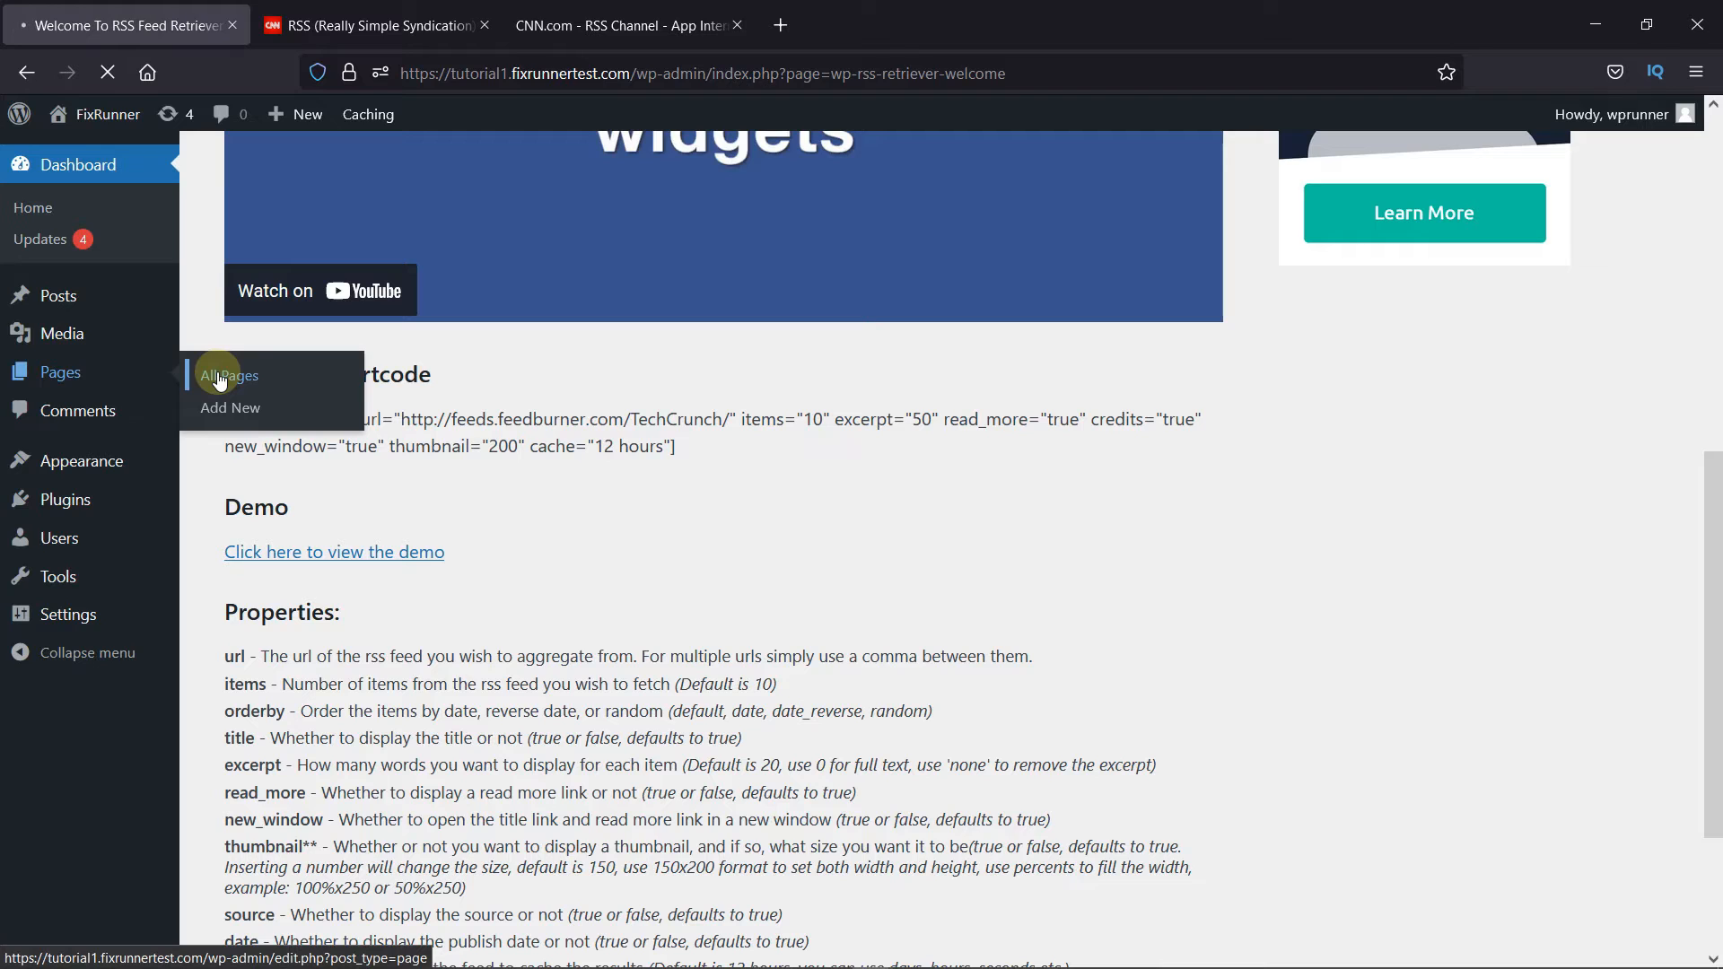
{"action": "left_click", "coordinate": [228, 375]}
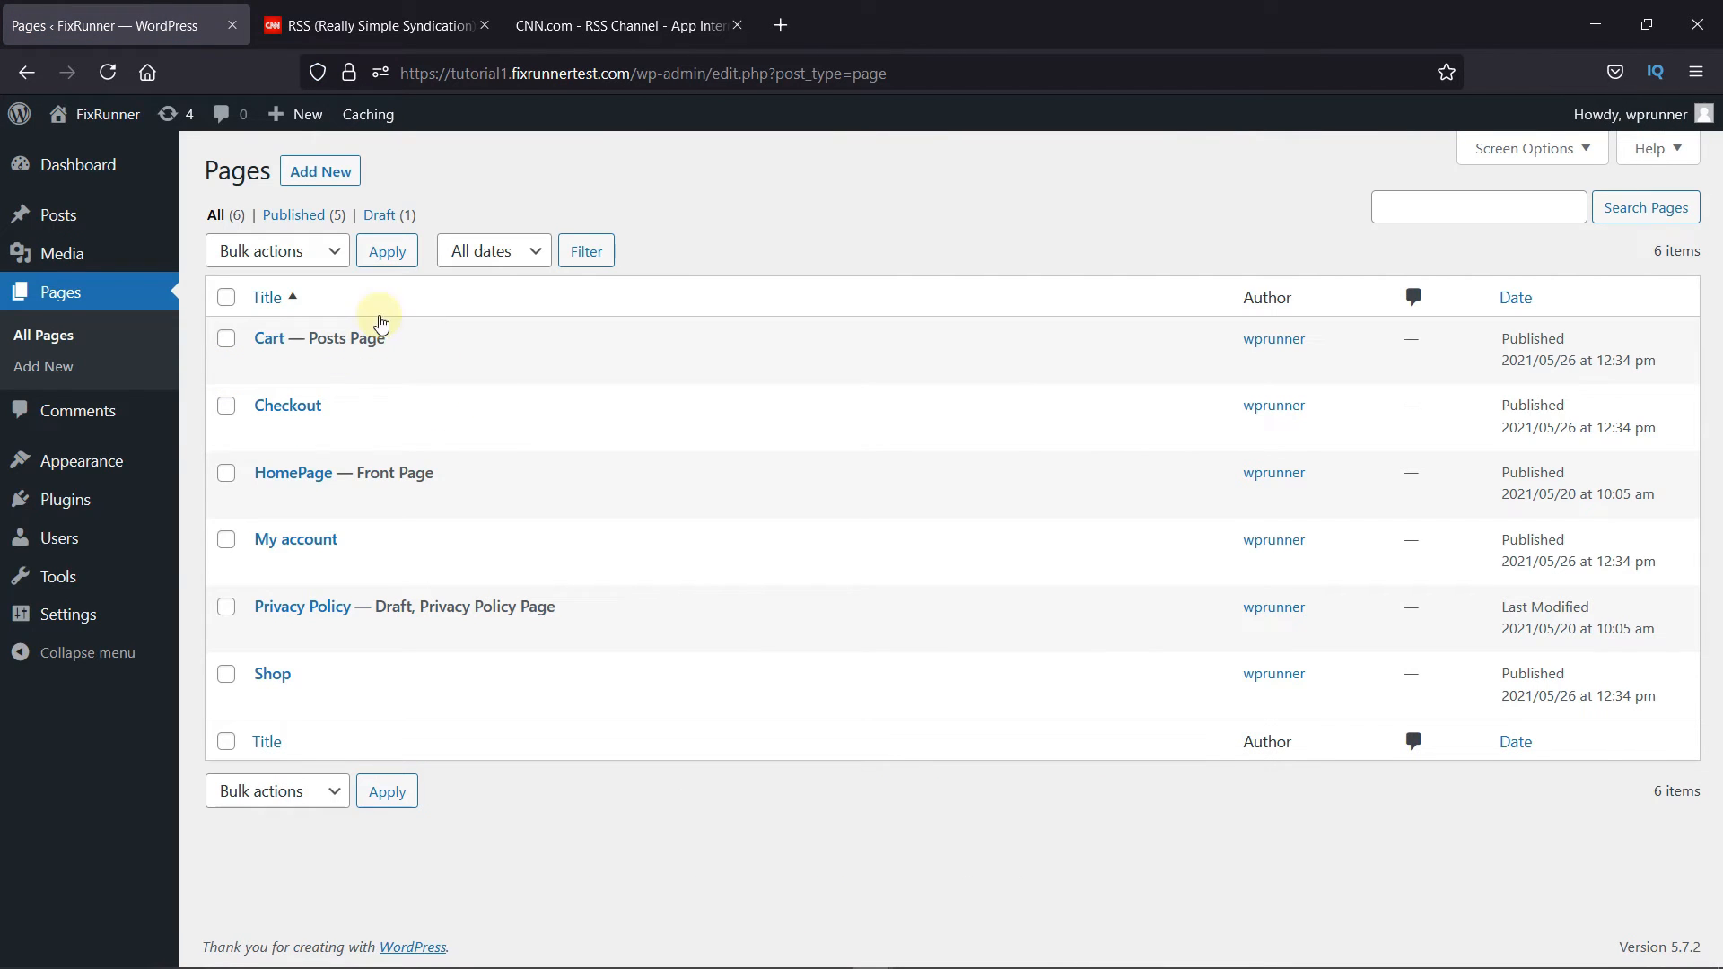
{"action": "mouse_move", "coordinate": [292, 473]}
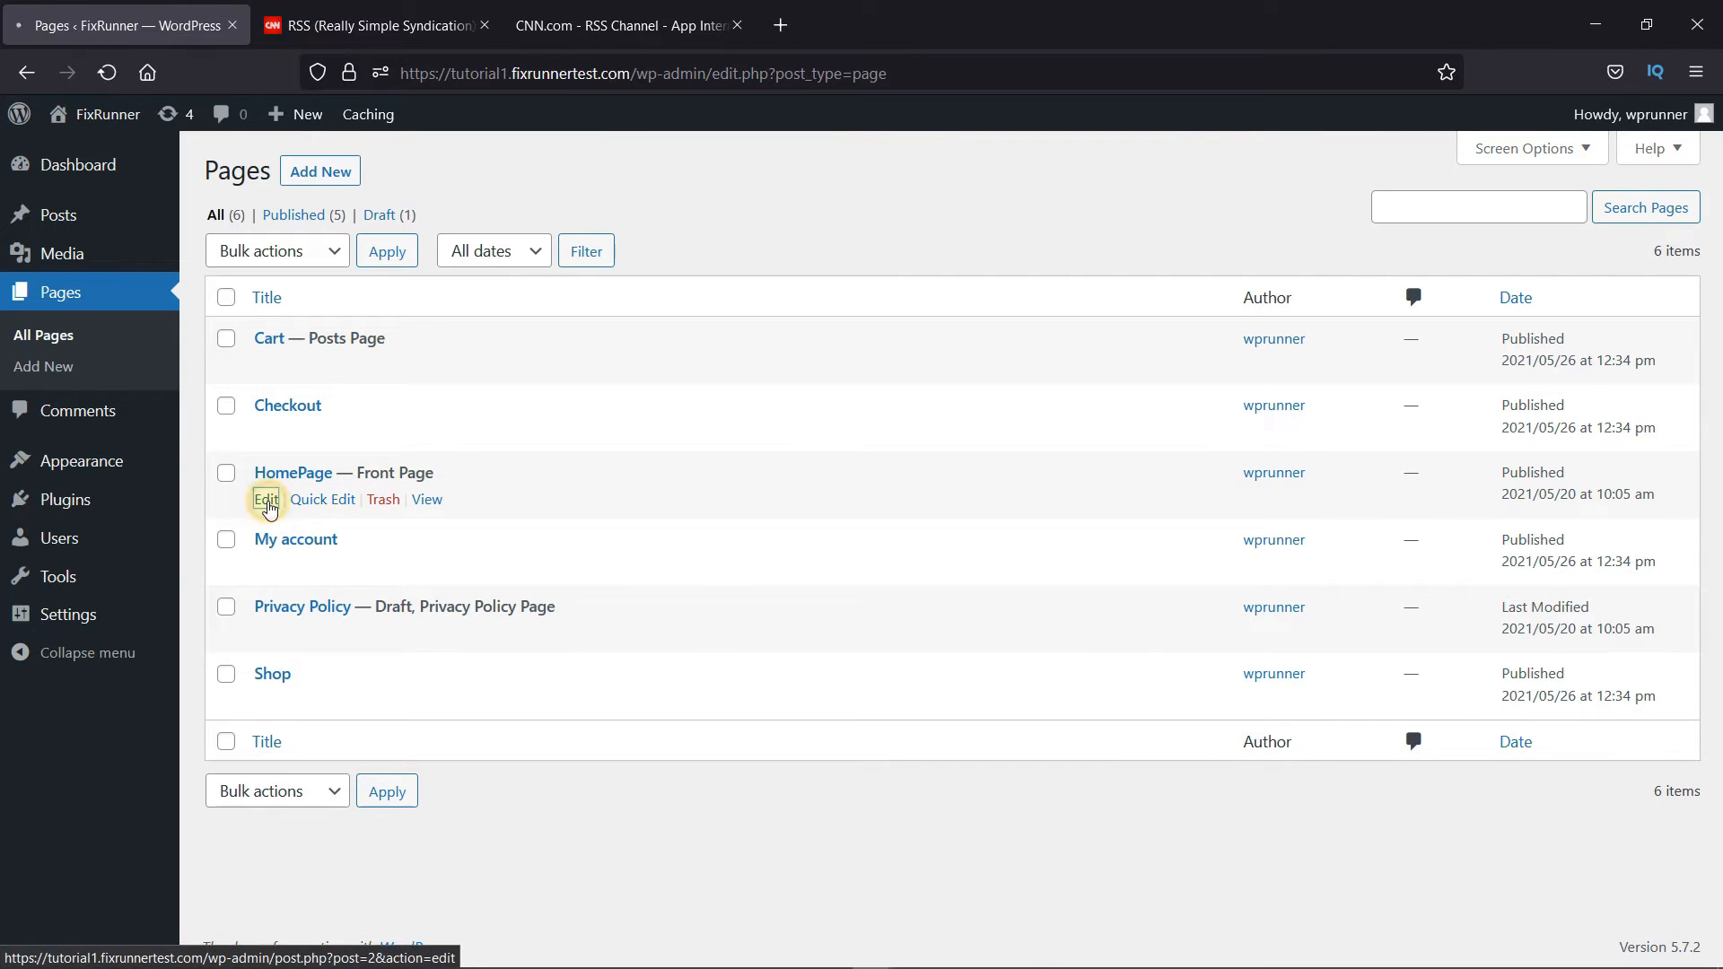
{"action": "left_click", "coordinate": [265, 499]}
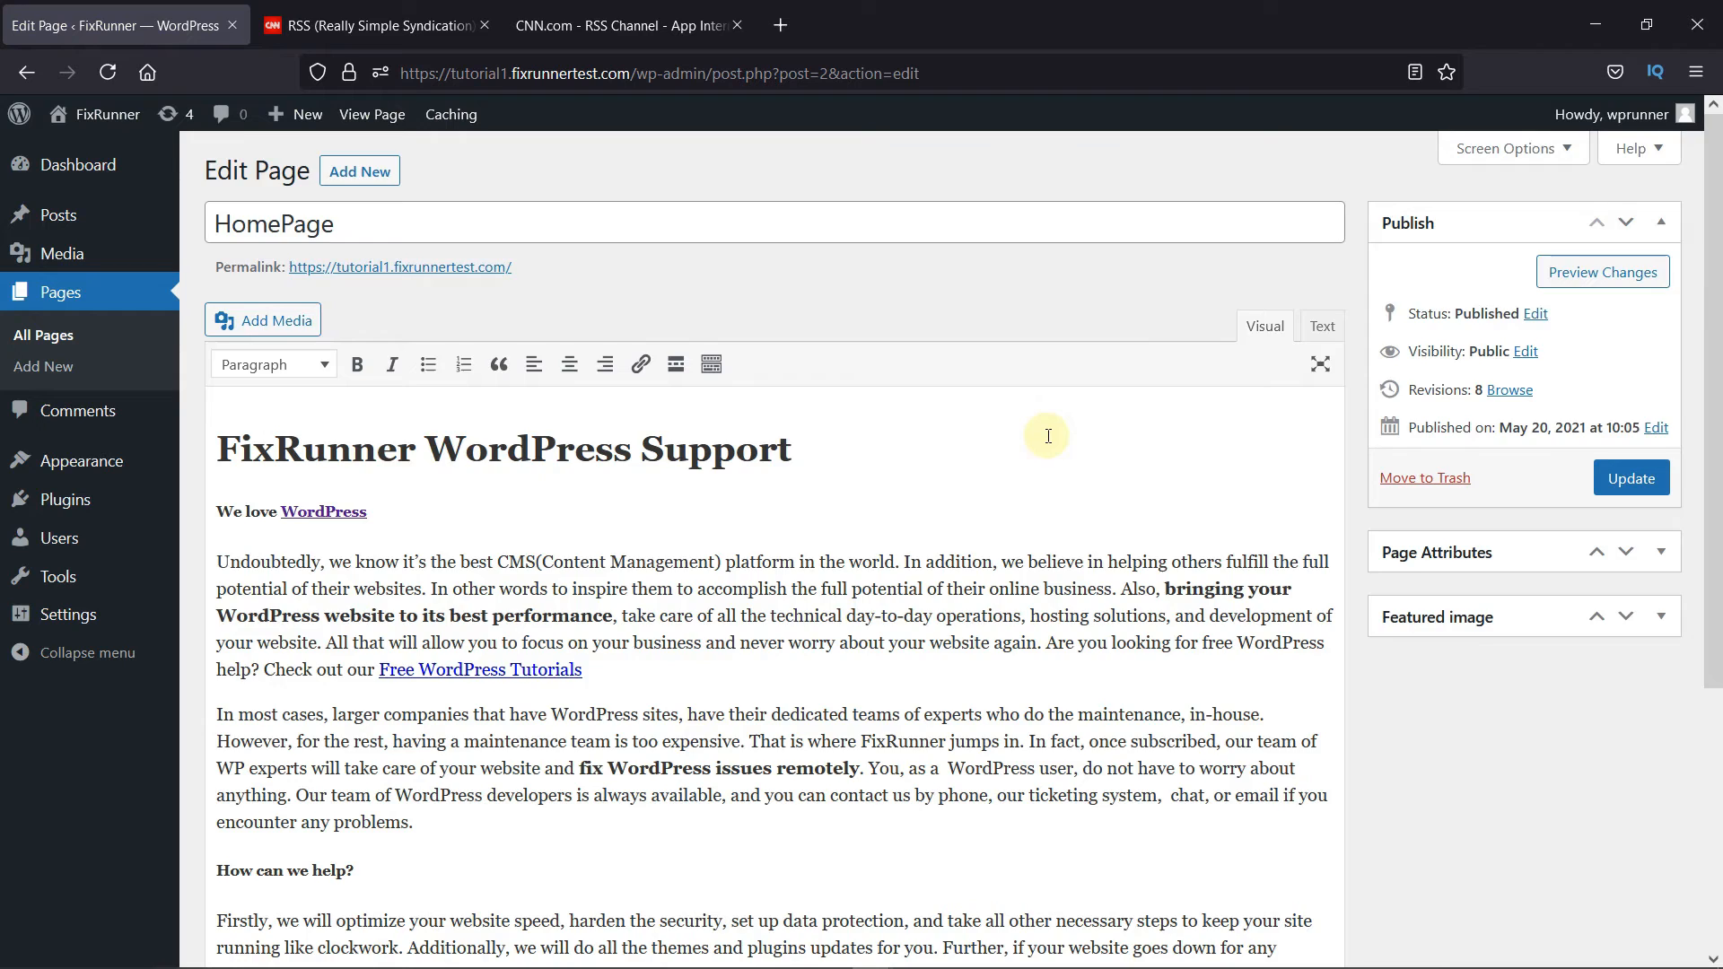
{"action": "scroll", "scroll_direction": "down", "scroll_amount": 3}
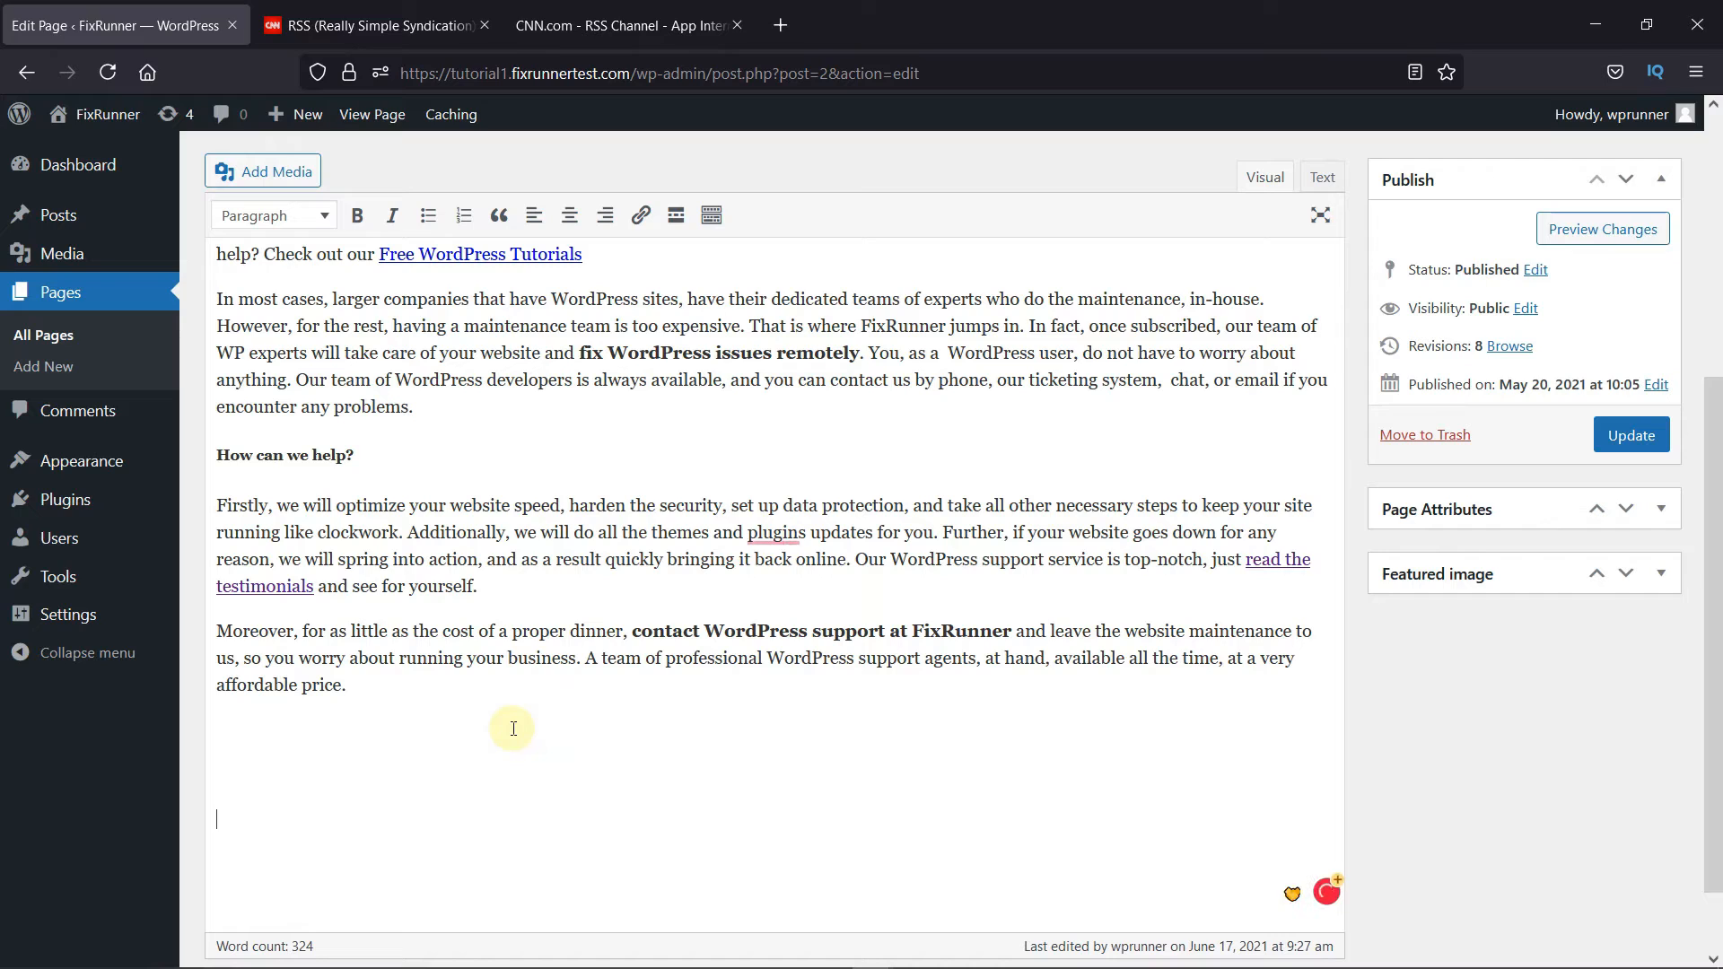
{"action": "type", "text": "[wp_rss_retriever url=\"http://feeds.feedburner.com/TechCrunch/\" items=\"10\" excerpt=\"50\" read_more=\"true\" credits=\"true\" new_window=\"true\" thumbnail=\"200\" cache=\"12 hours\"]"}
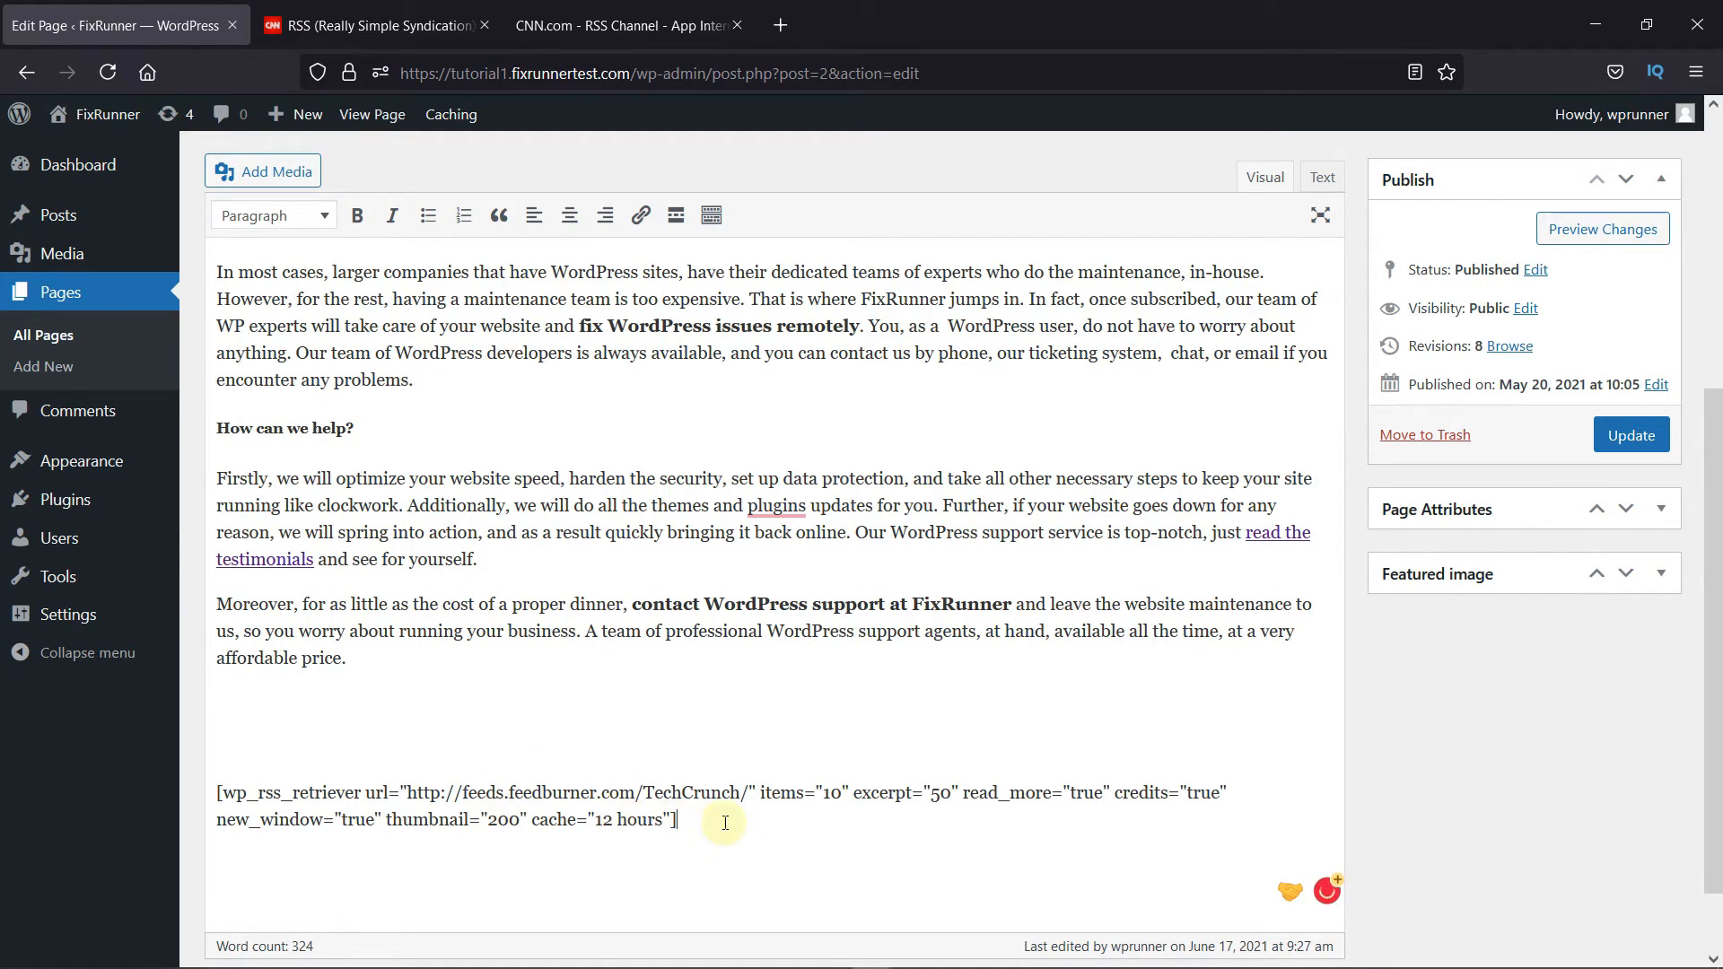
{"action": "scroll", "scroll_direction": "down", "scroll_amount": 3}
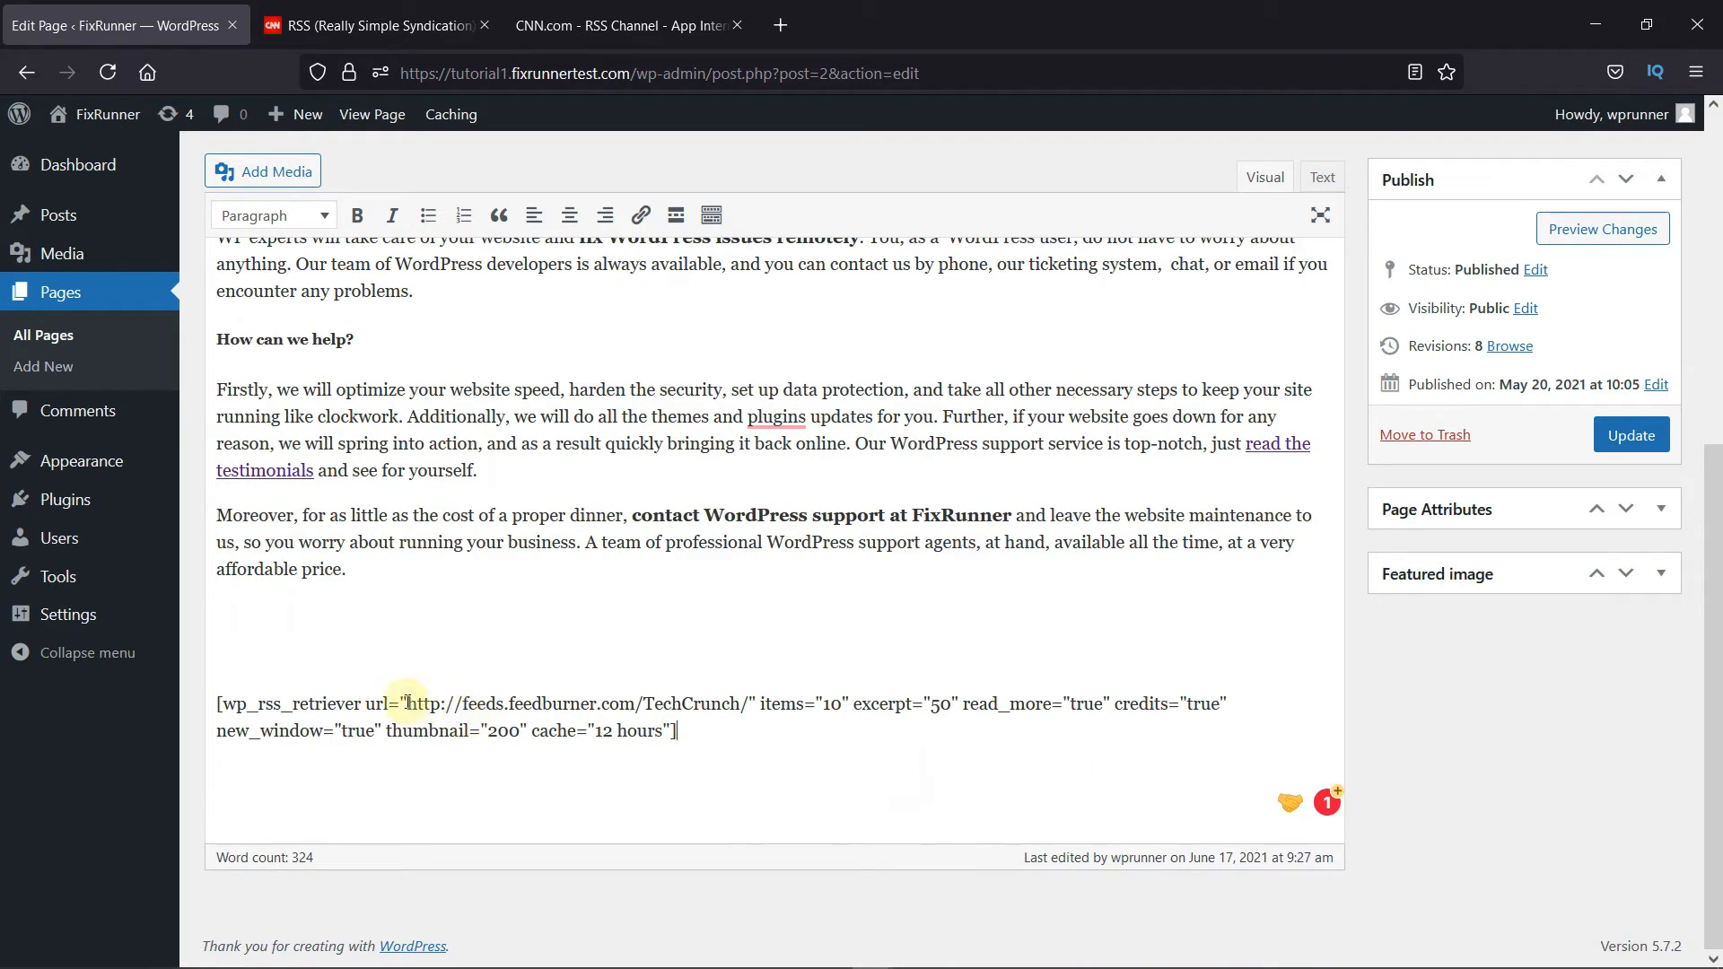
Select the TechCrunch URL, copy the CNN feed address from its tab and return to the editor
{"action": "left_click_drag", "start_coordinate": [407, 704], "coordinate": [689, 703]}
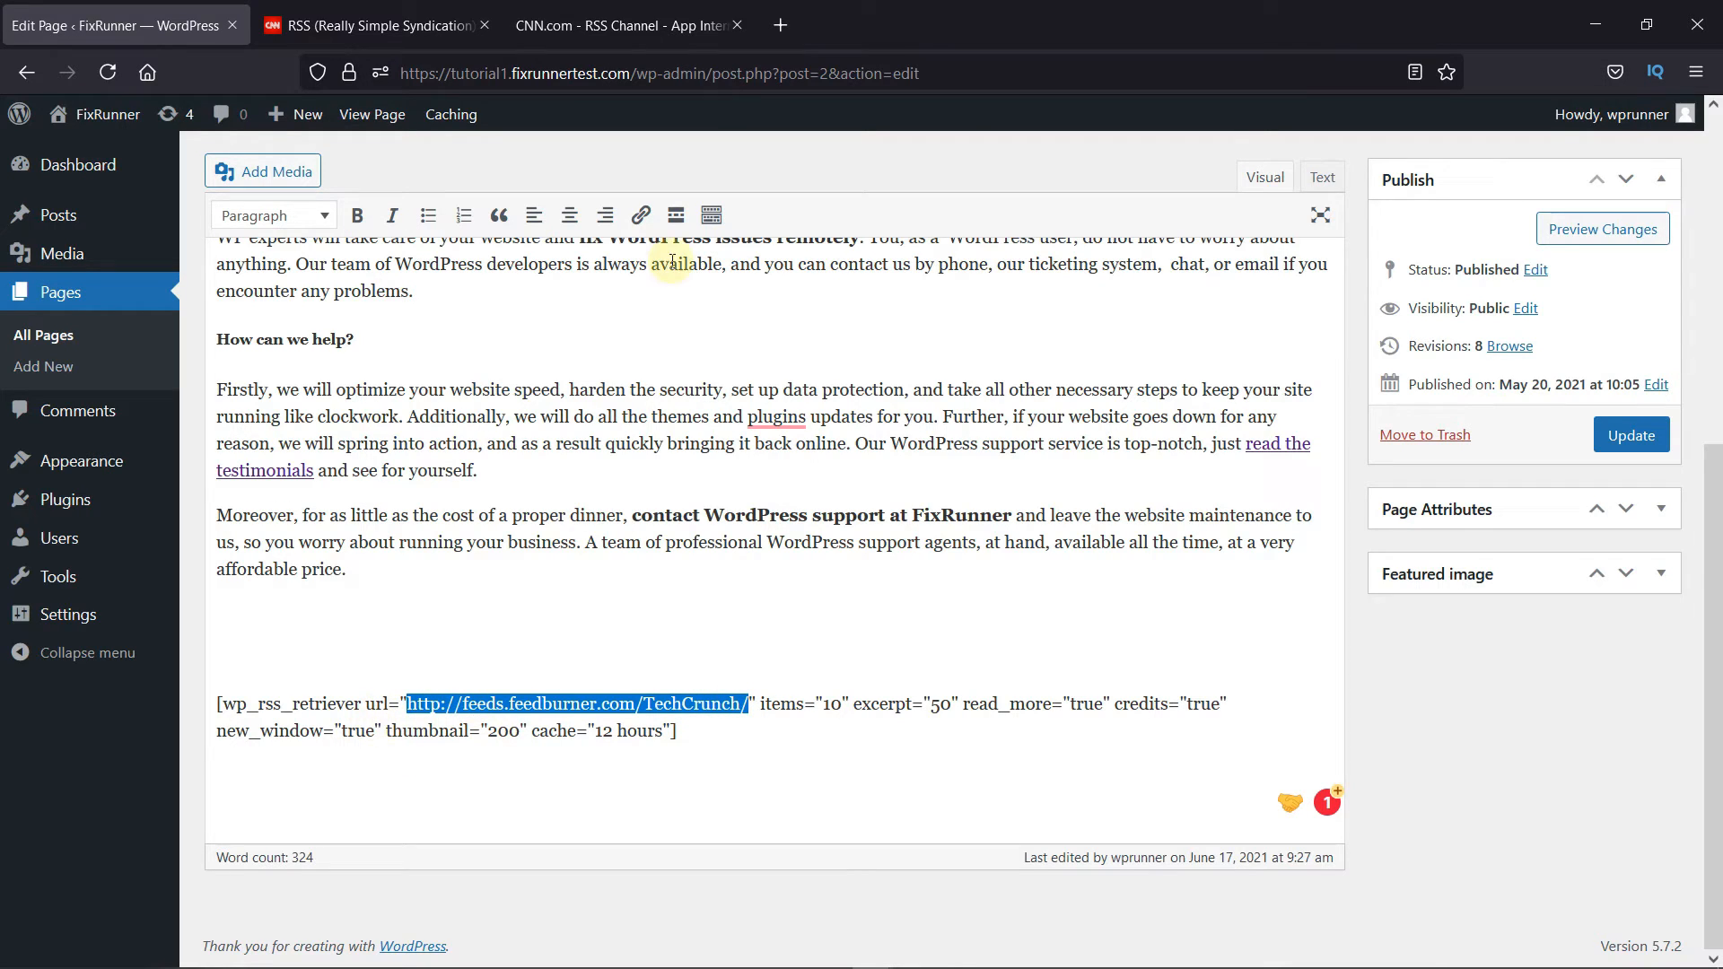
{"action": "left_click", "coordinate": [625, 25]}
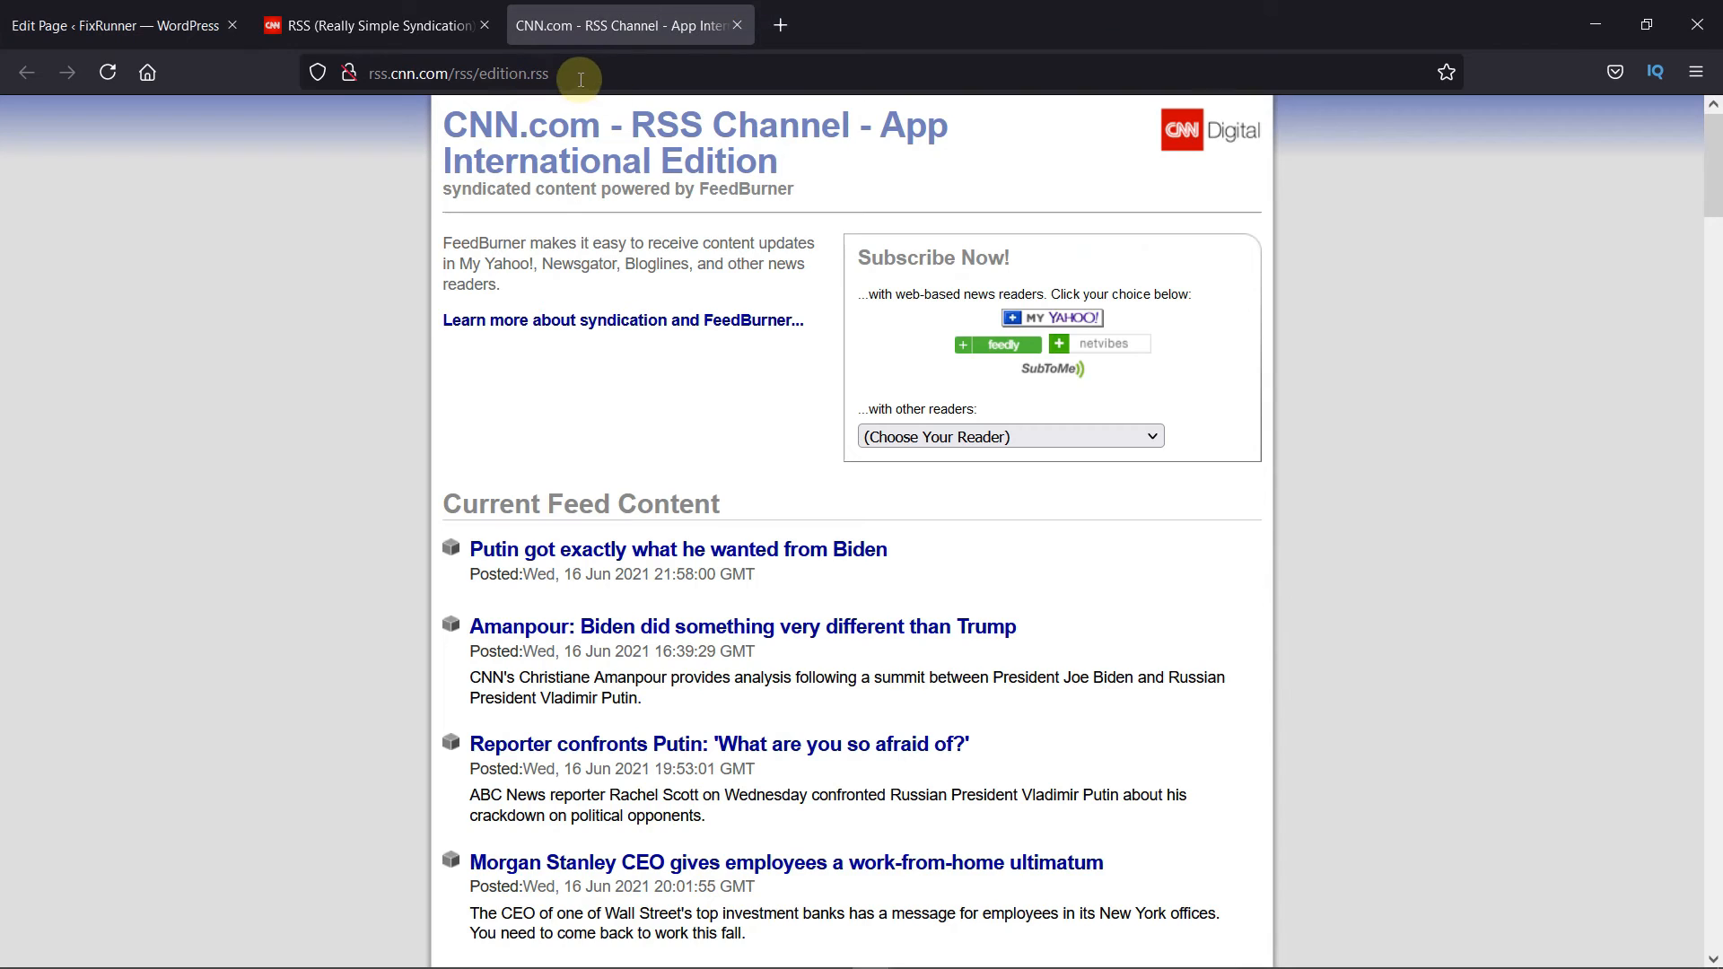
{"action": "left_click", "coordinate": [494, 73]}
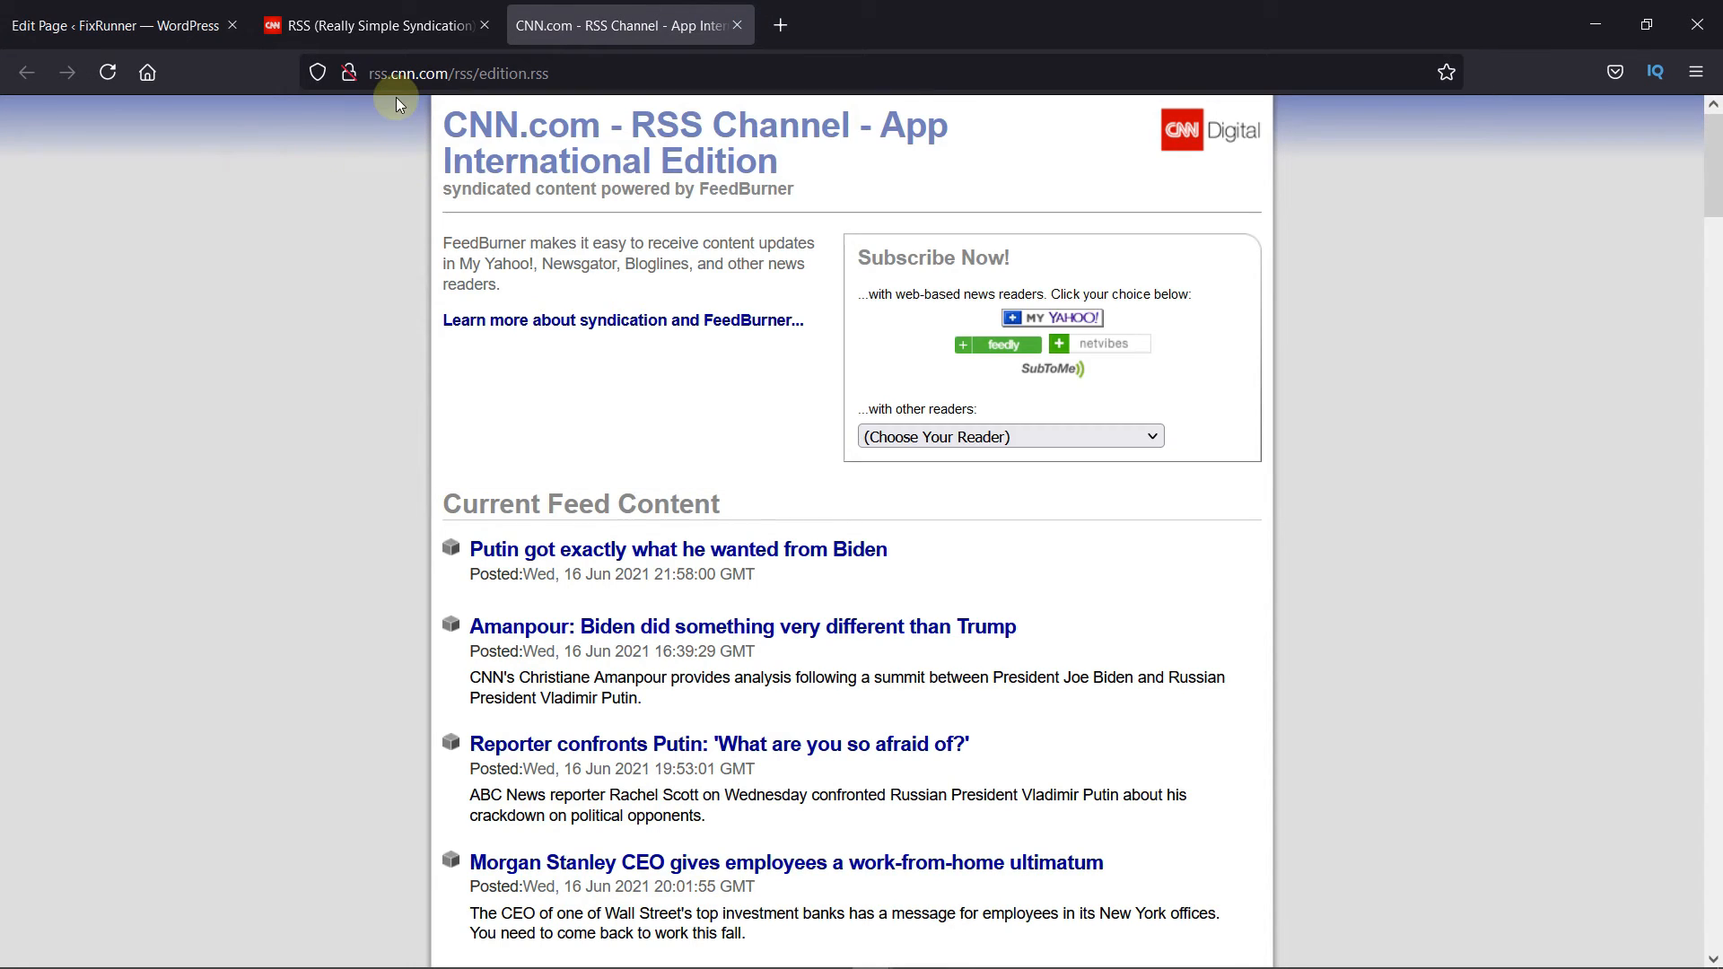
{"action": "left_click", "coordinate": [116, 25]}
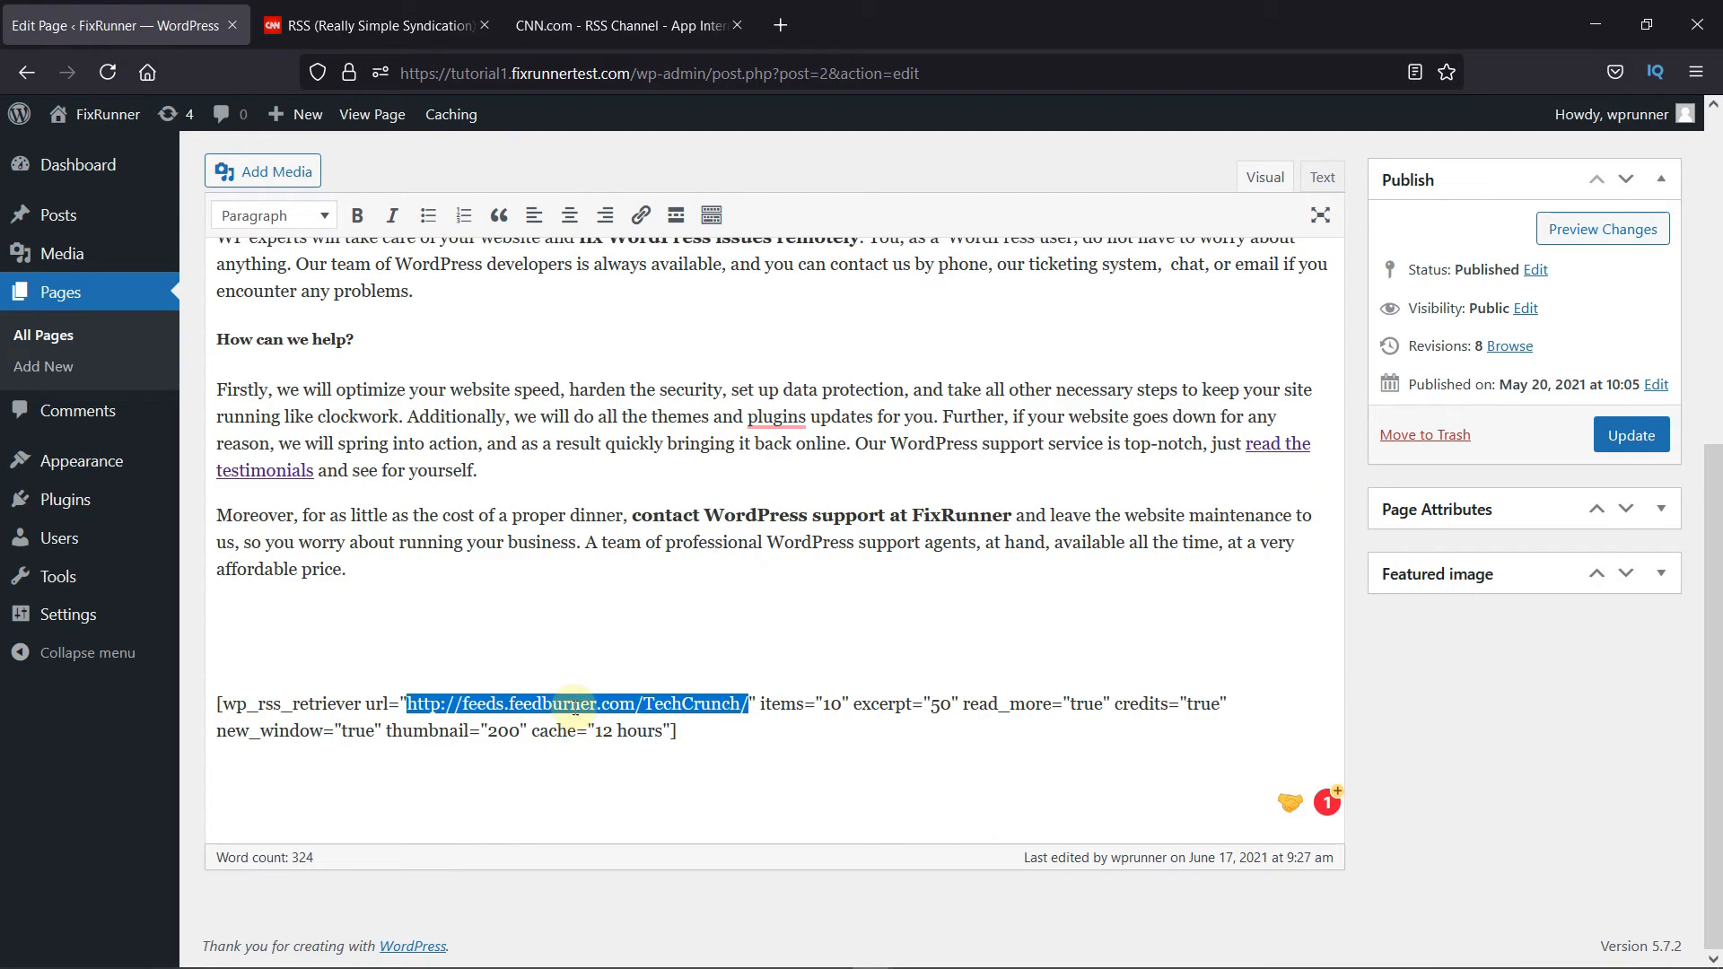
{"action": "type", "text": "http://rss.cnn.com/rss/edition.rss"}
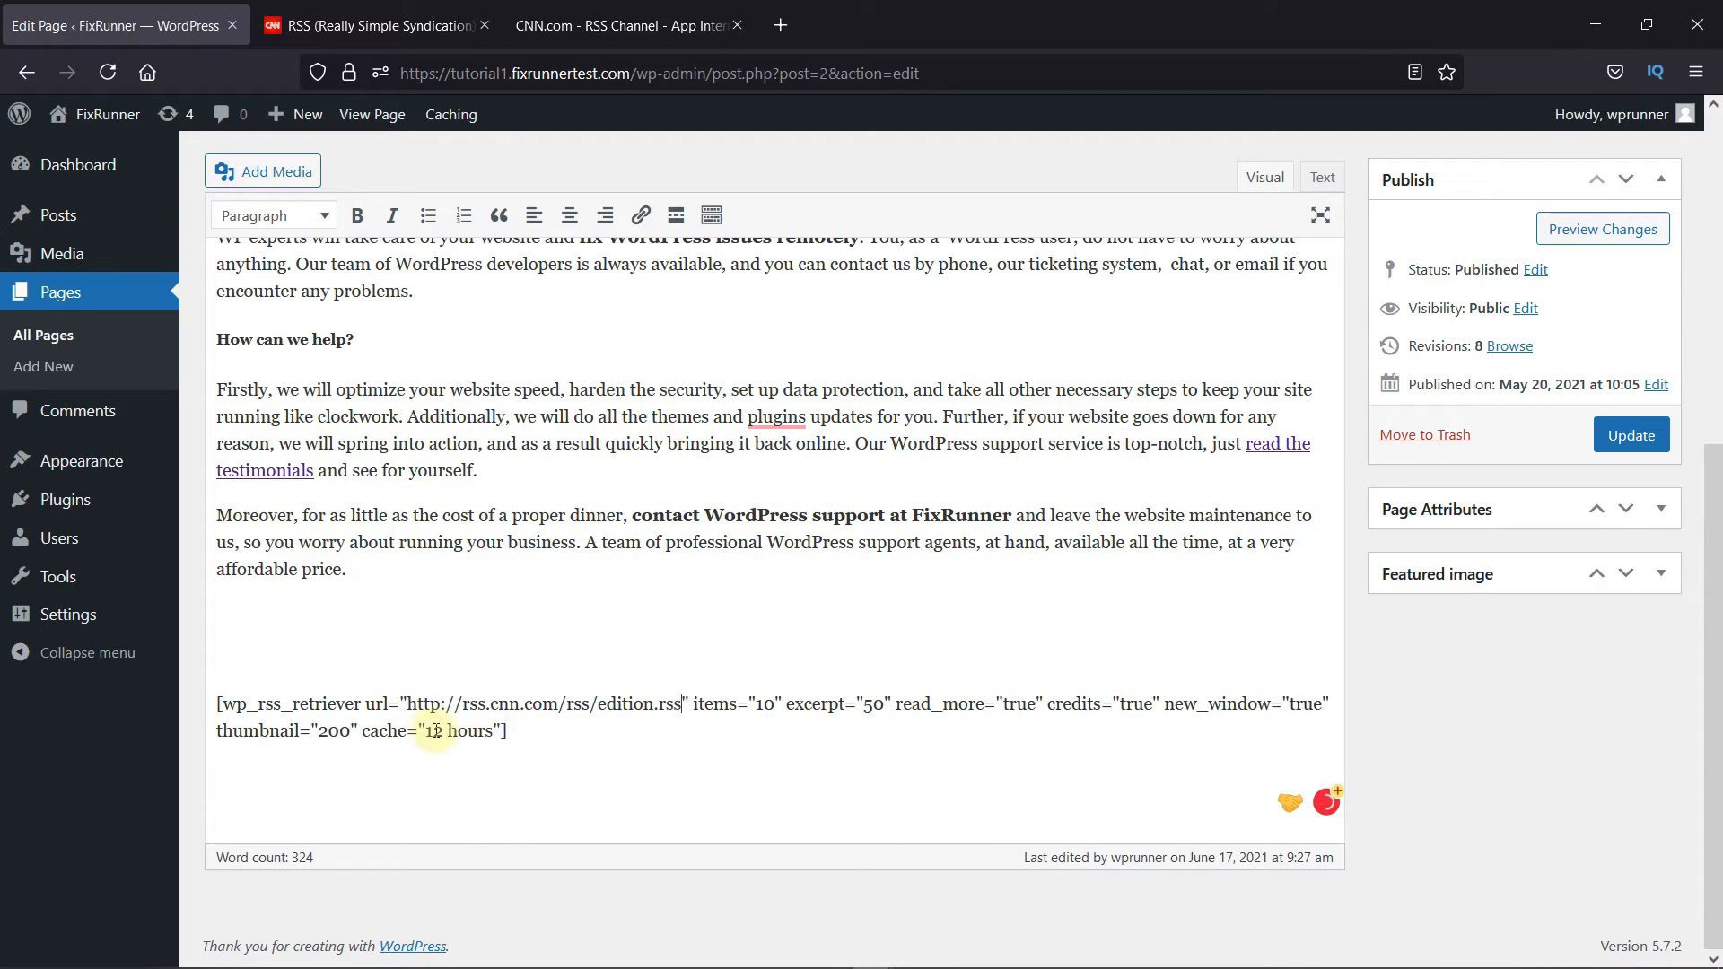
{"action": "mouse_move", "coordinate": [632, 723]}
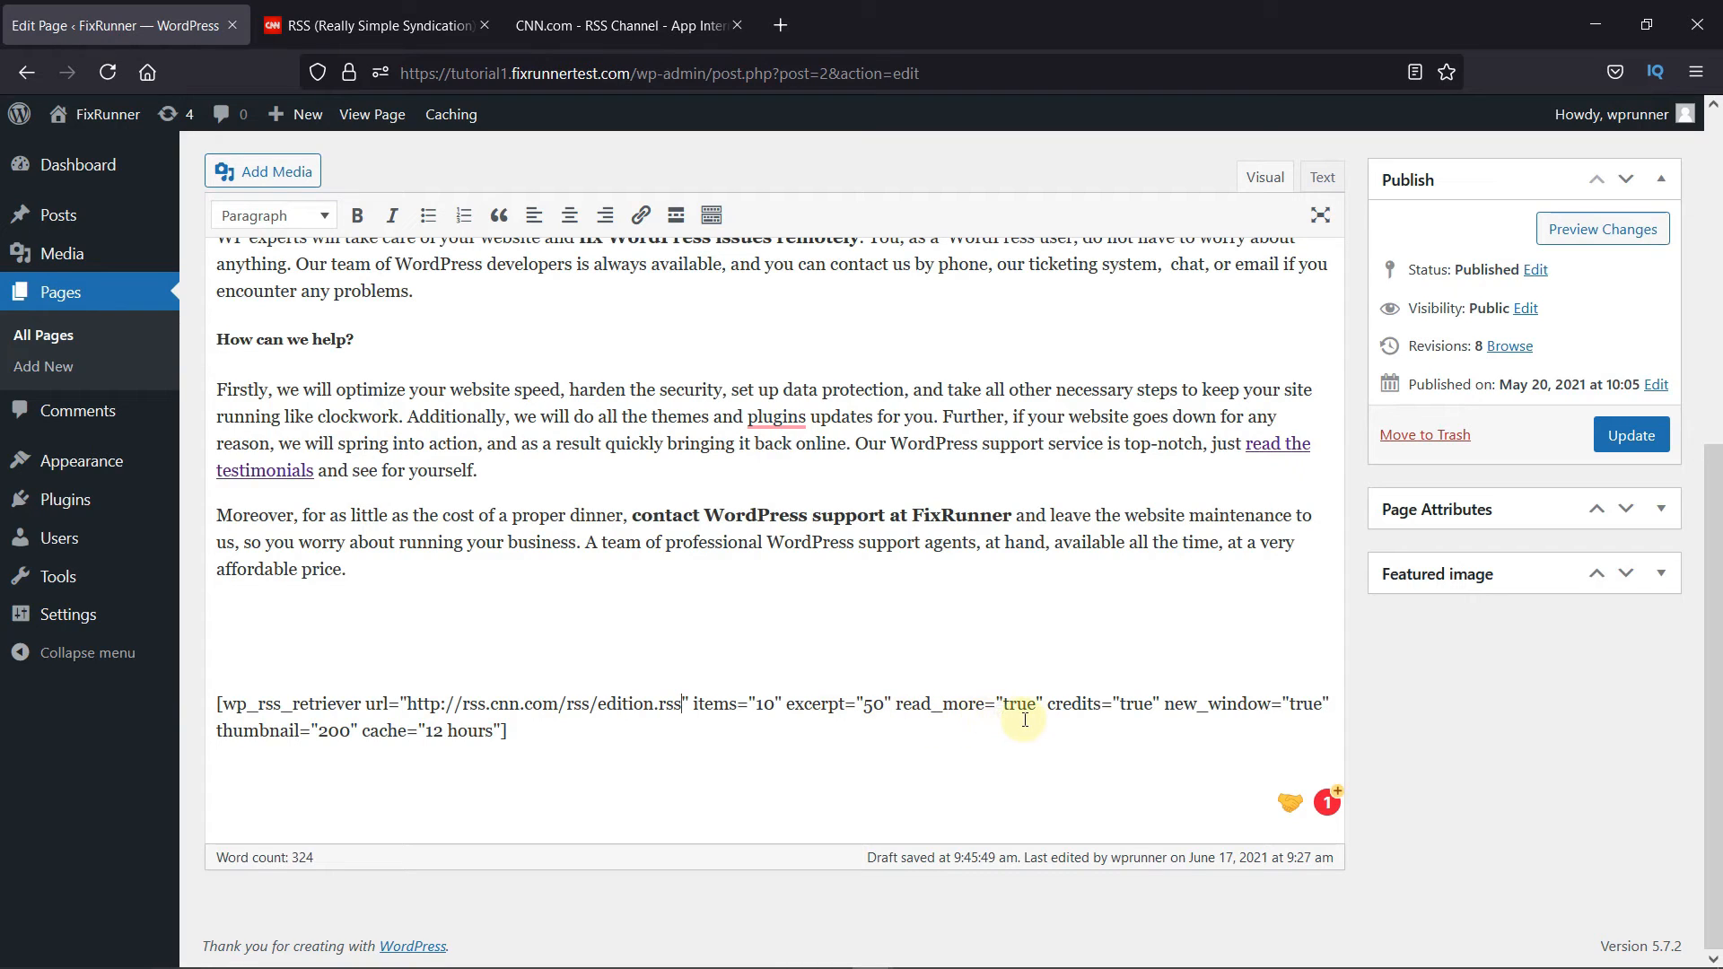
{"action": "mouse_move", "coordinate": [1034, 720]}
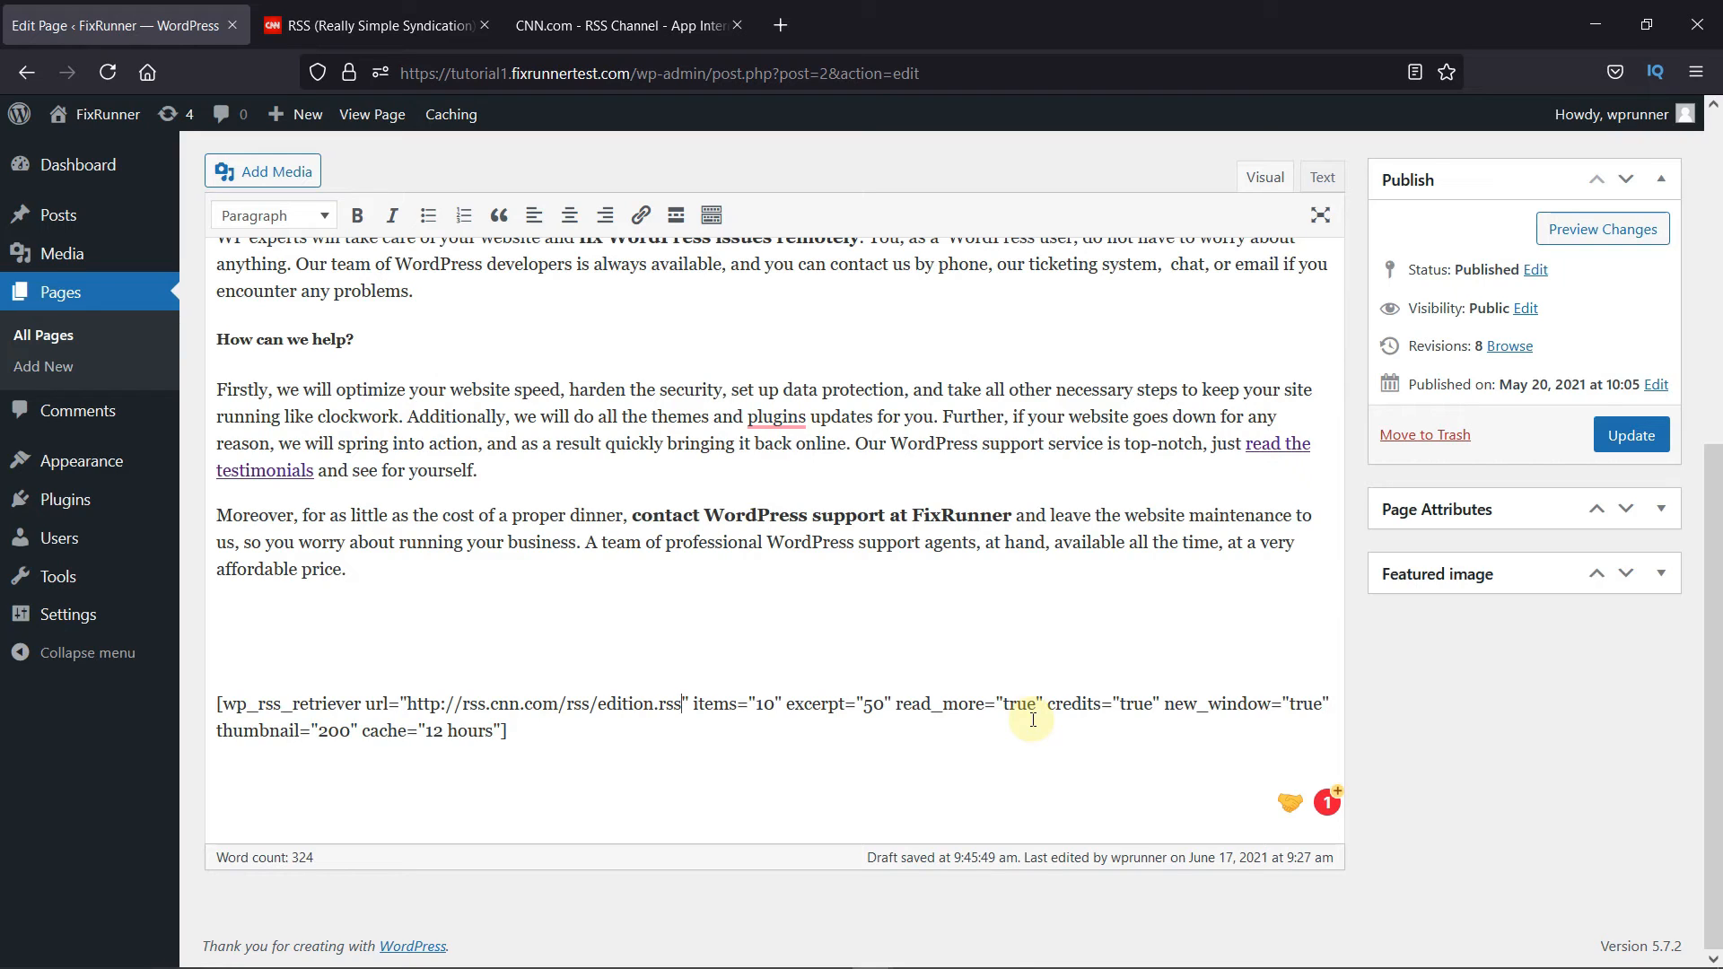
{"action": "mouse_move", "coordinate": [1021, 718]}
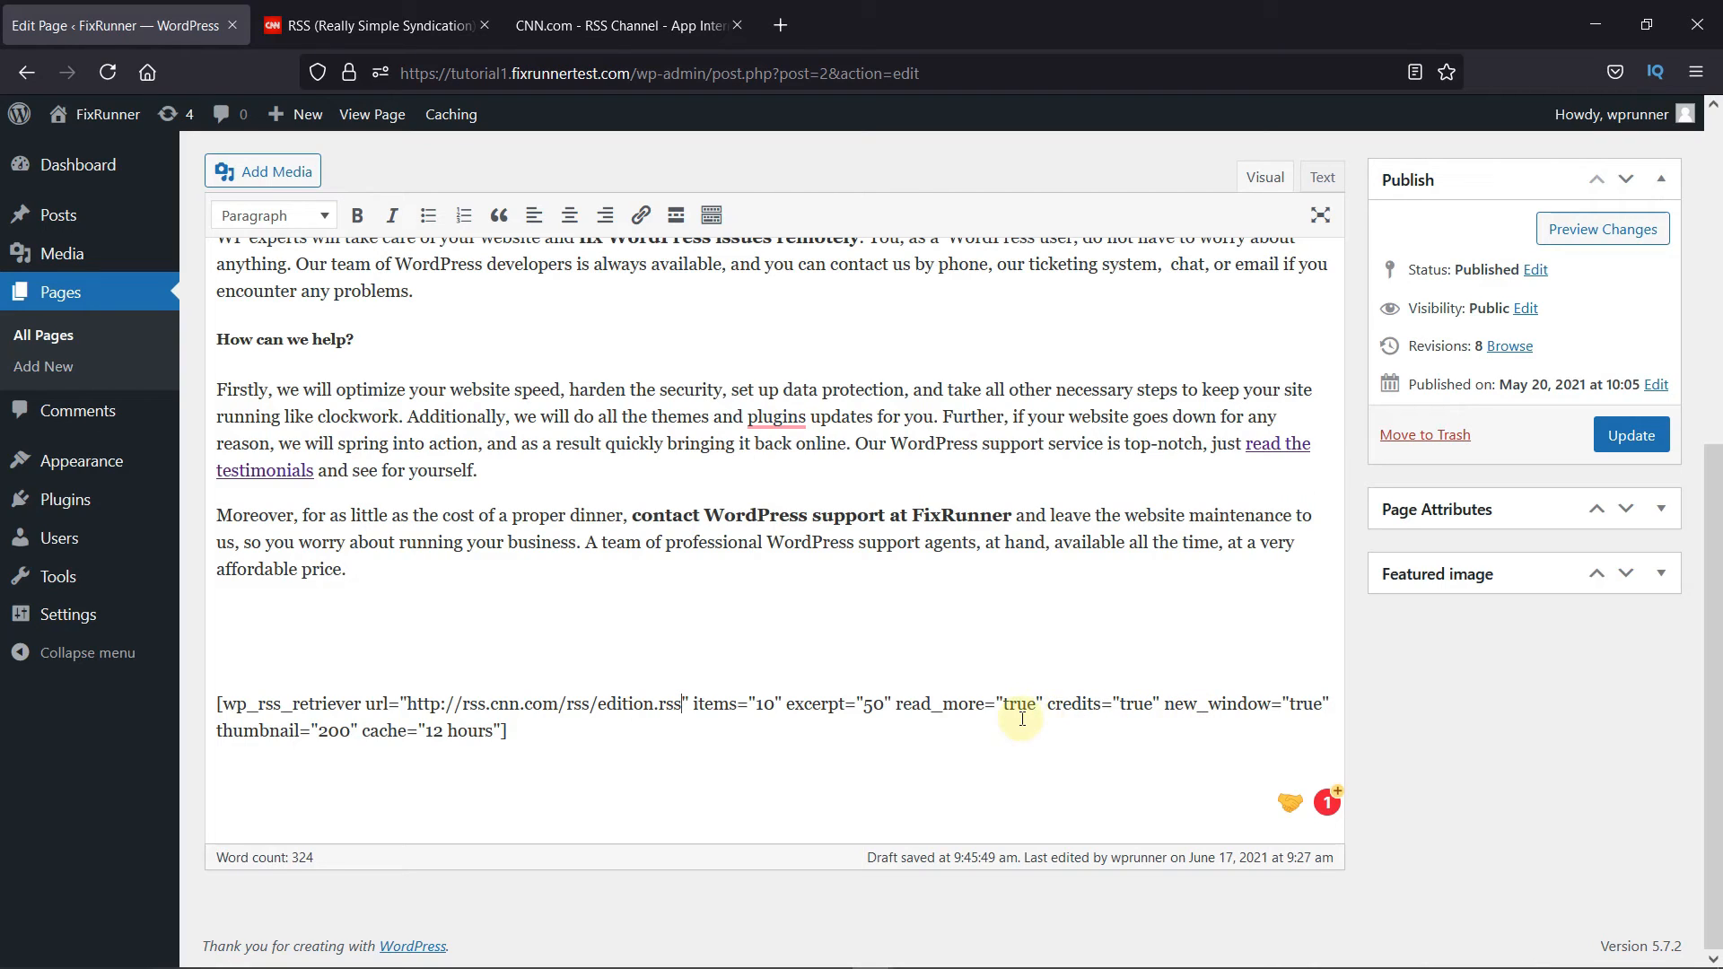
{"action": "mouse_move", "coordinate": [1328, 718]}
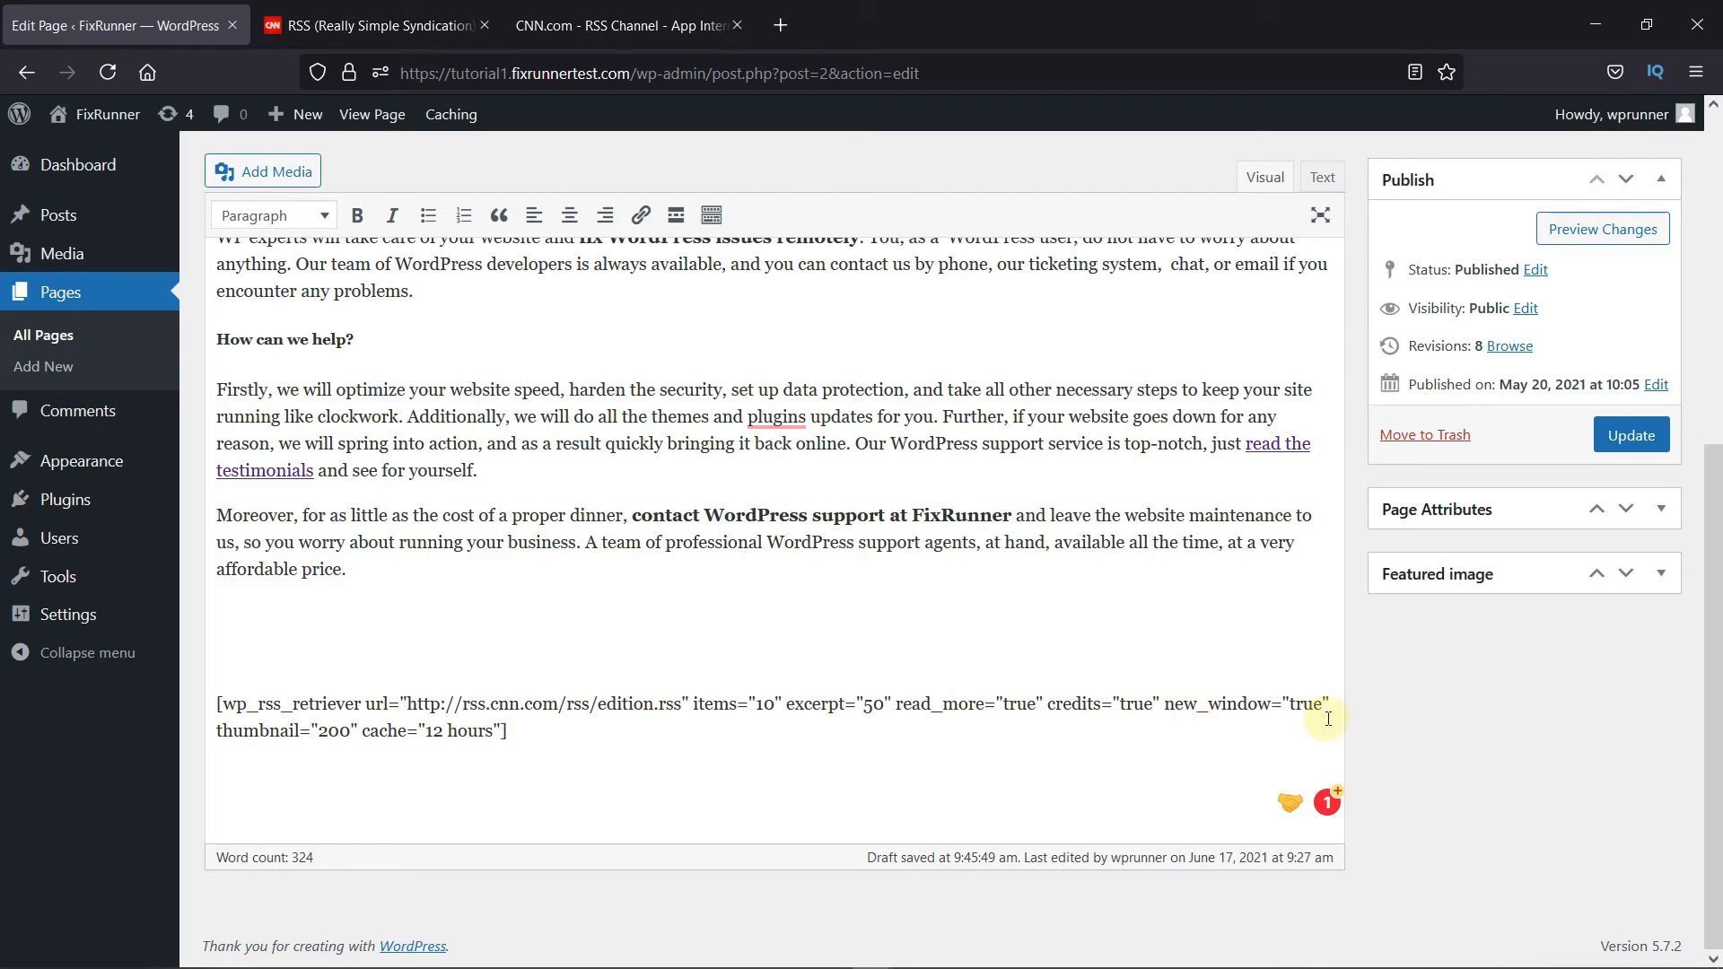
{"action": "mouse_move", "coordinate": [809, 829]}
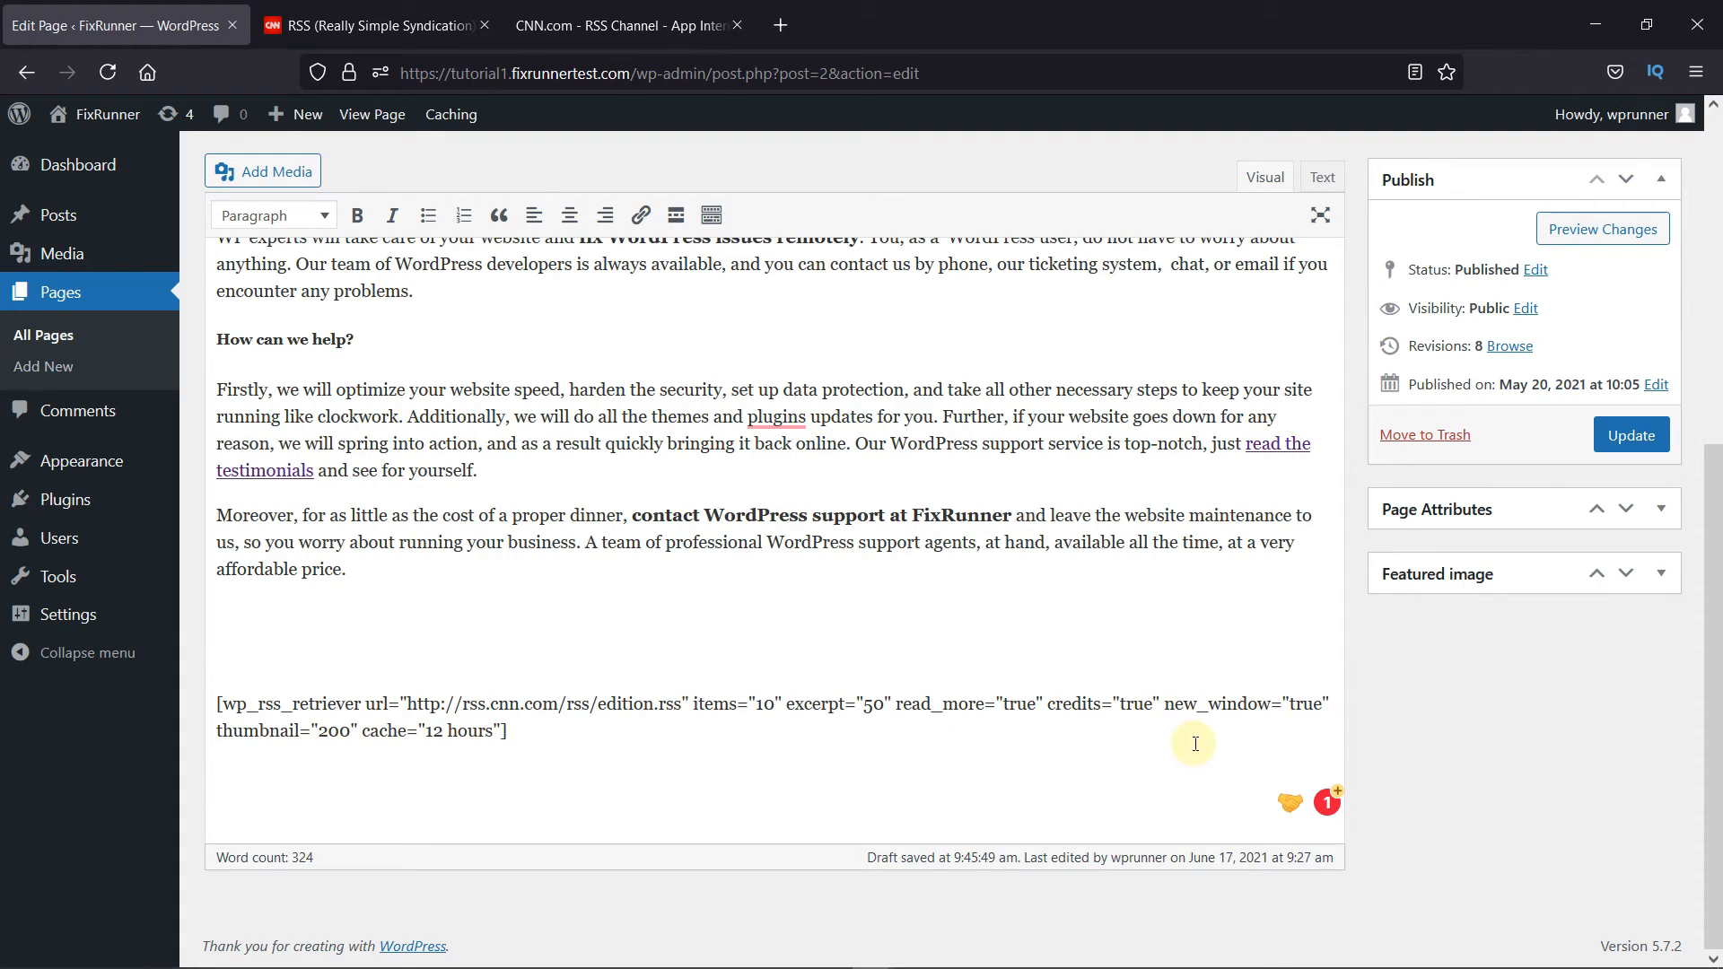
Update the homepage to save the CNN feed shortcode
{"action": "left_click", "coordinate": [1630, 434]}
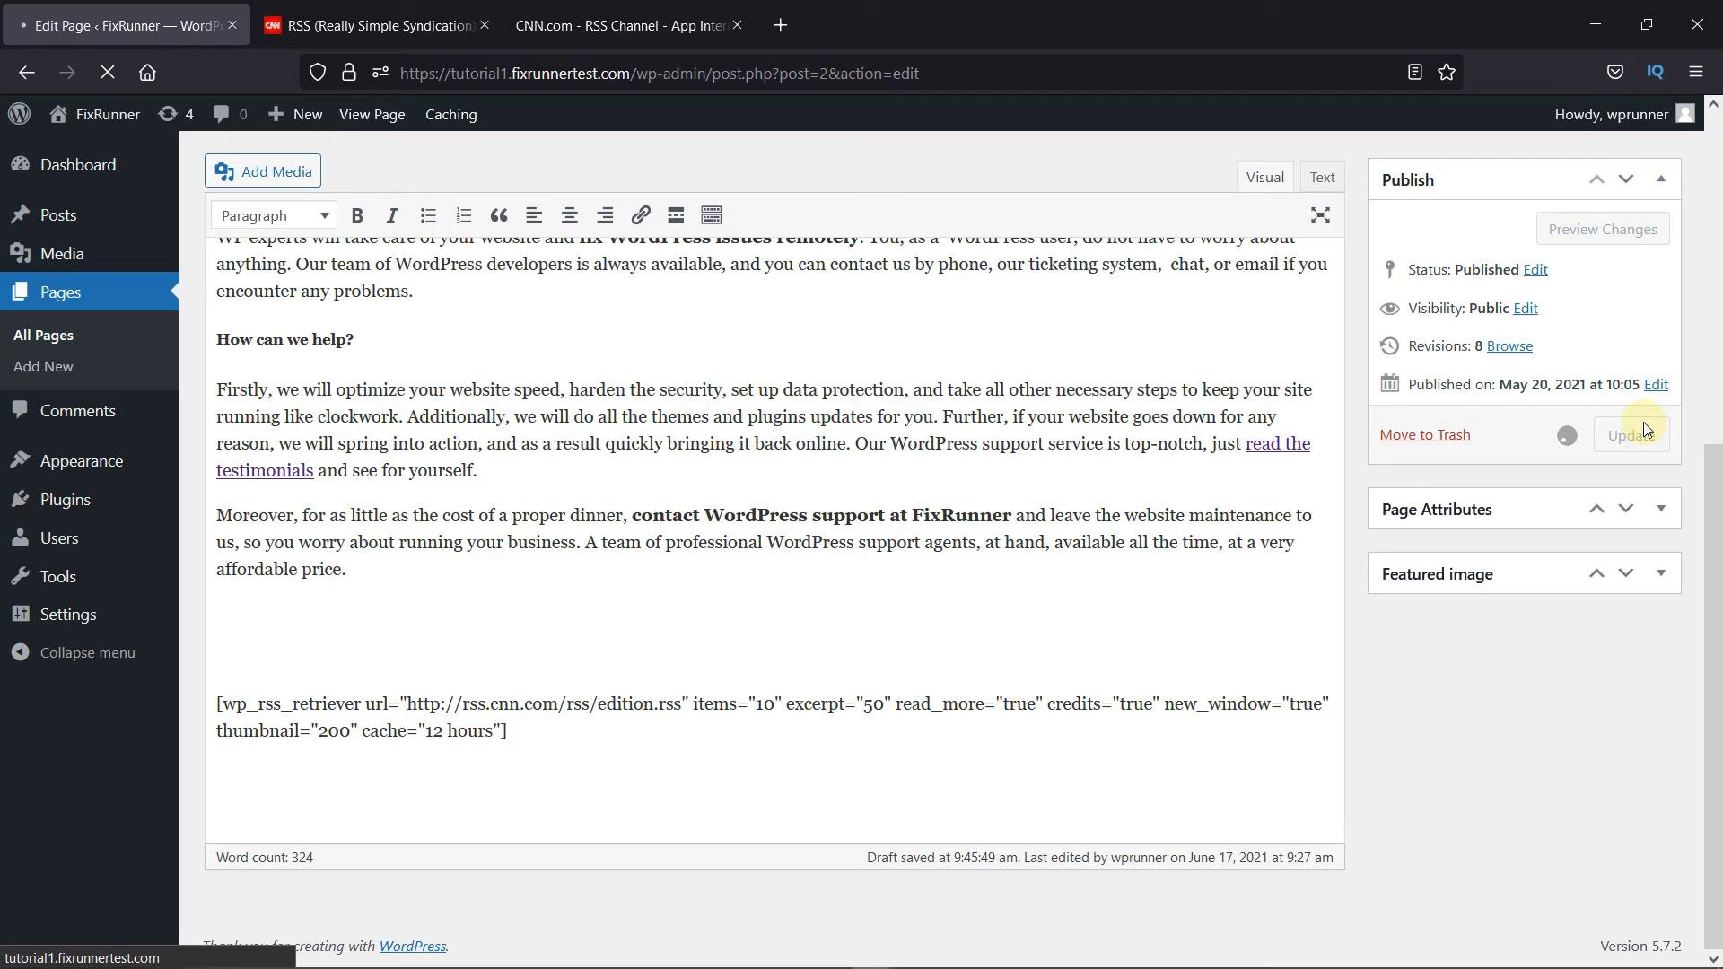
{"action": "left_click", "coordinate": [1629, 434]}
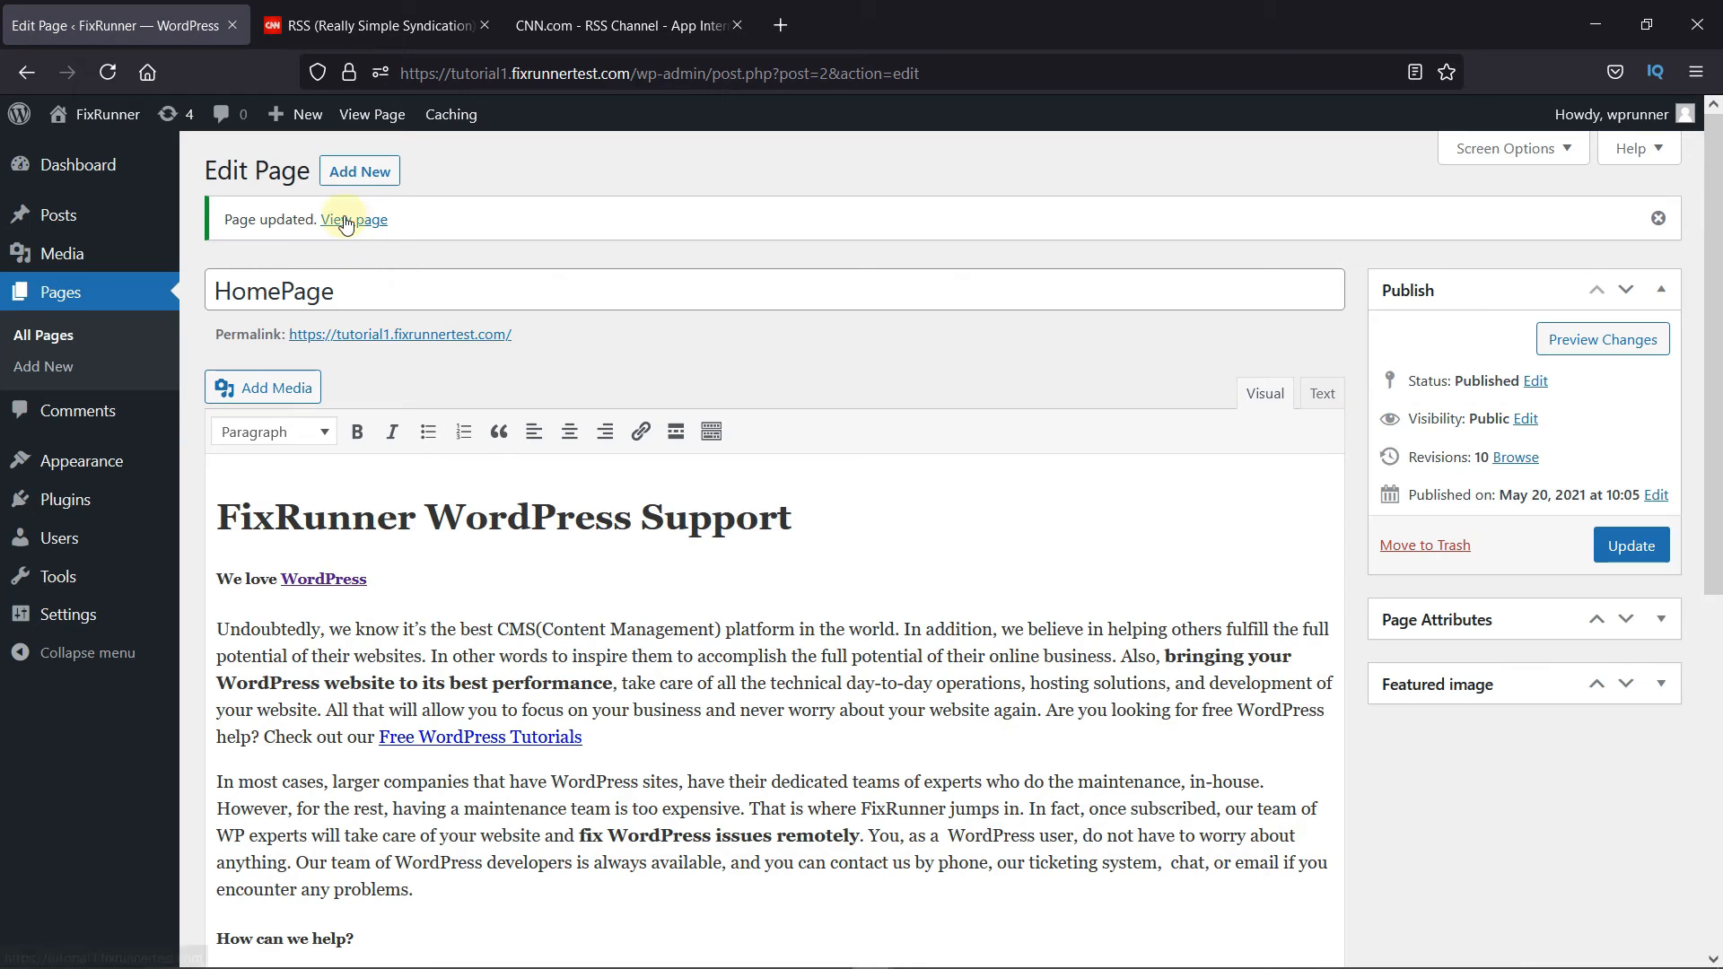
View the live homepage showing CNN stories with thumbnails, excerpts and Read more links
{"action": "left_click", "coordinate": [354, 219]}
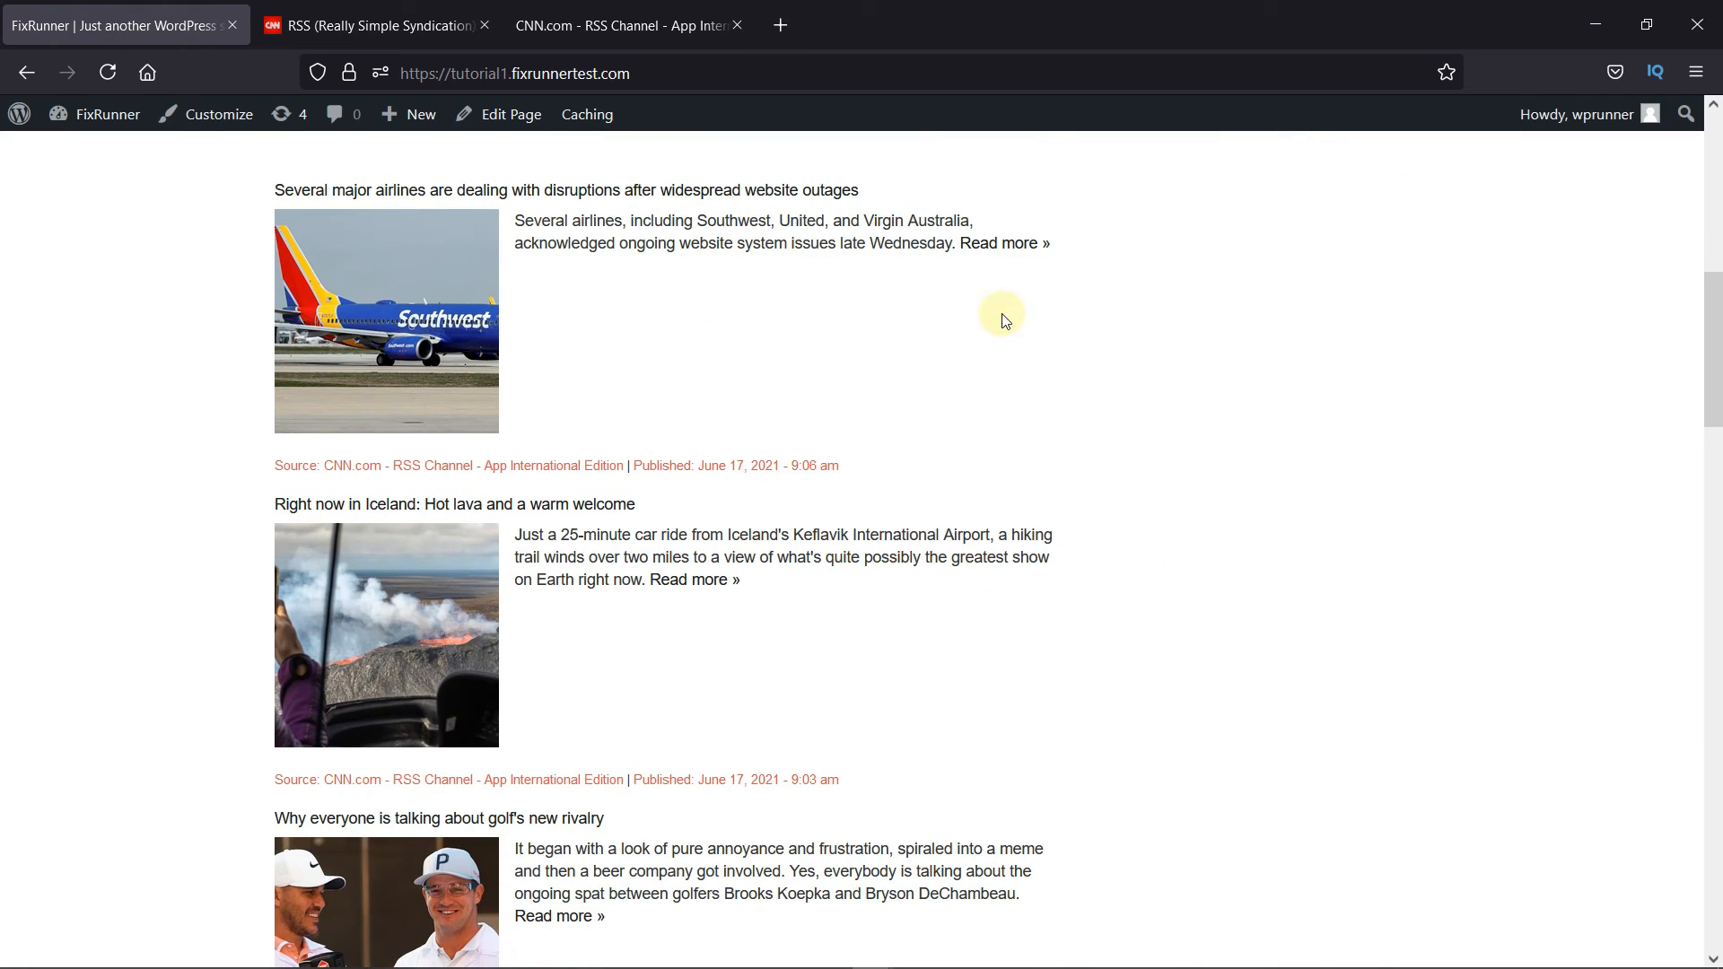
{"action": "mouse_move", "coordinate": [1082, 786]}
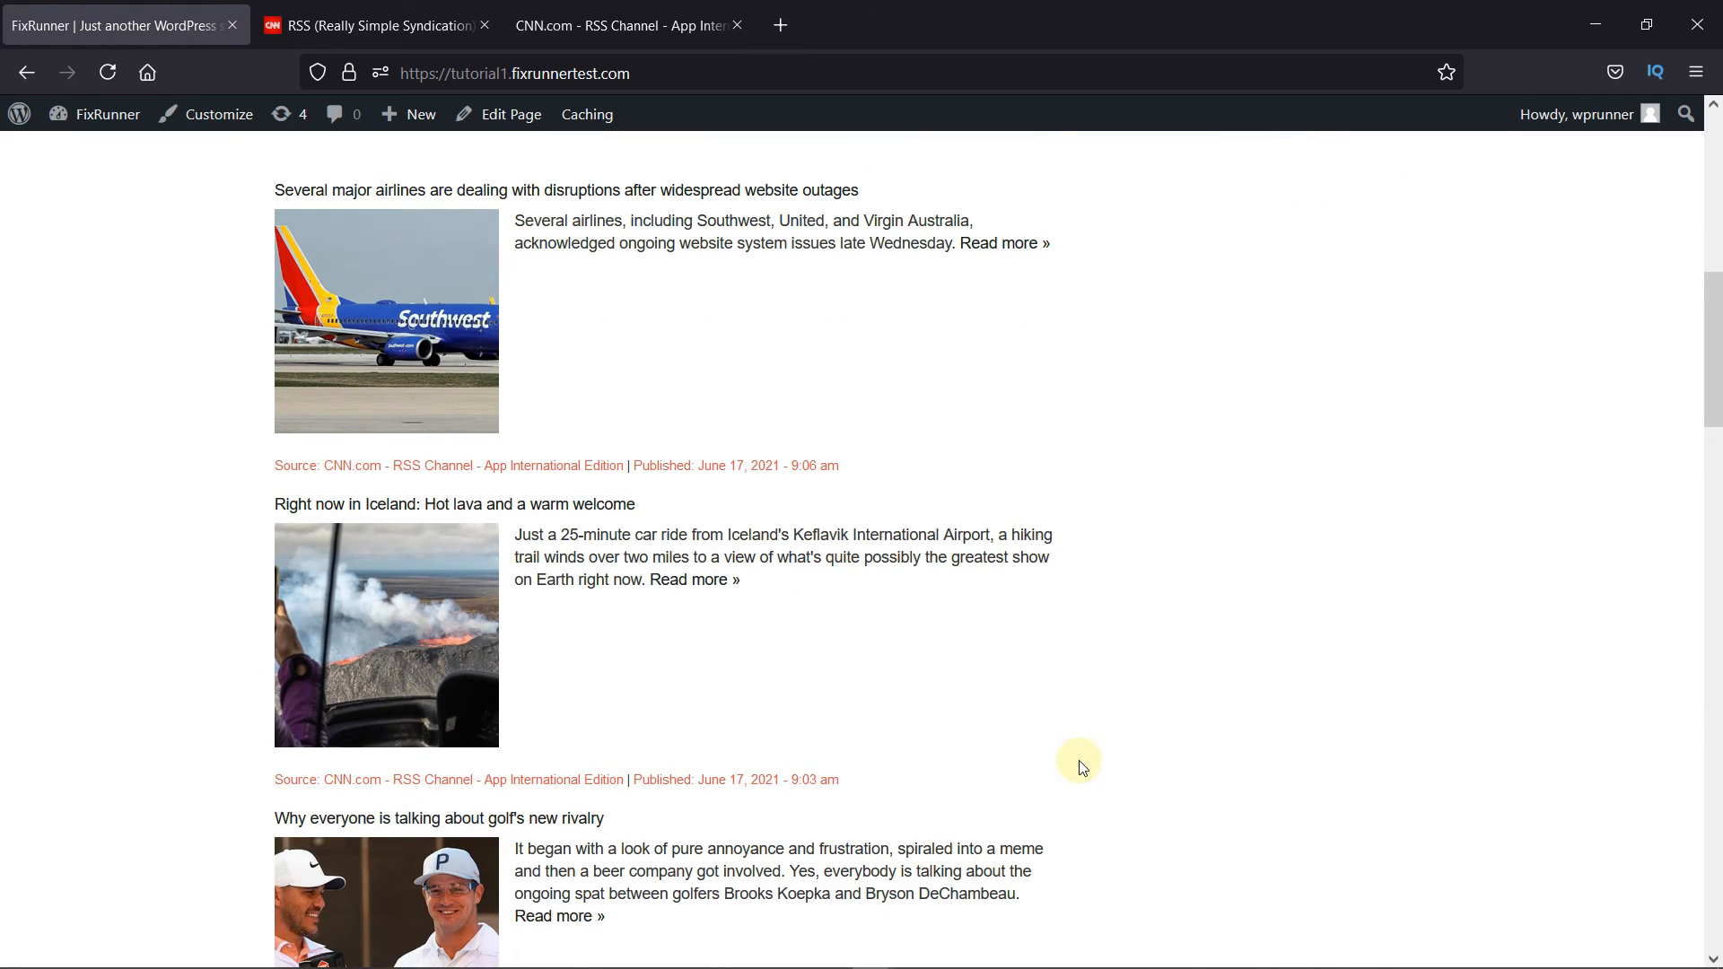
{"action": "scroll", "scroll_direction": "down", "scroll_amount": 3}
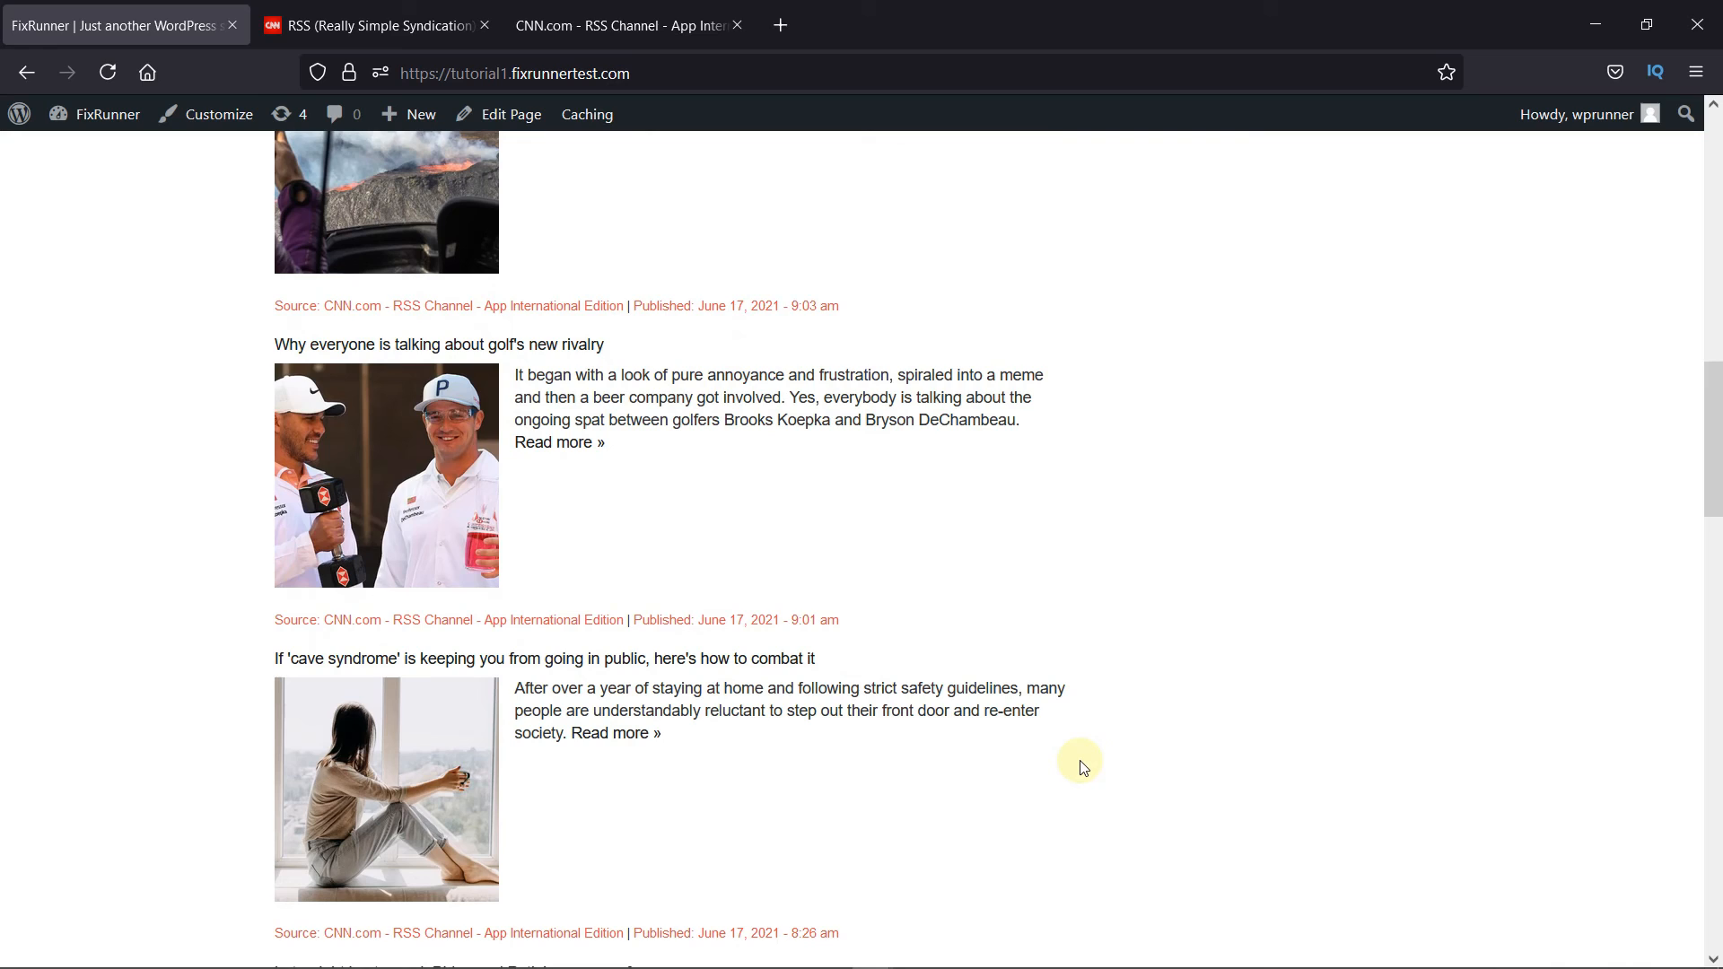
{"action": "scroll", "scroll_direction": "down", "scroll_amount": 3}
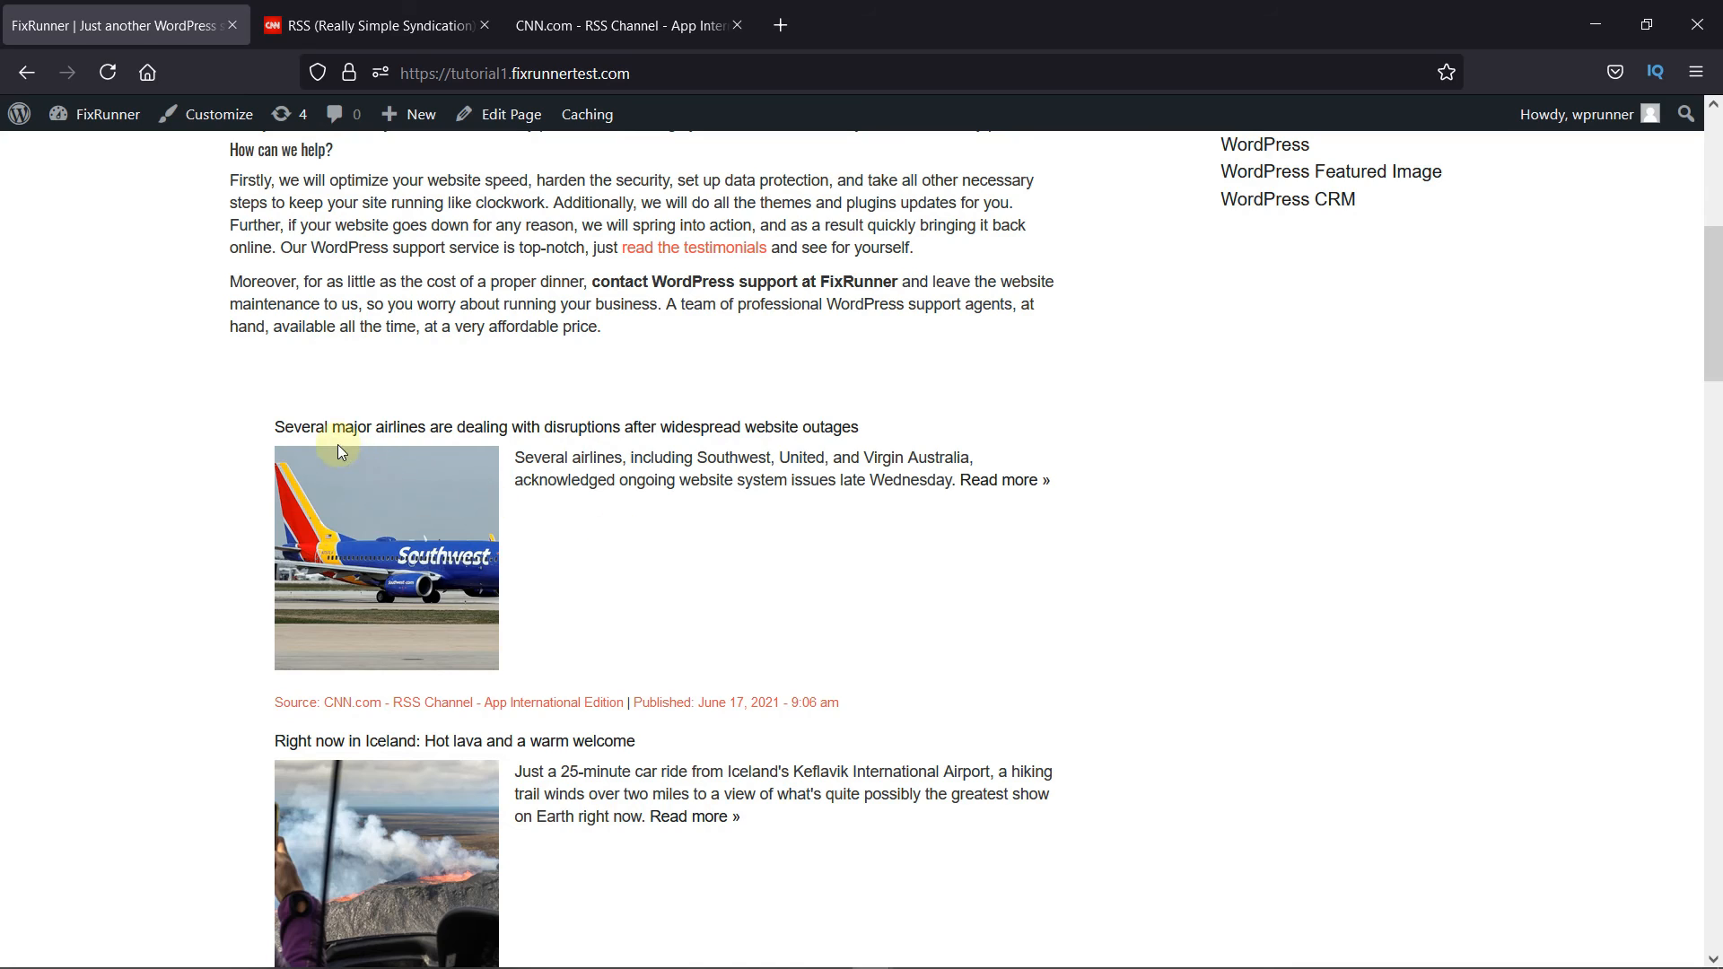
{"action": "mouse_move", "coordinate": [563, 434]}
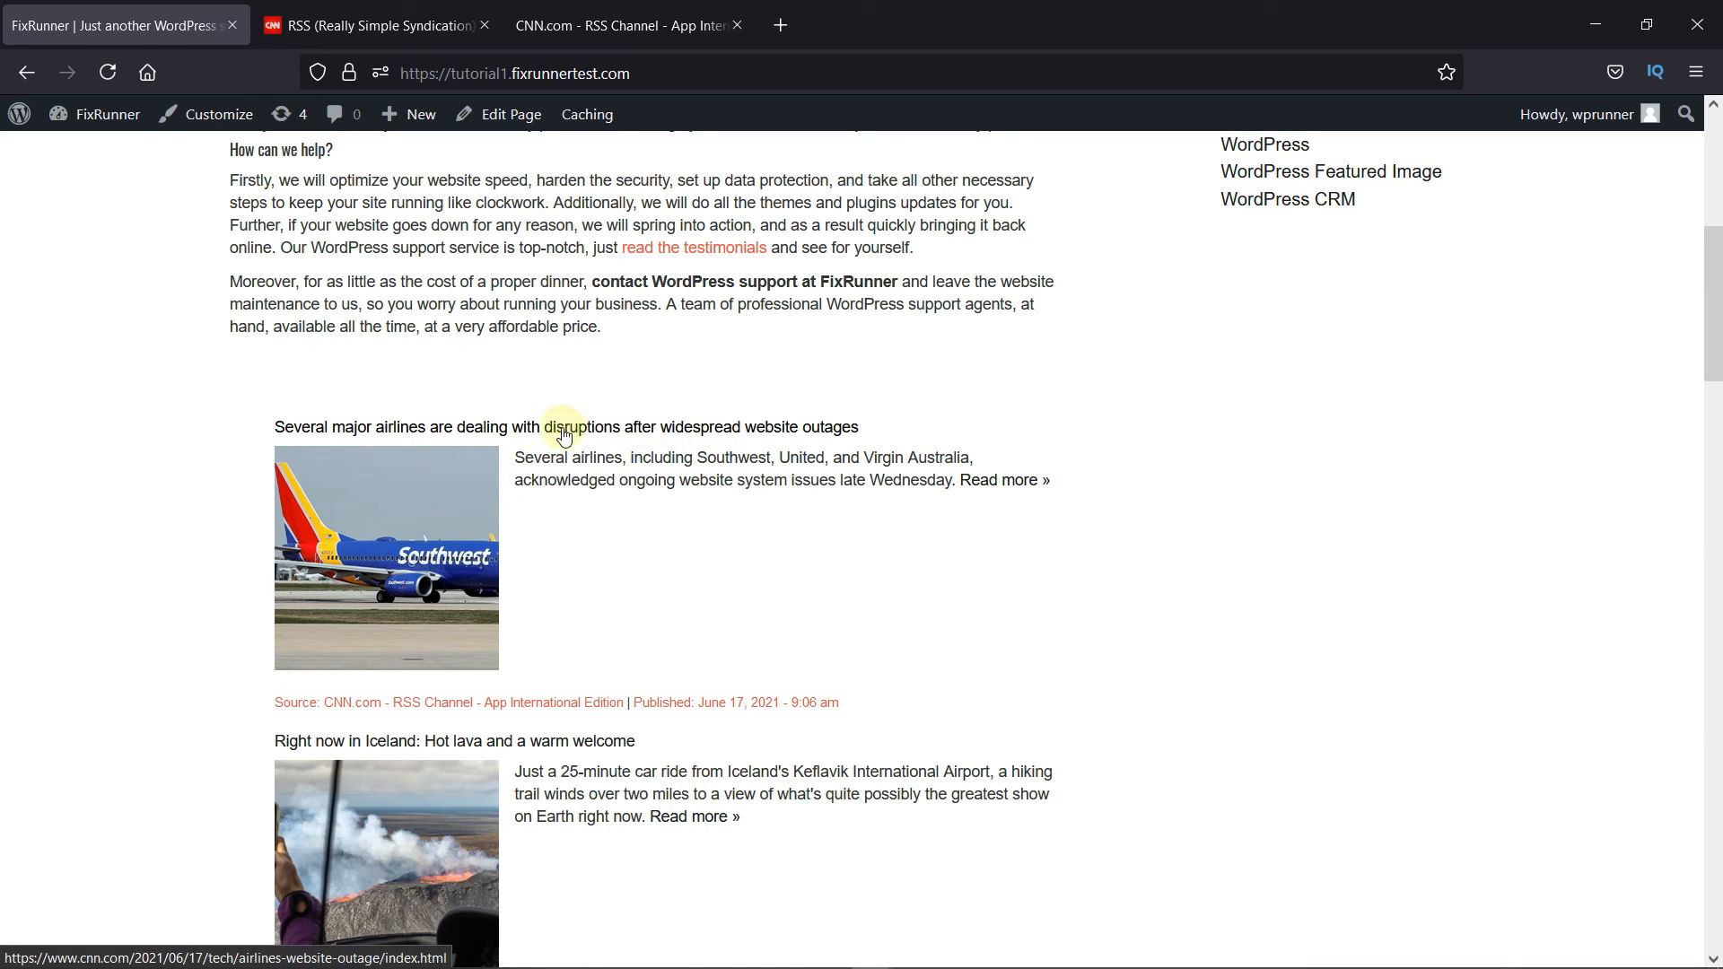
{"action": "mouse_move", "coordinate": [1021, 488]}
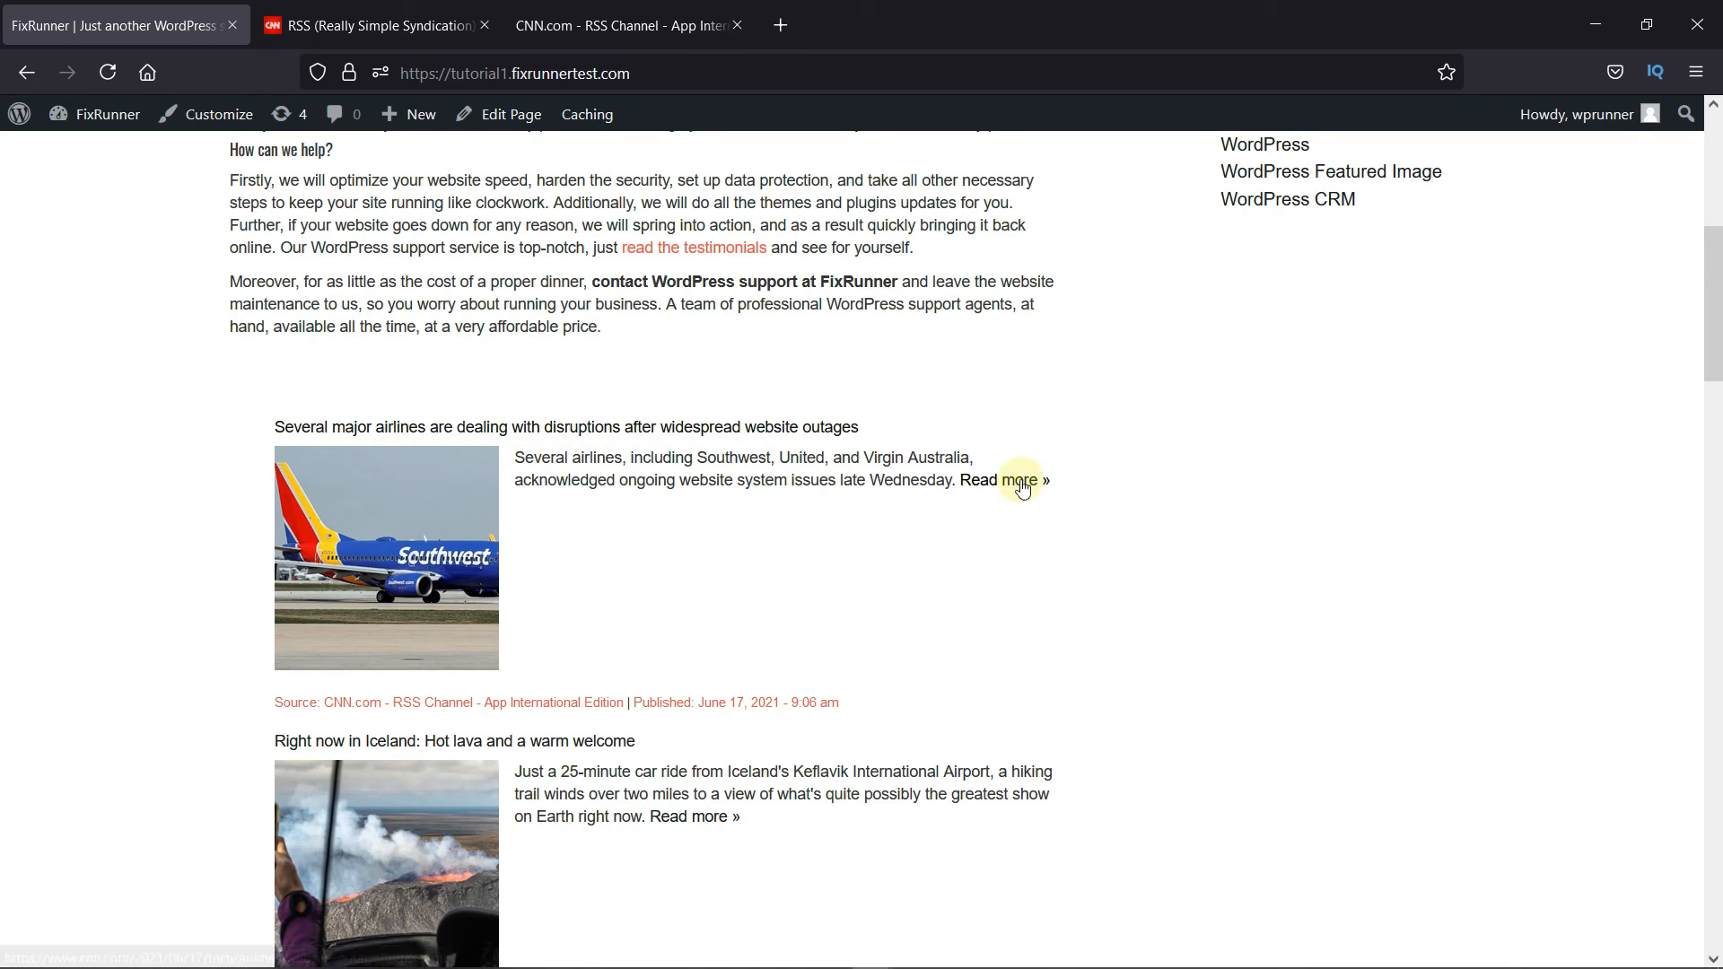
Follow a Read more link to CNN's airline and bank outage article, then return to the FixRunner homepage
{"action": "left_click", "coordinate": [1019, 481]}
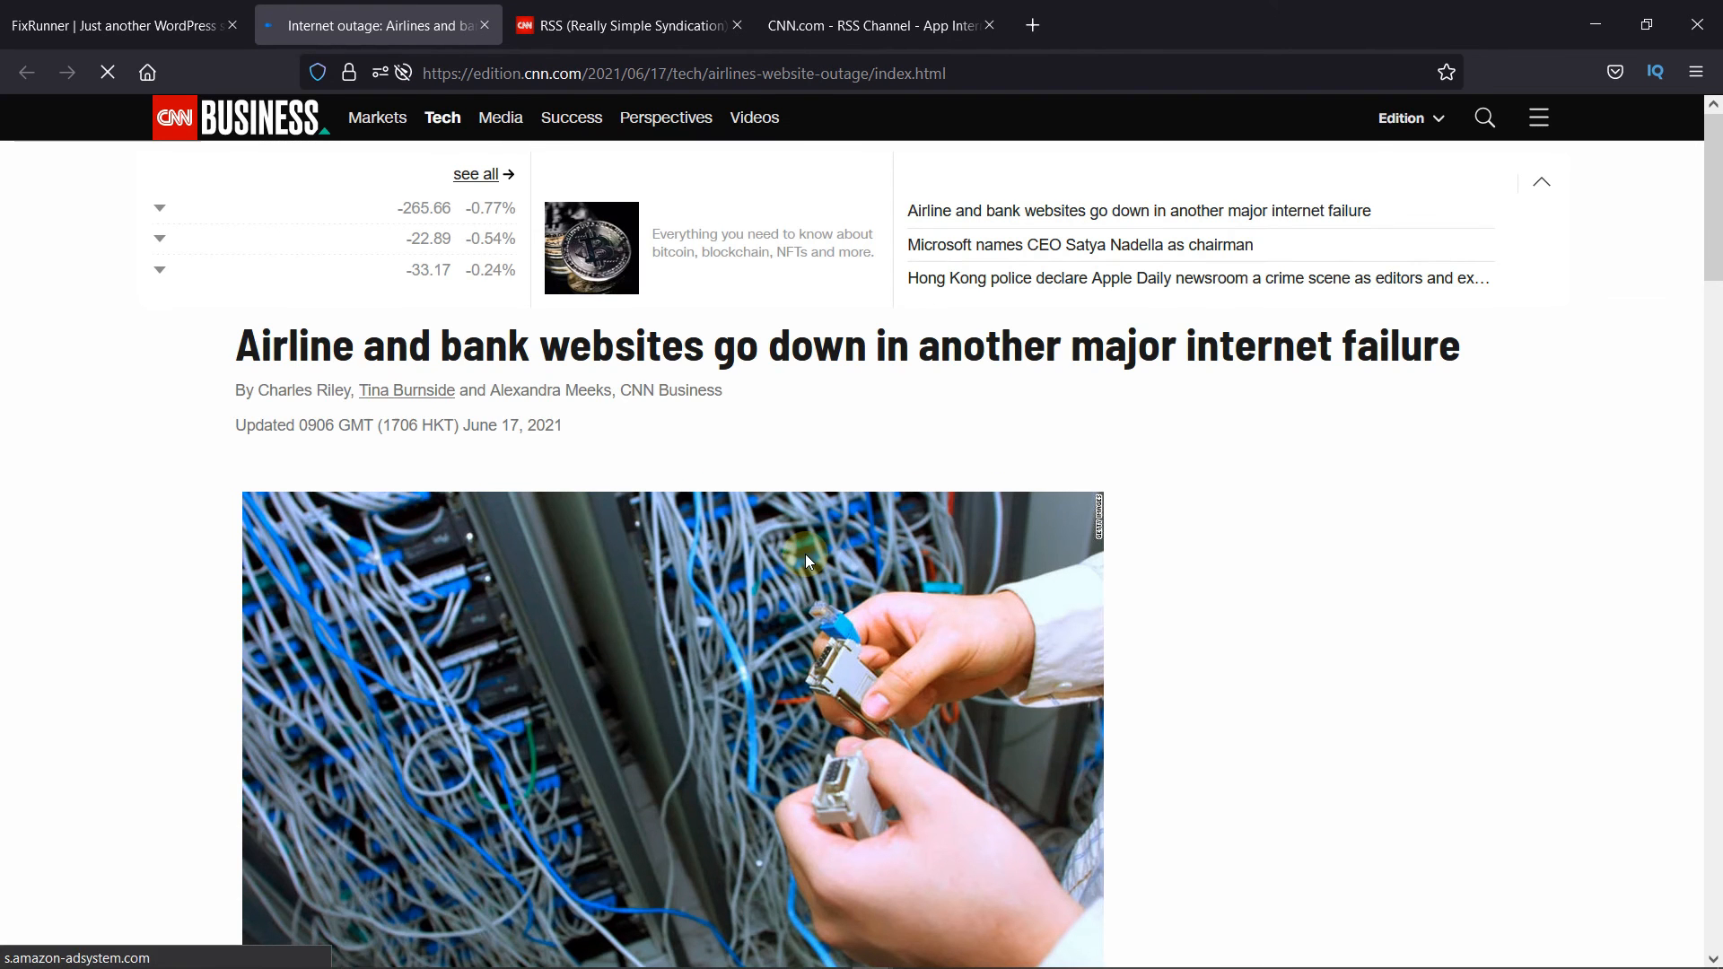
{"action": "left_click", "coordinate": [806, 562]}
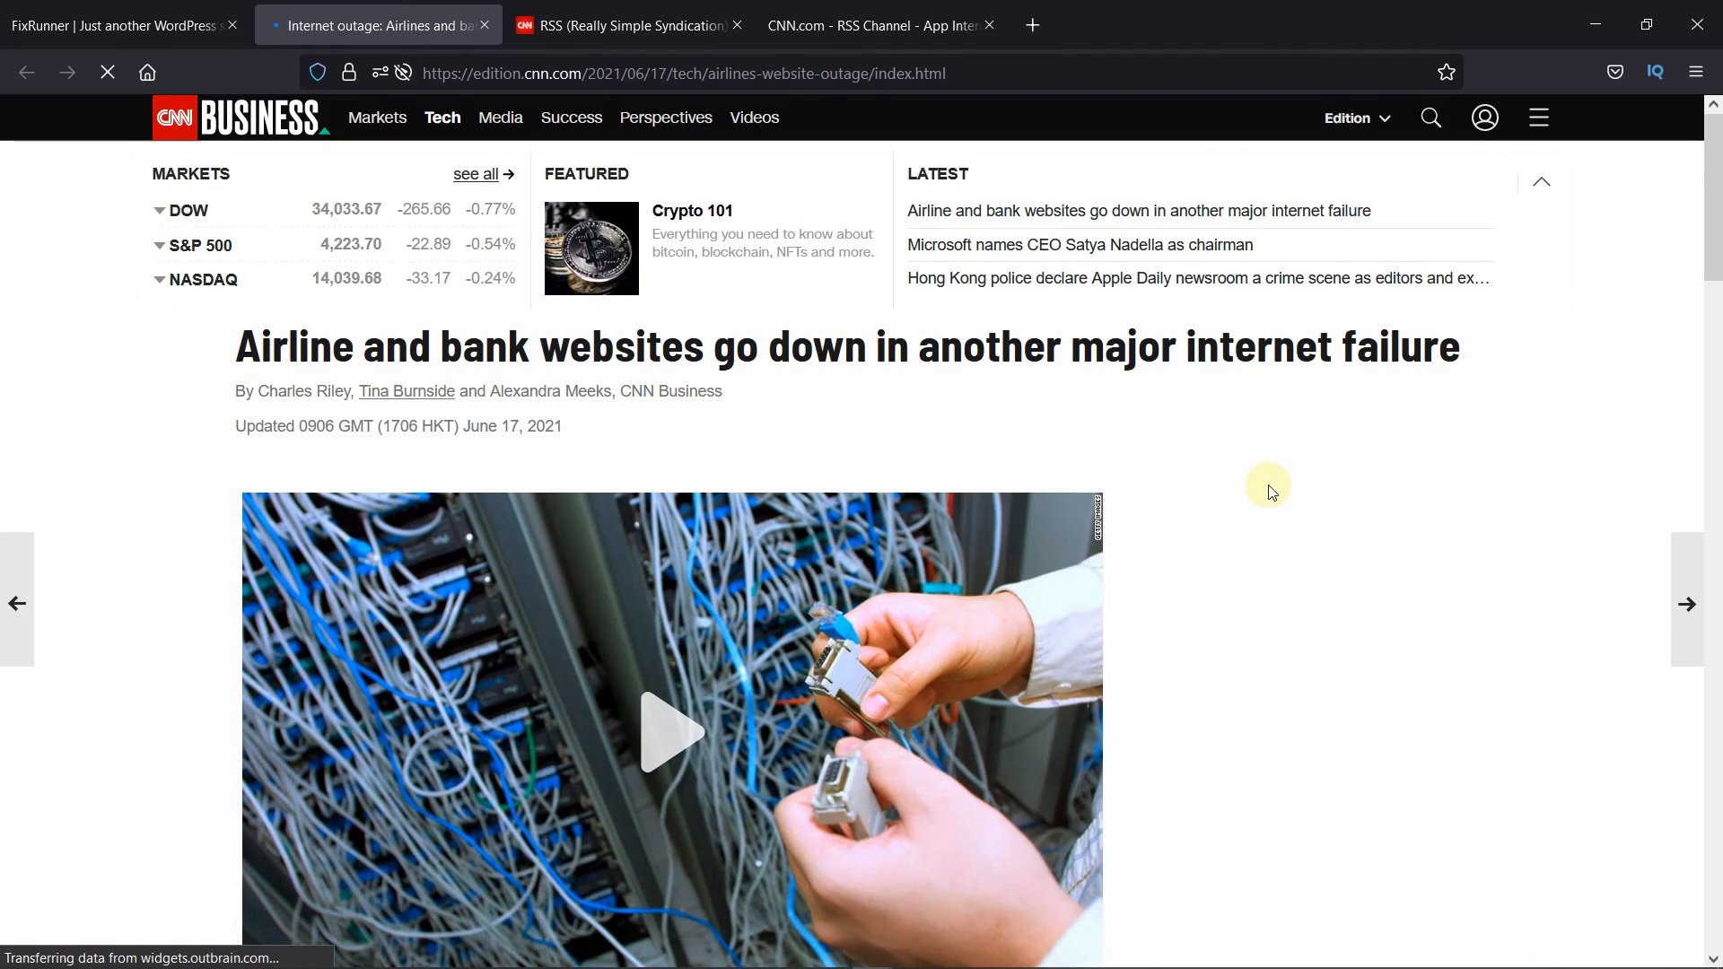
{"action": "scroll", "scroll_direction": "down", "scroll_amount": 3}
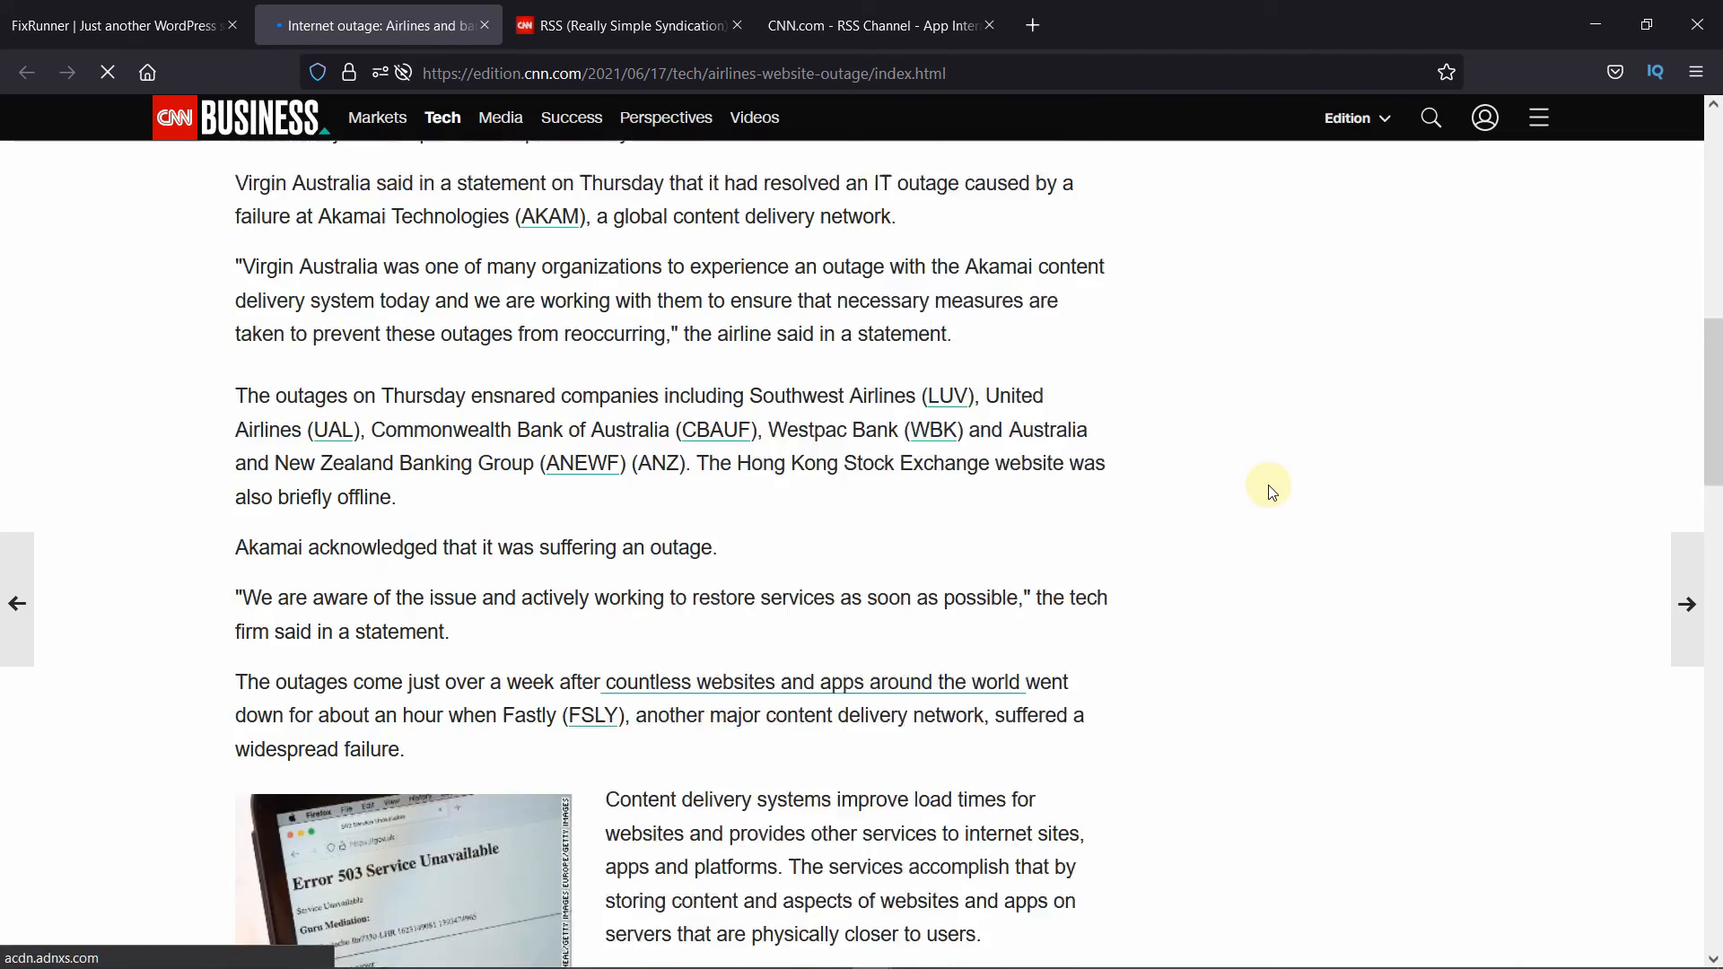
{"action": "scroll", "scroll_direction": "up", "scroll_amount": 3}
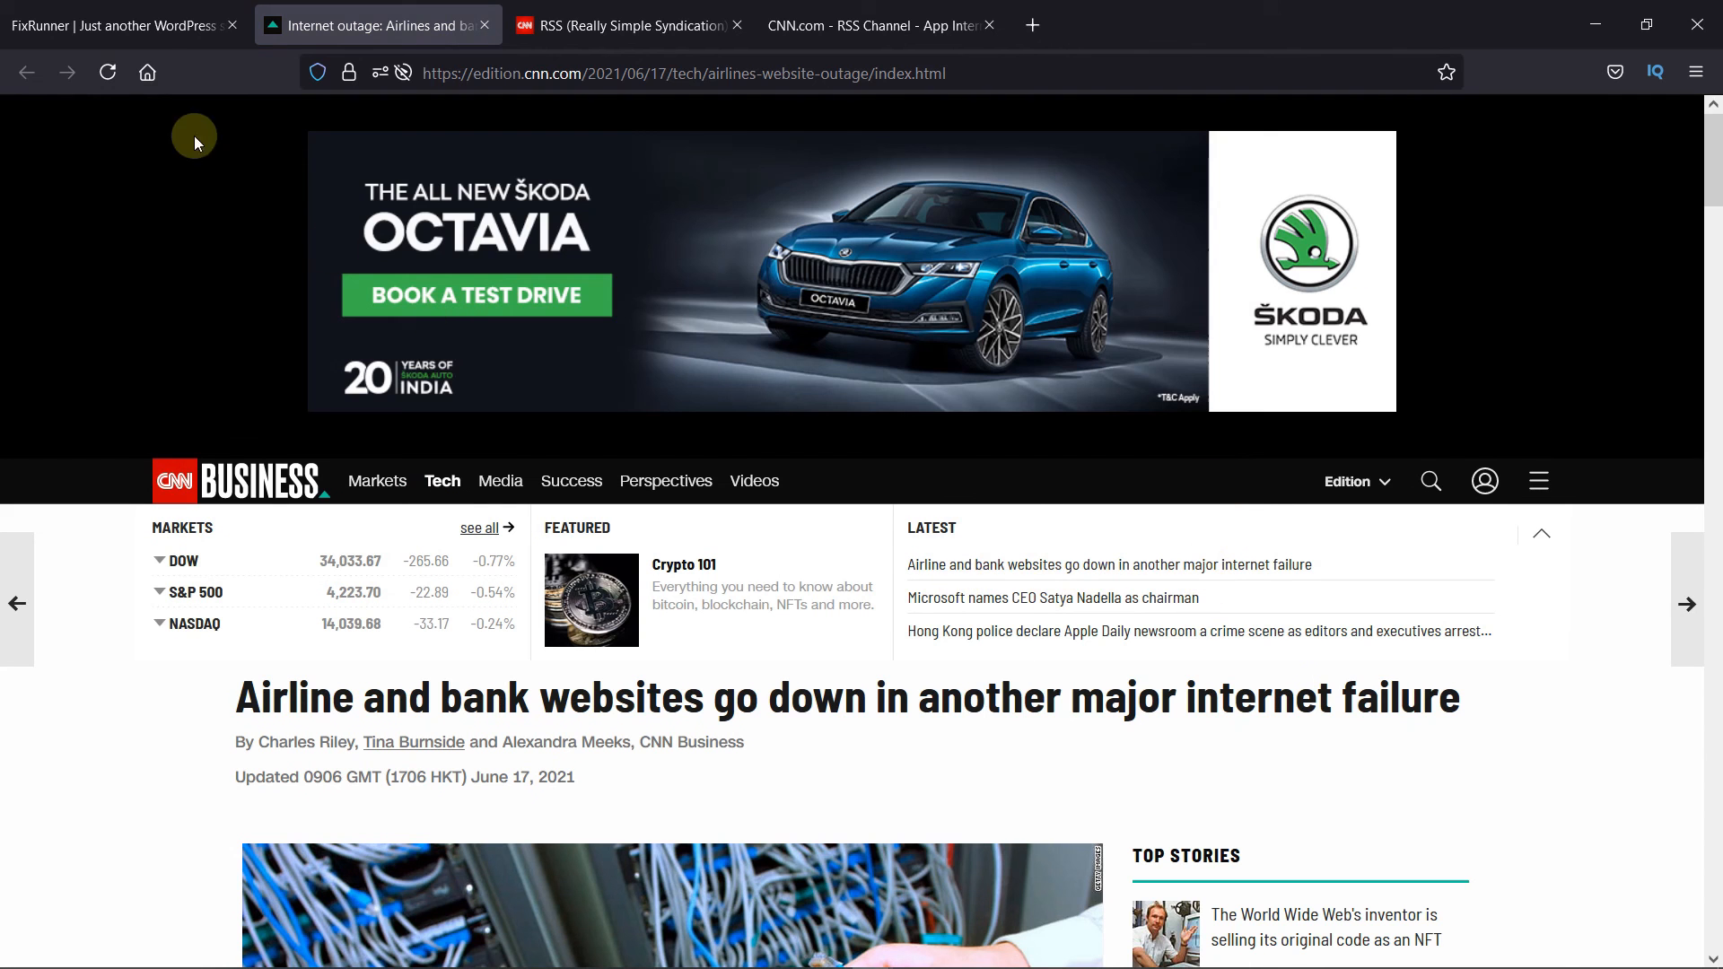
{"action": "left_click", "coordinate": [117, 26]}
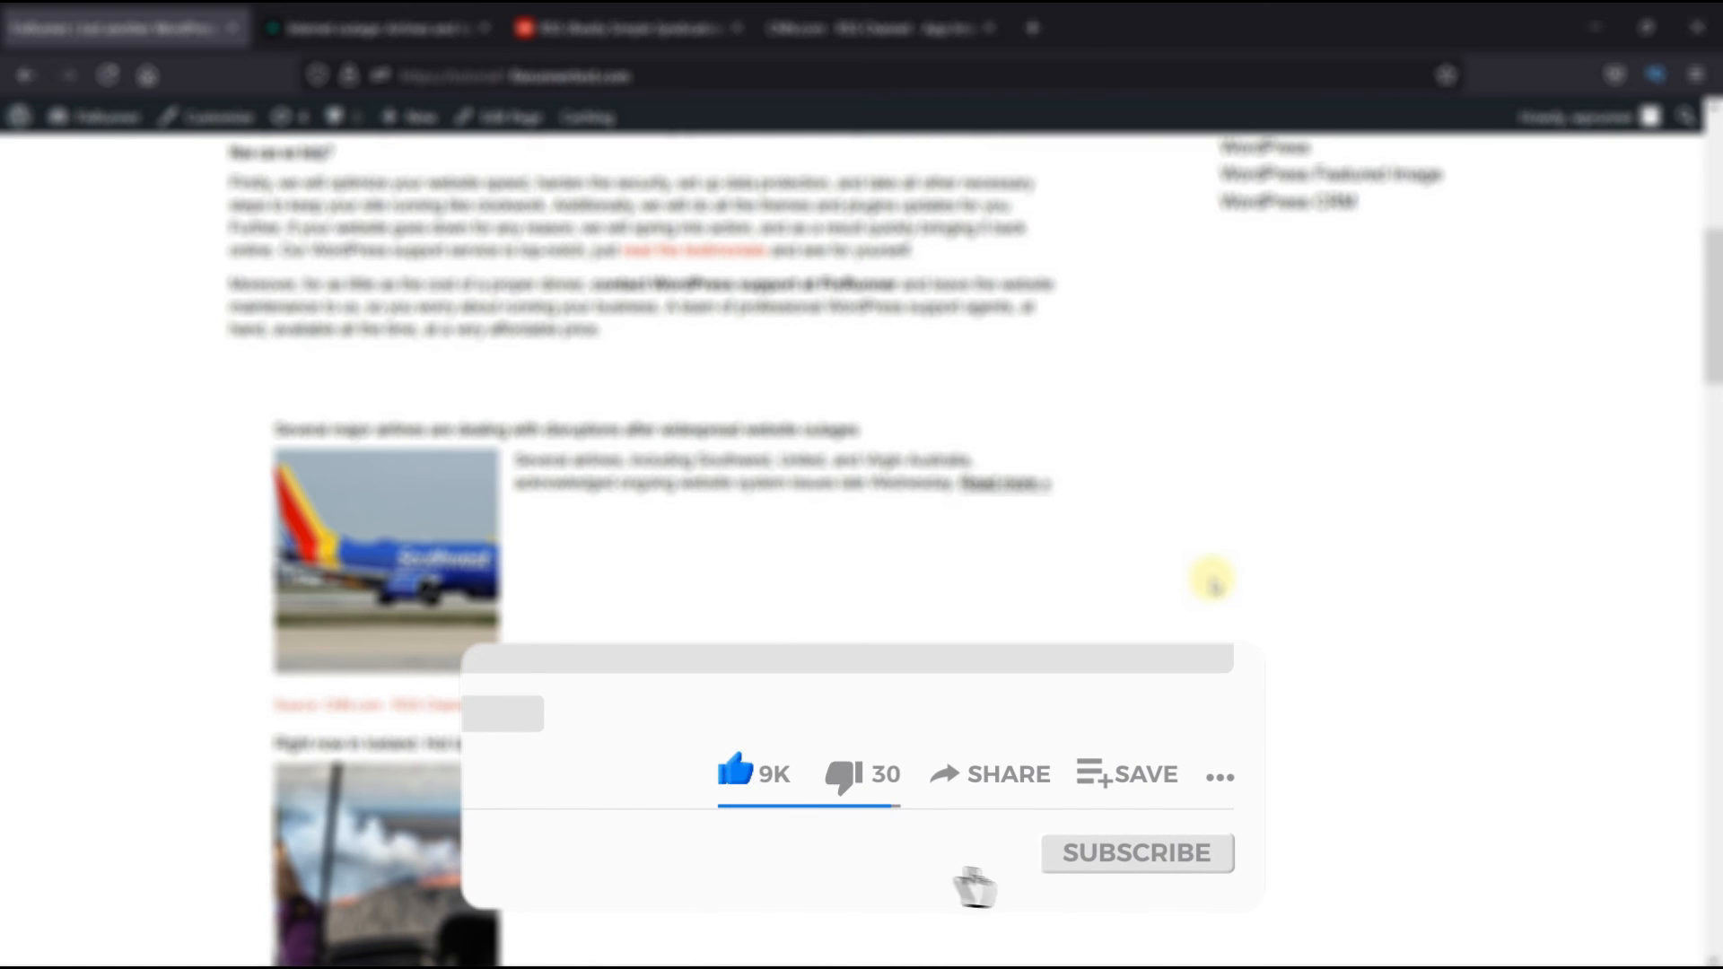
{"action": "left_click", "coordinate": [1136, 854]}
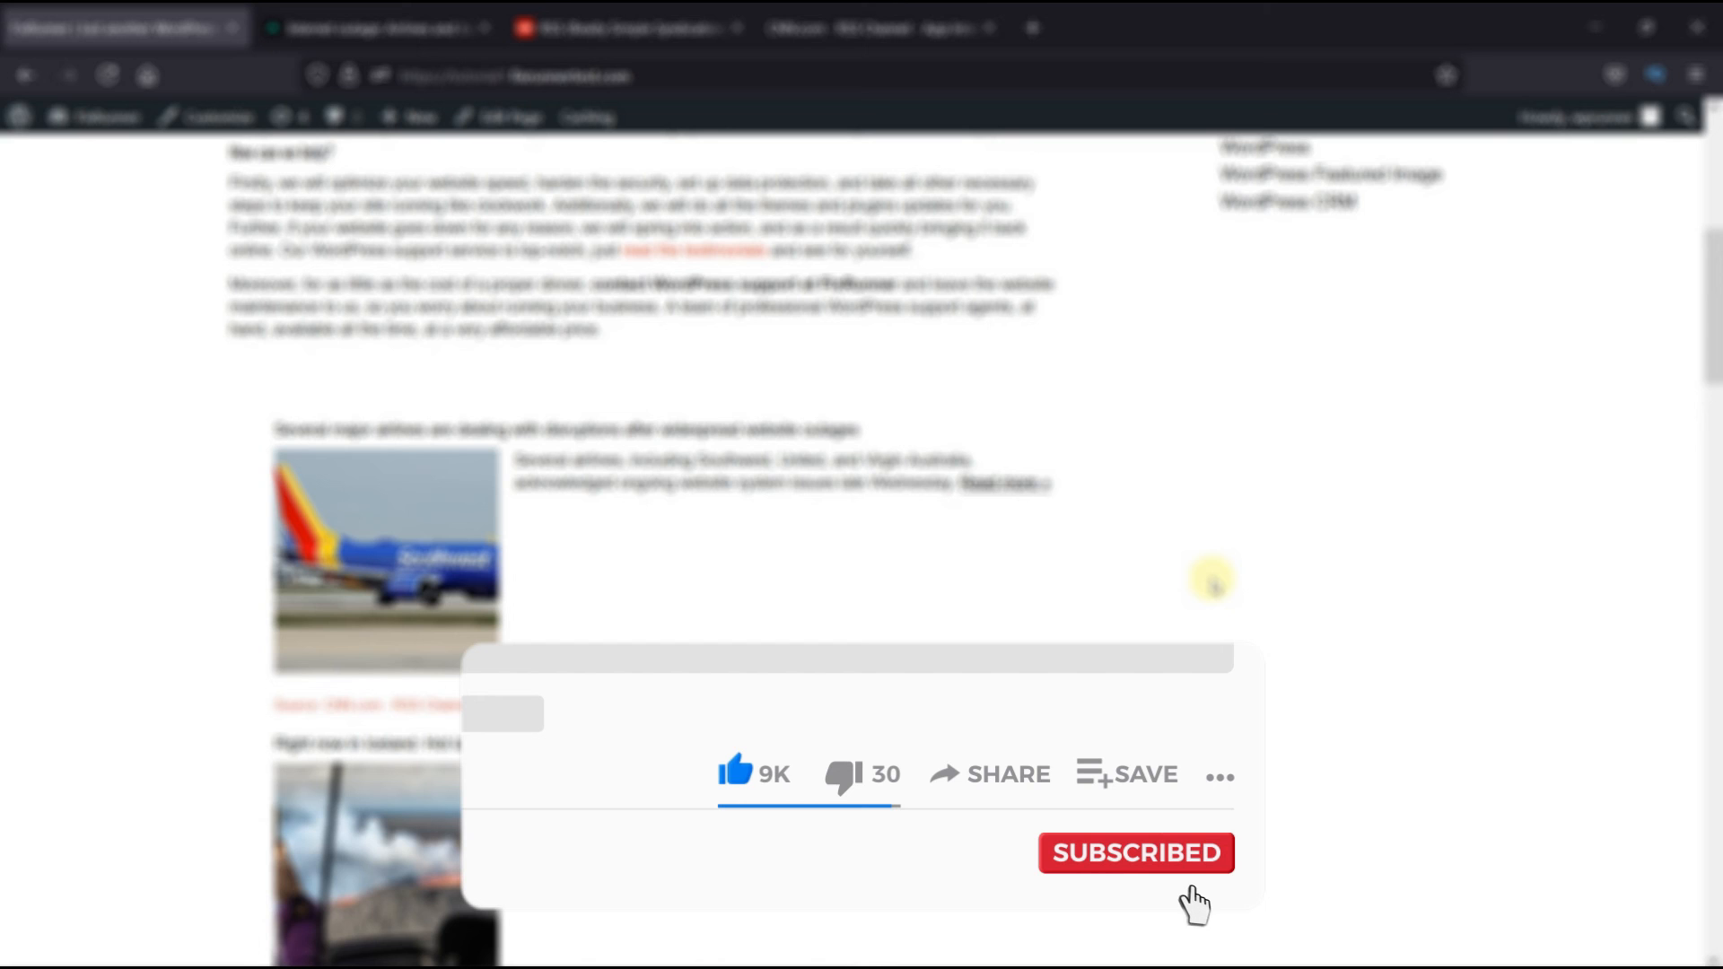